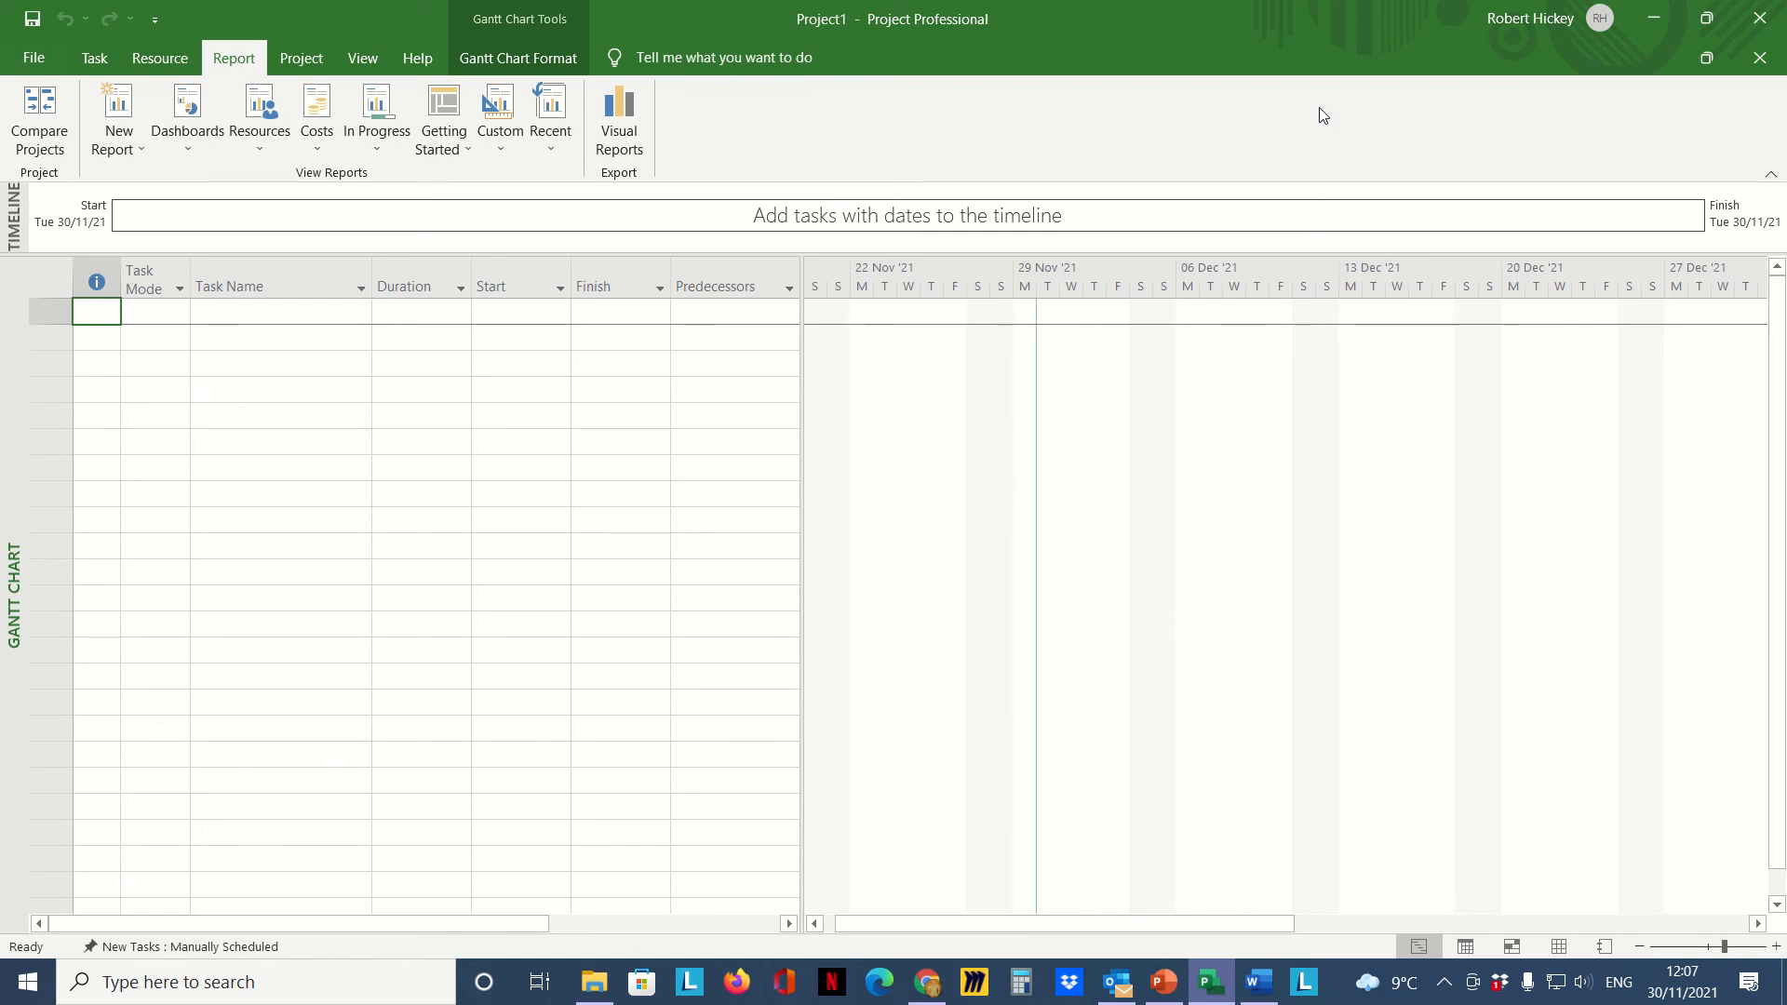
mouse_move(520, 449)
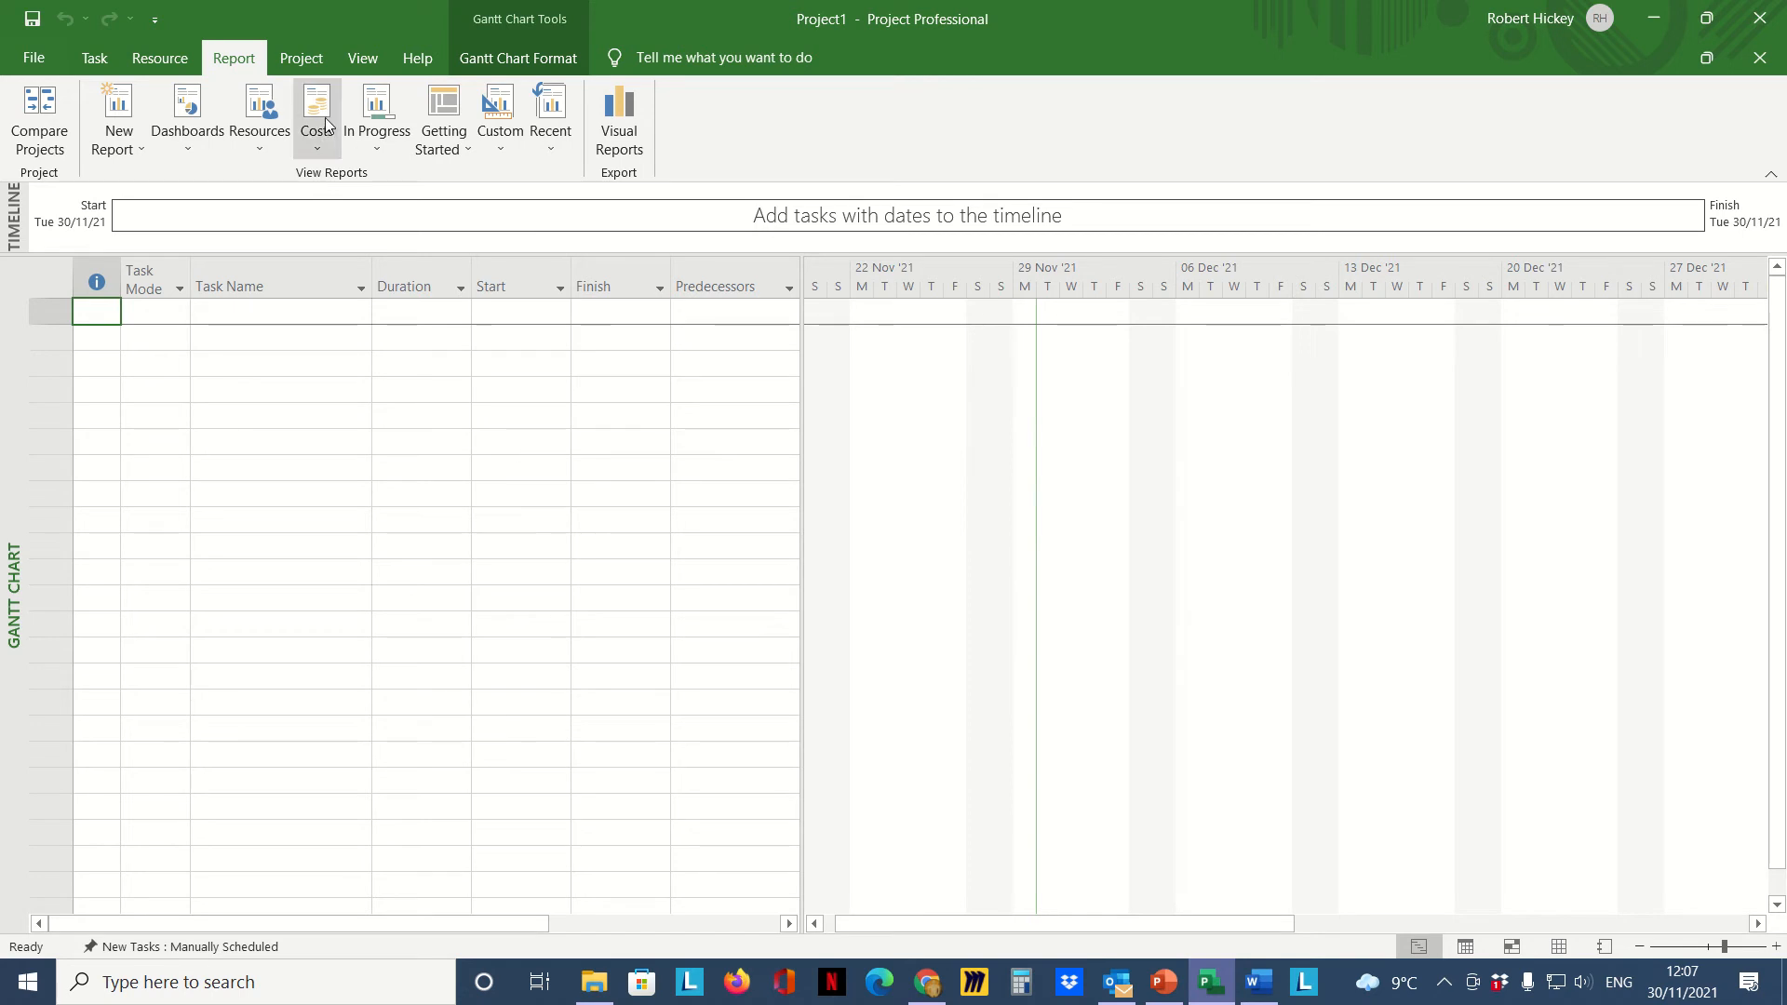
Step: Show the Project ribbon with its project-wide settings commands
left_click(302, 58)
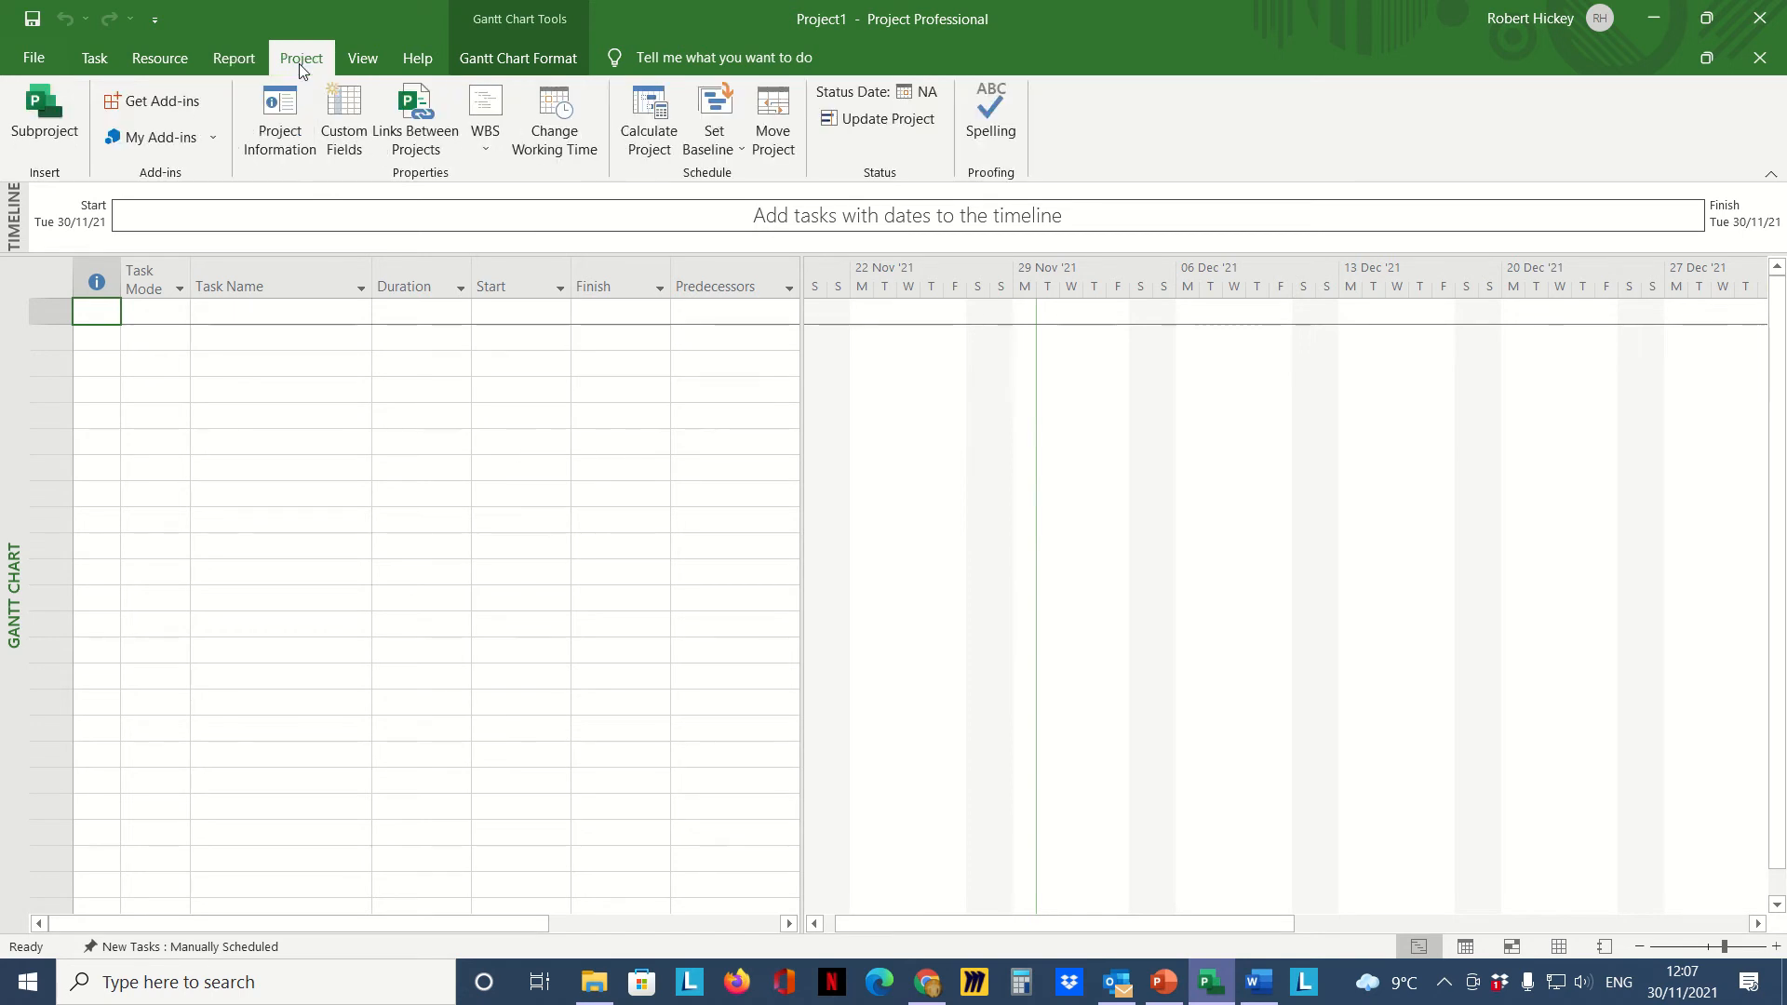
mouse_move(413, 218)
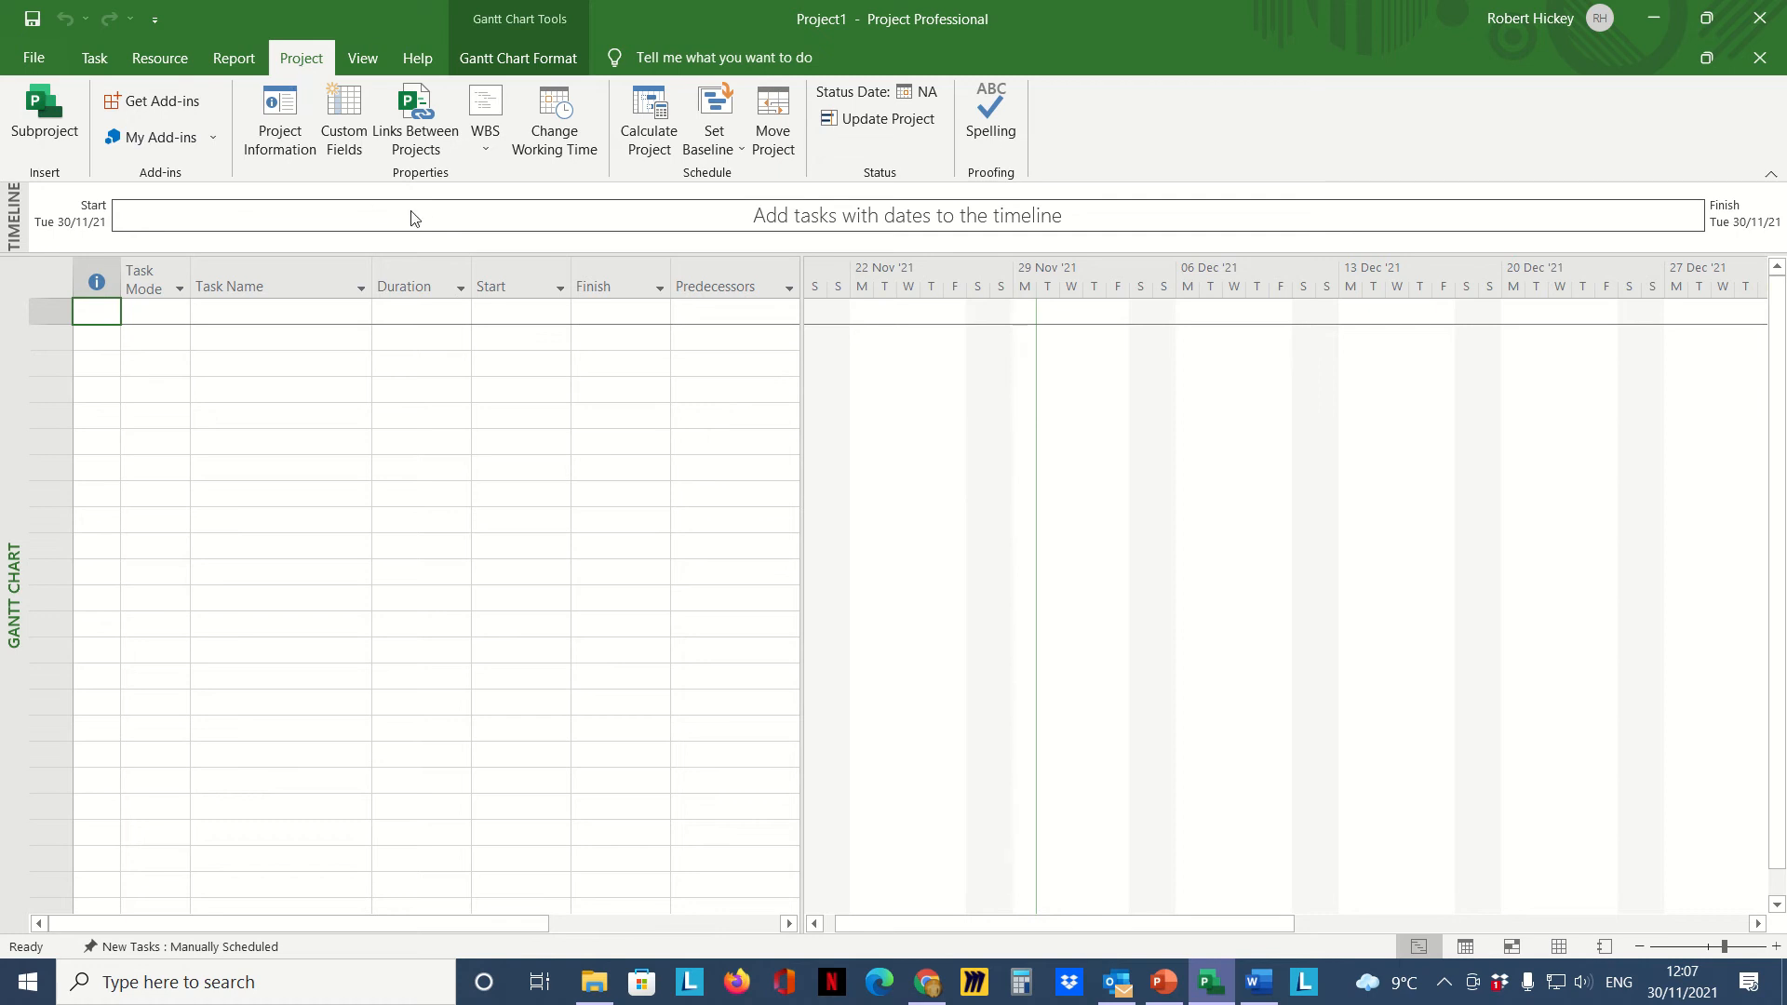
mouse_move(279, 117)
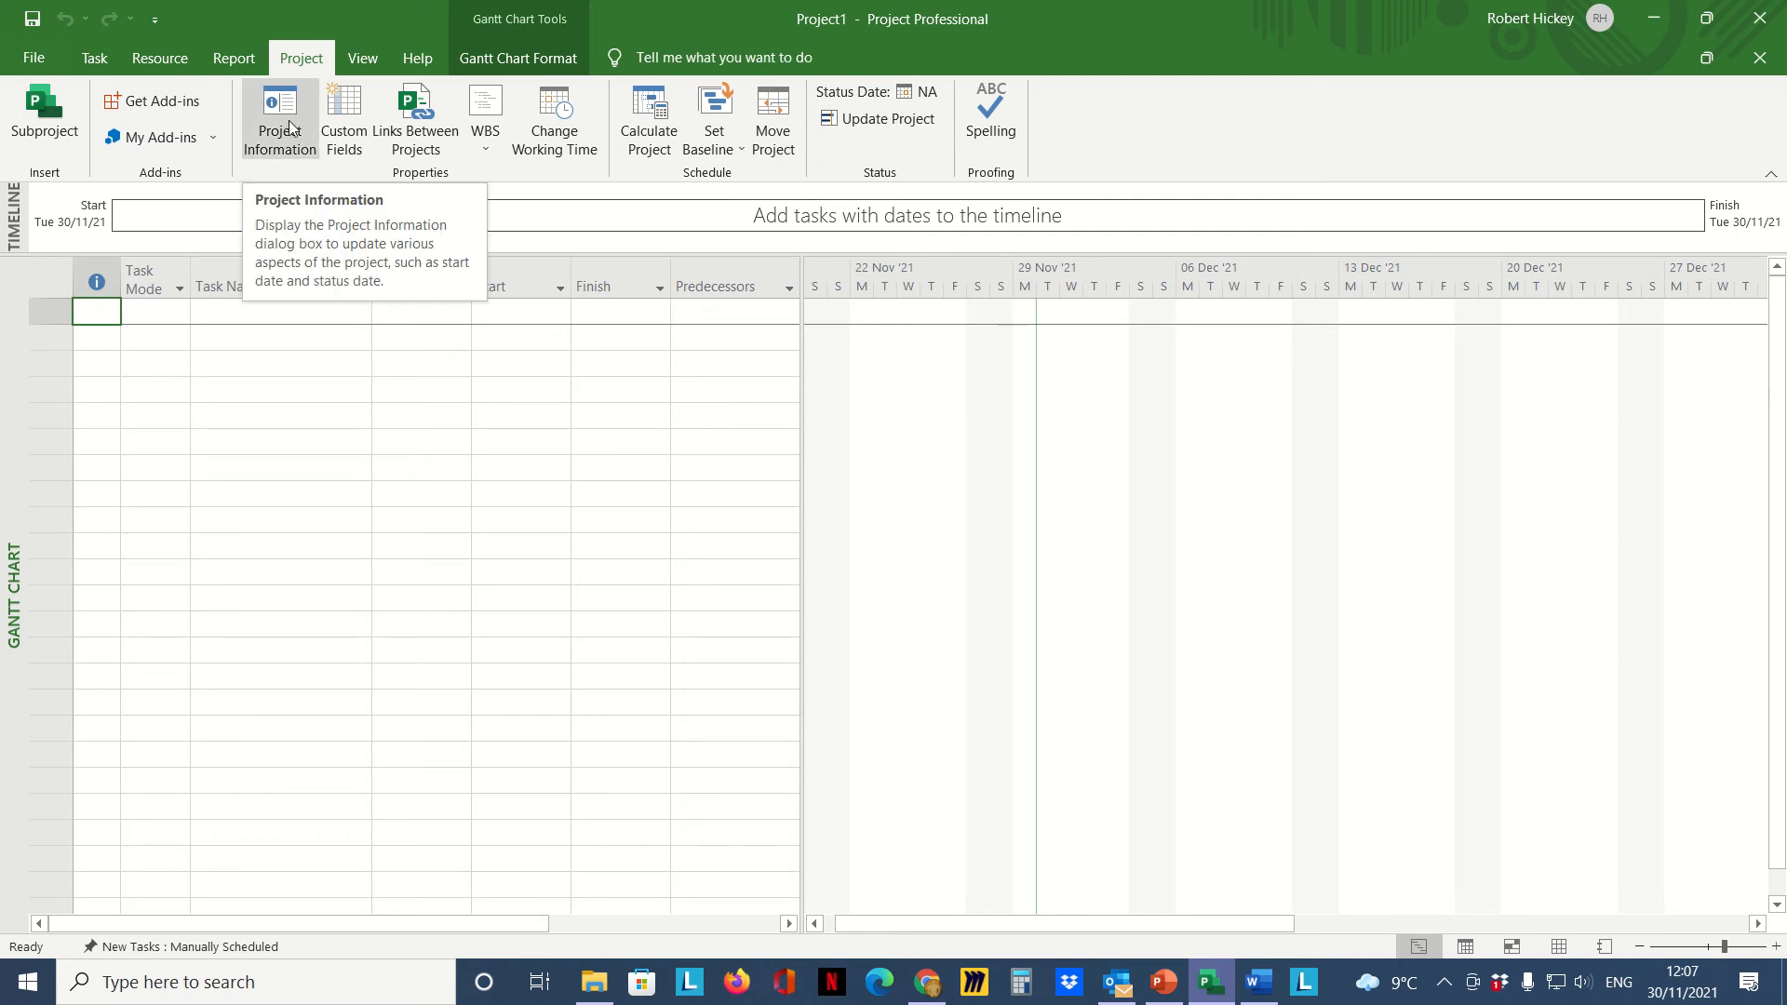
Step: In Project Information, set the start date to 15 November 2021 and confirm
left_click(277, 110)
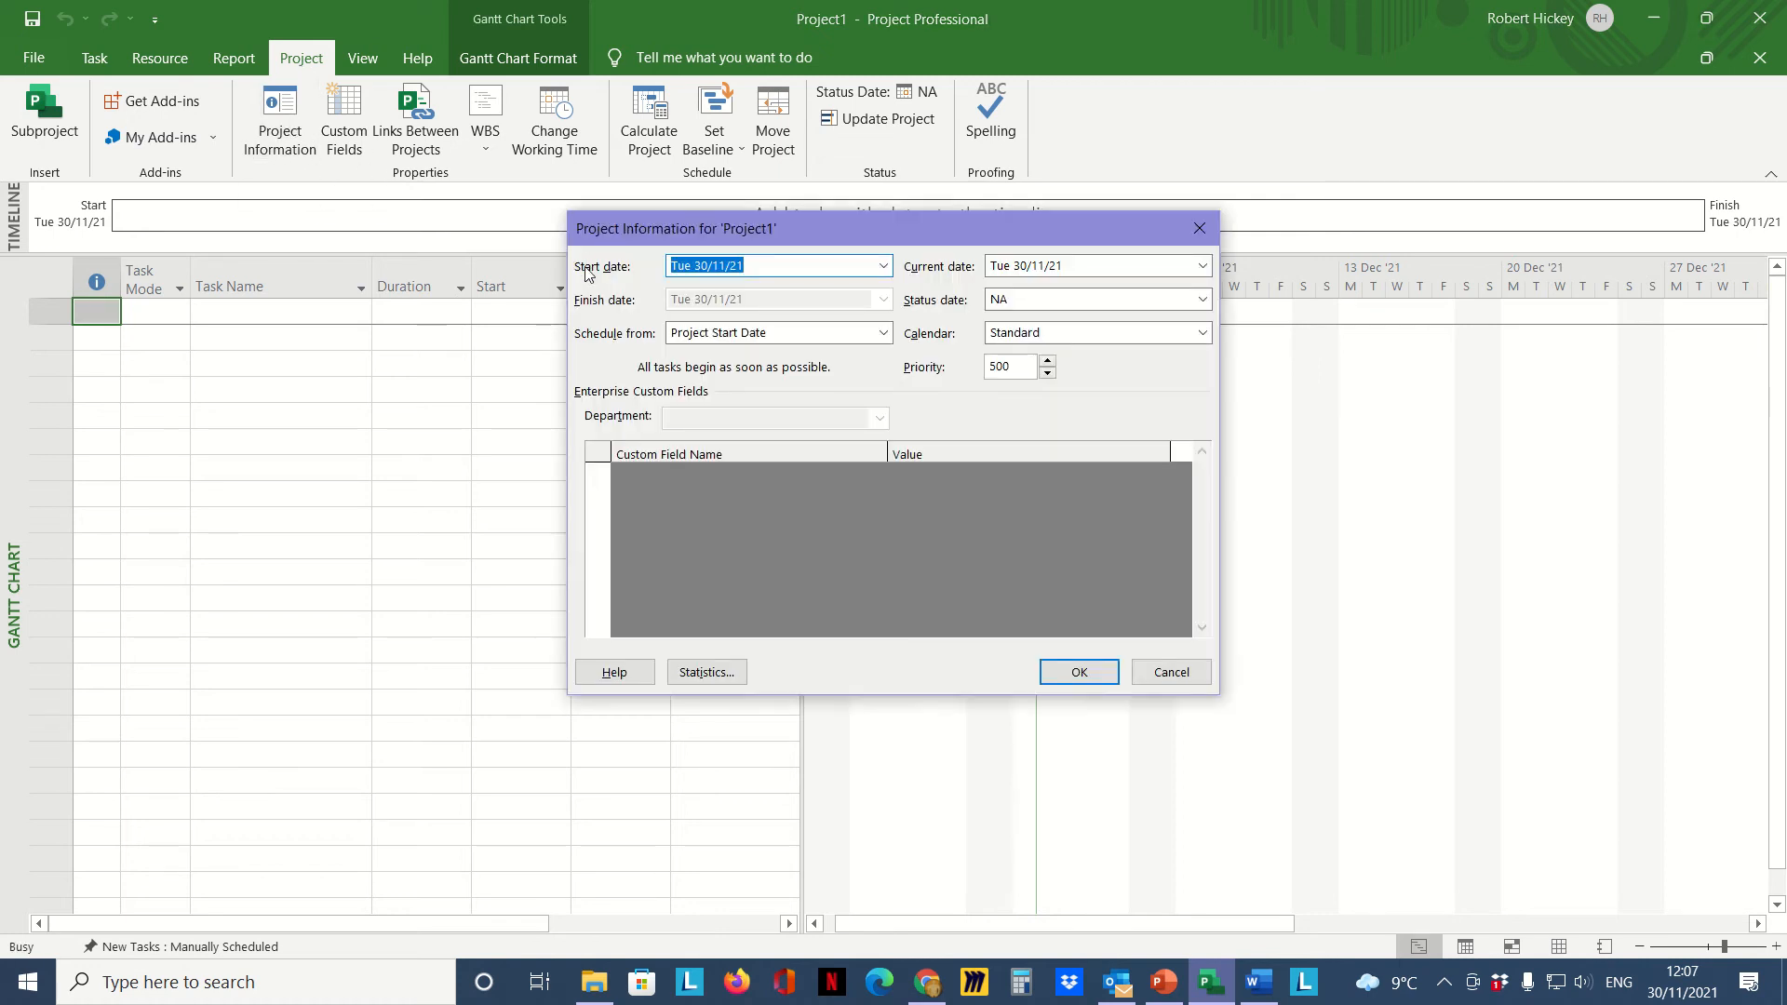
left_click(882, 266)
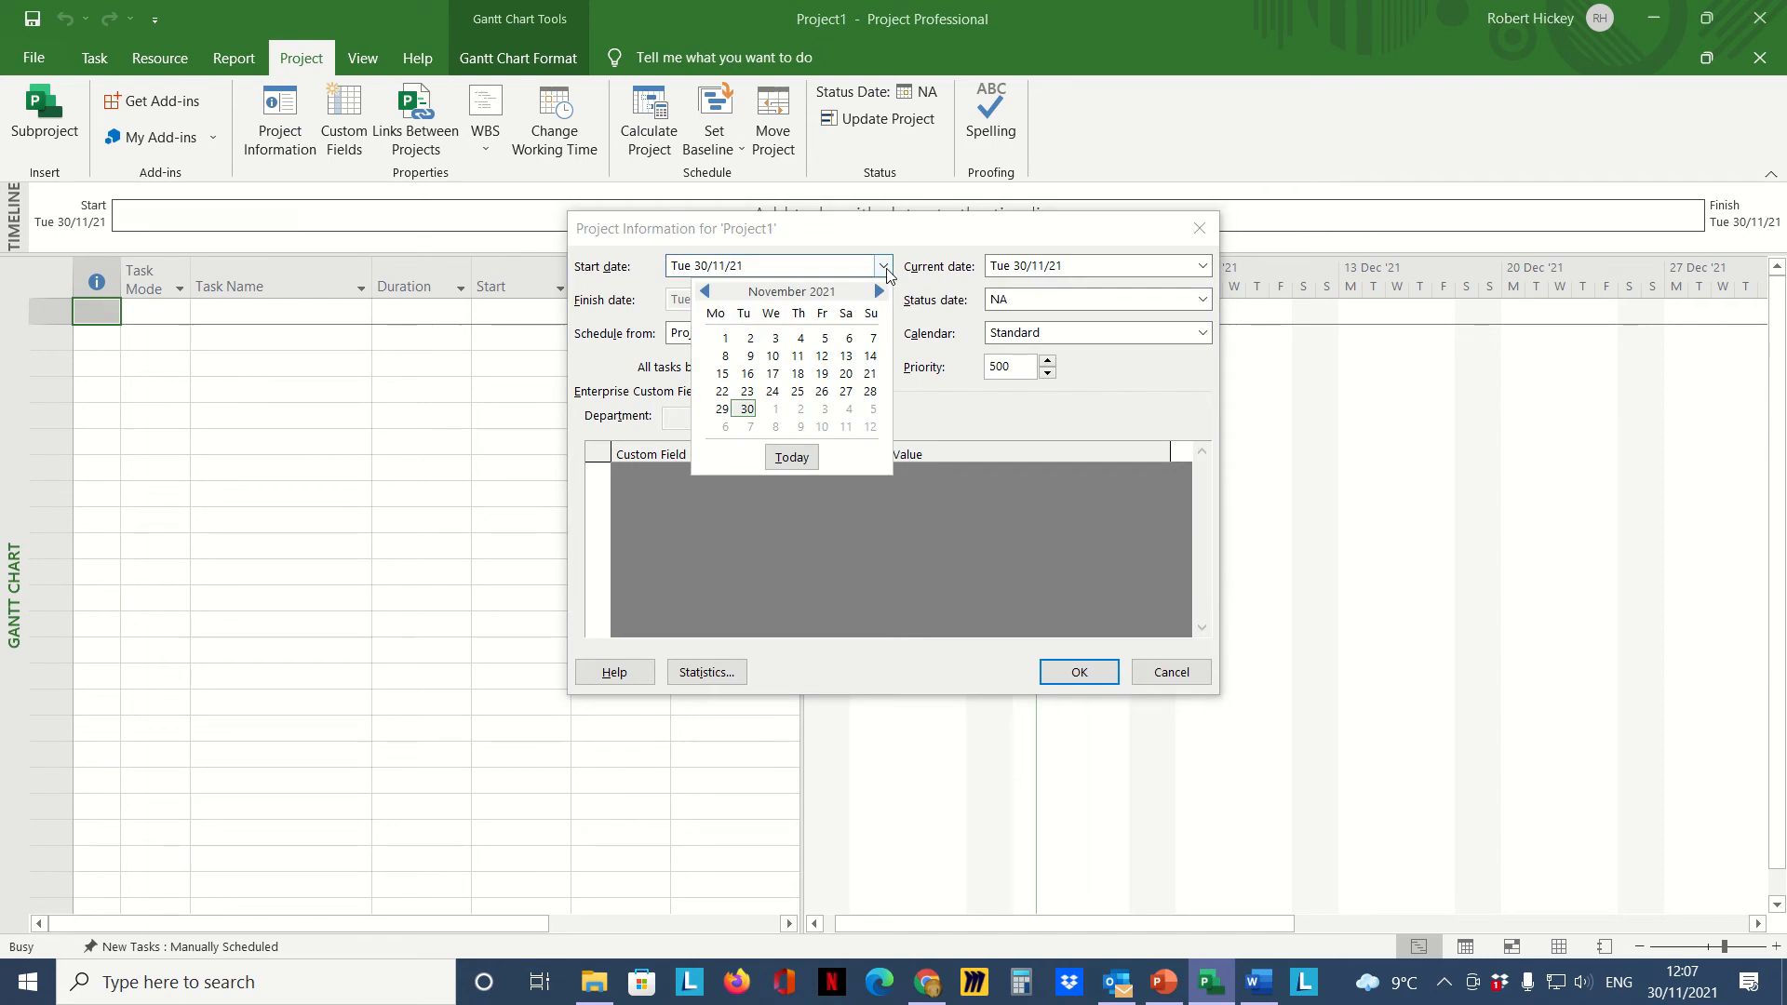
mouse_move(797, 375)
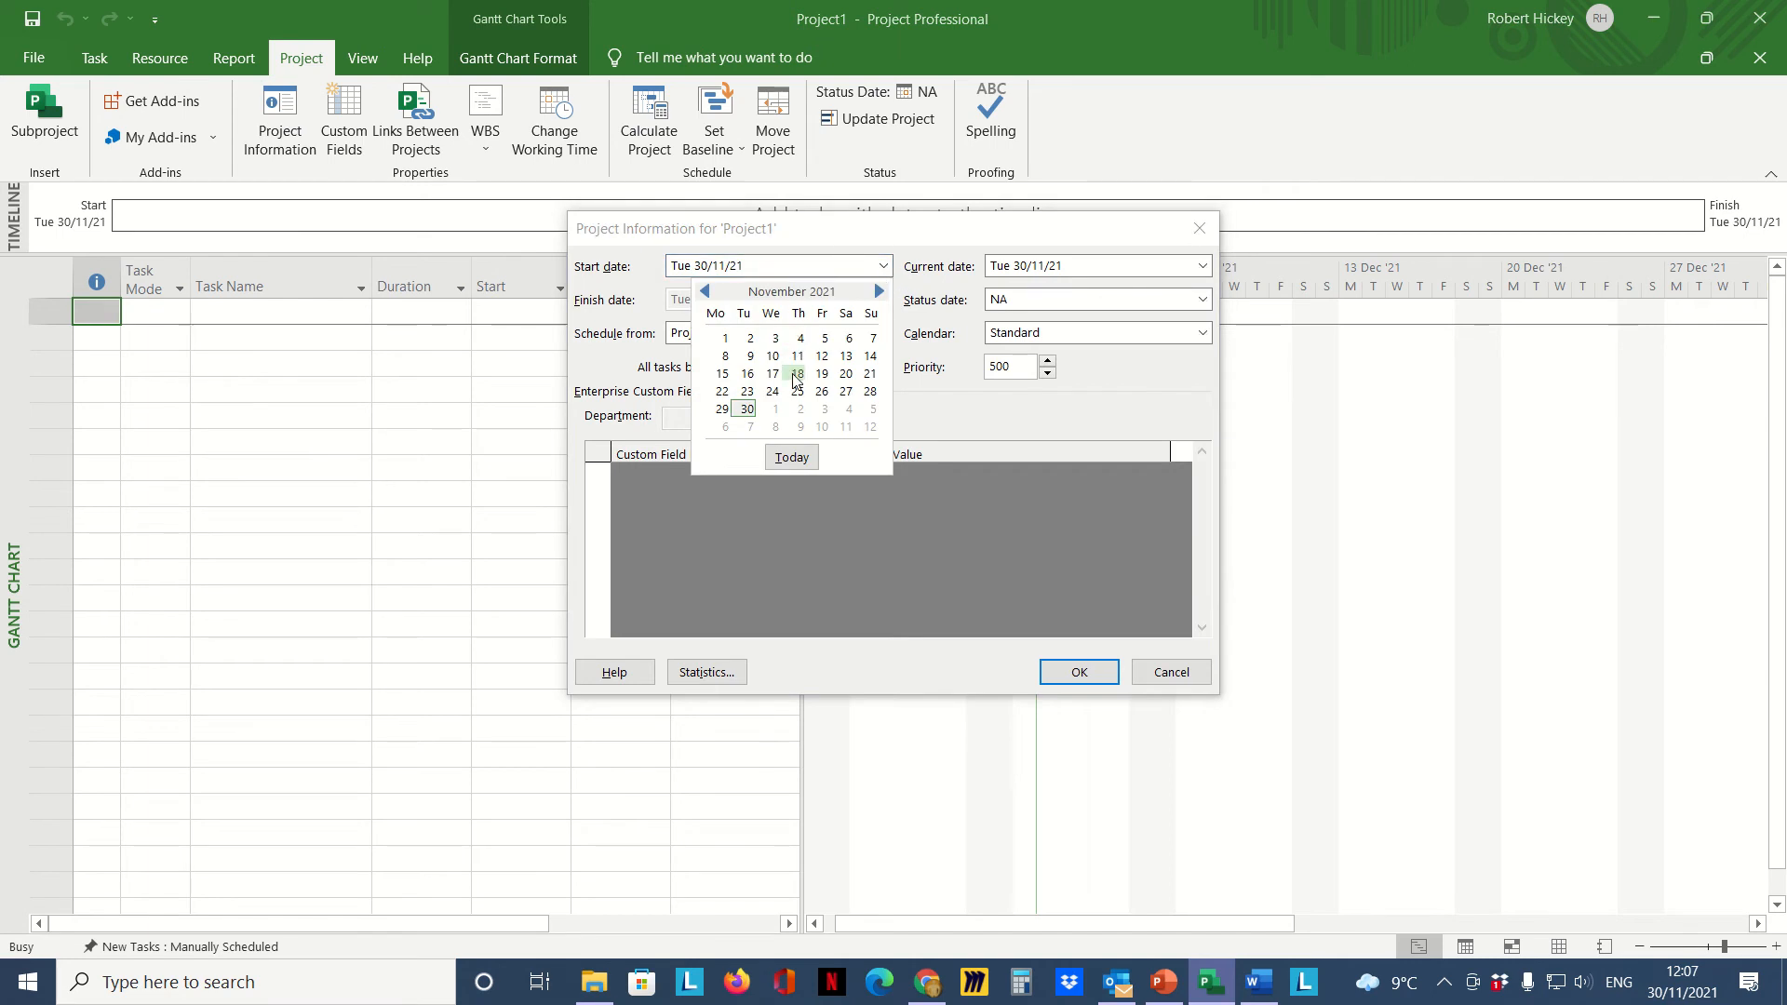
mouse_move(723, 372)
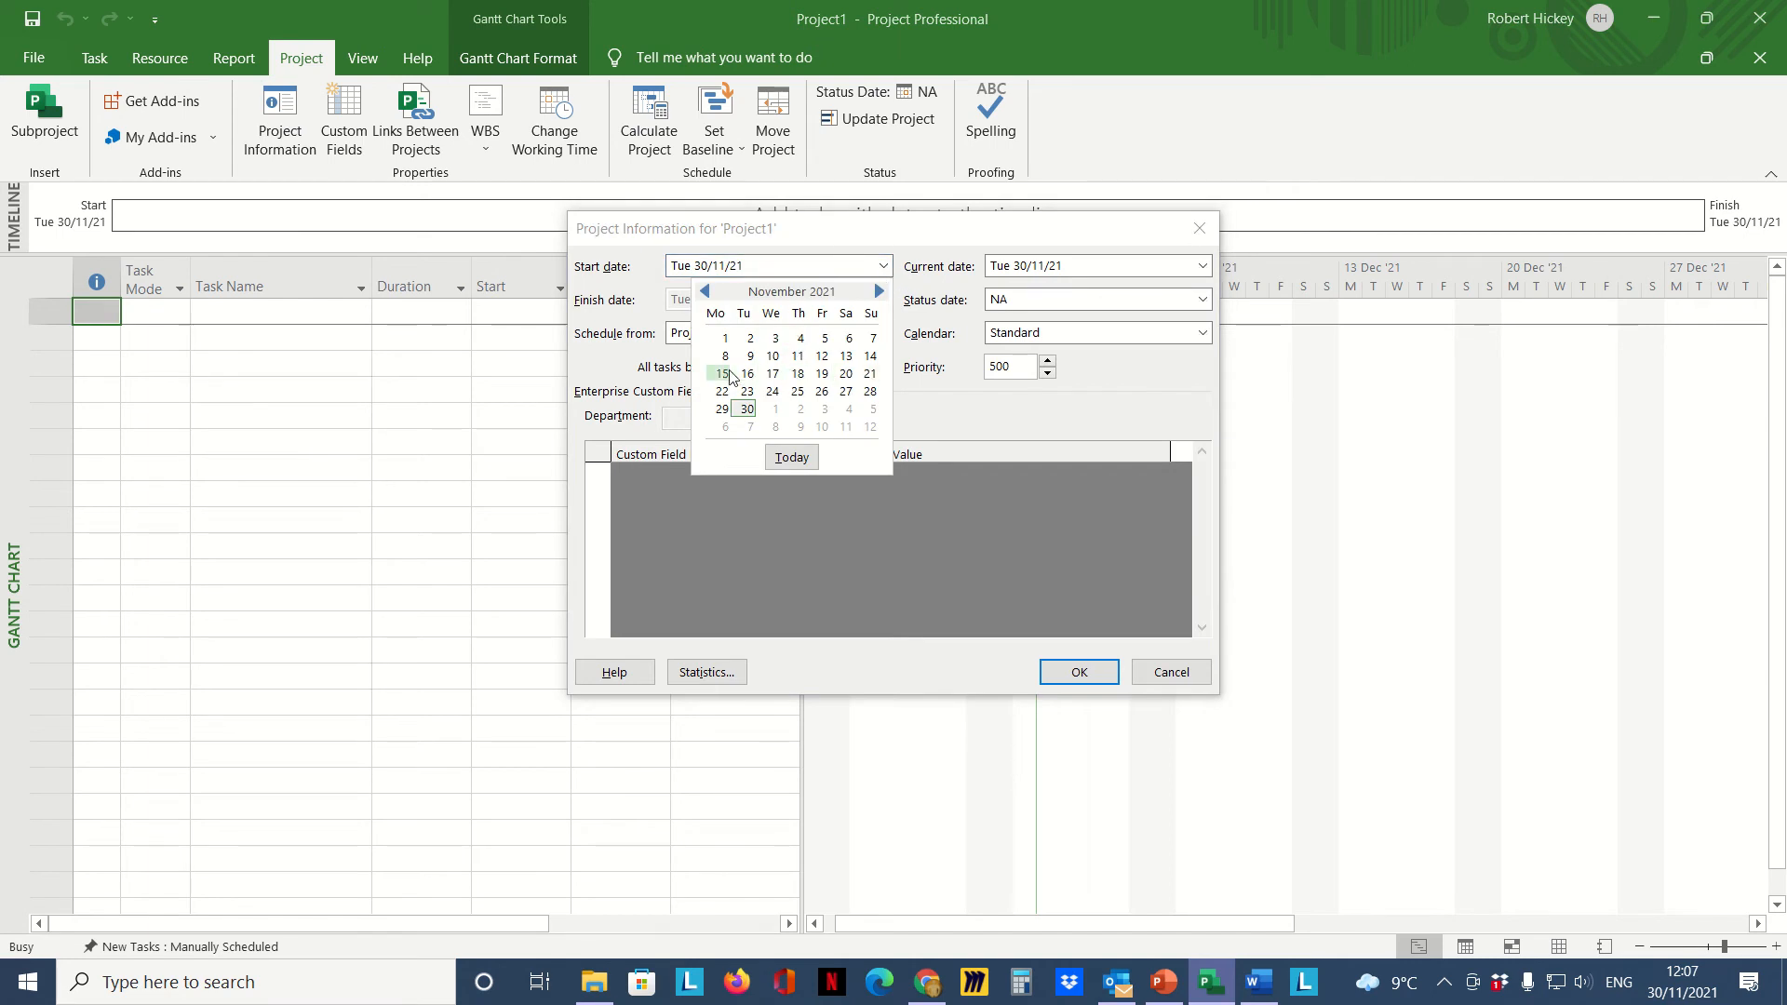
left_click(722, 375)
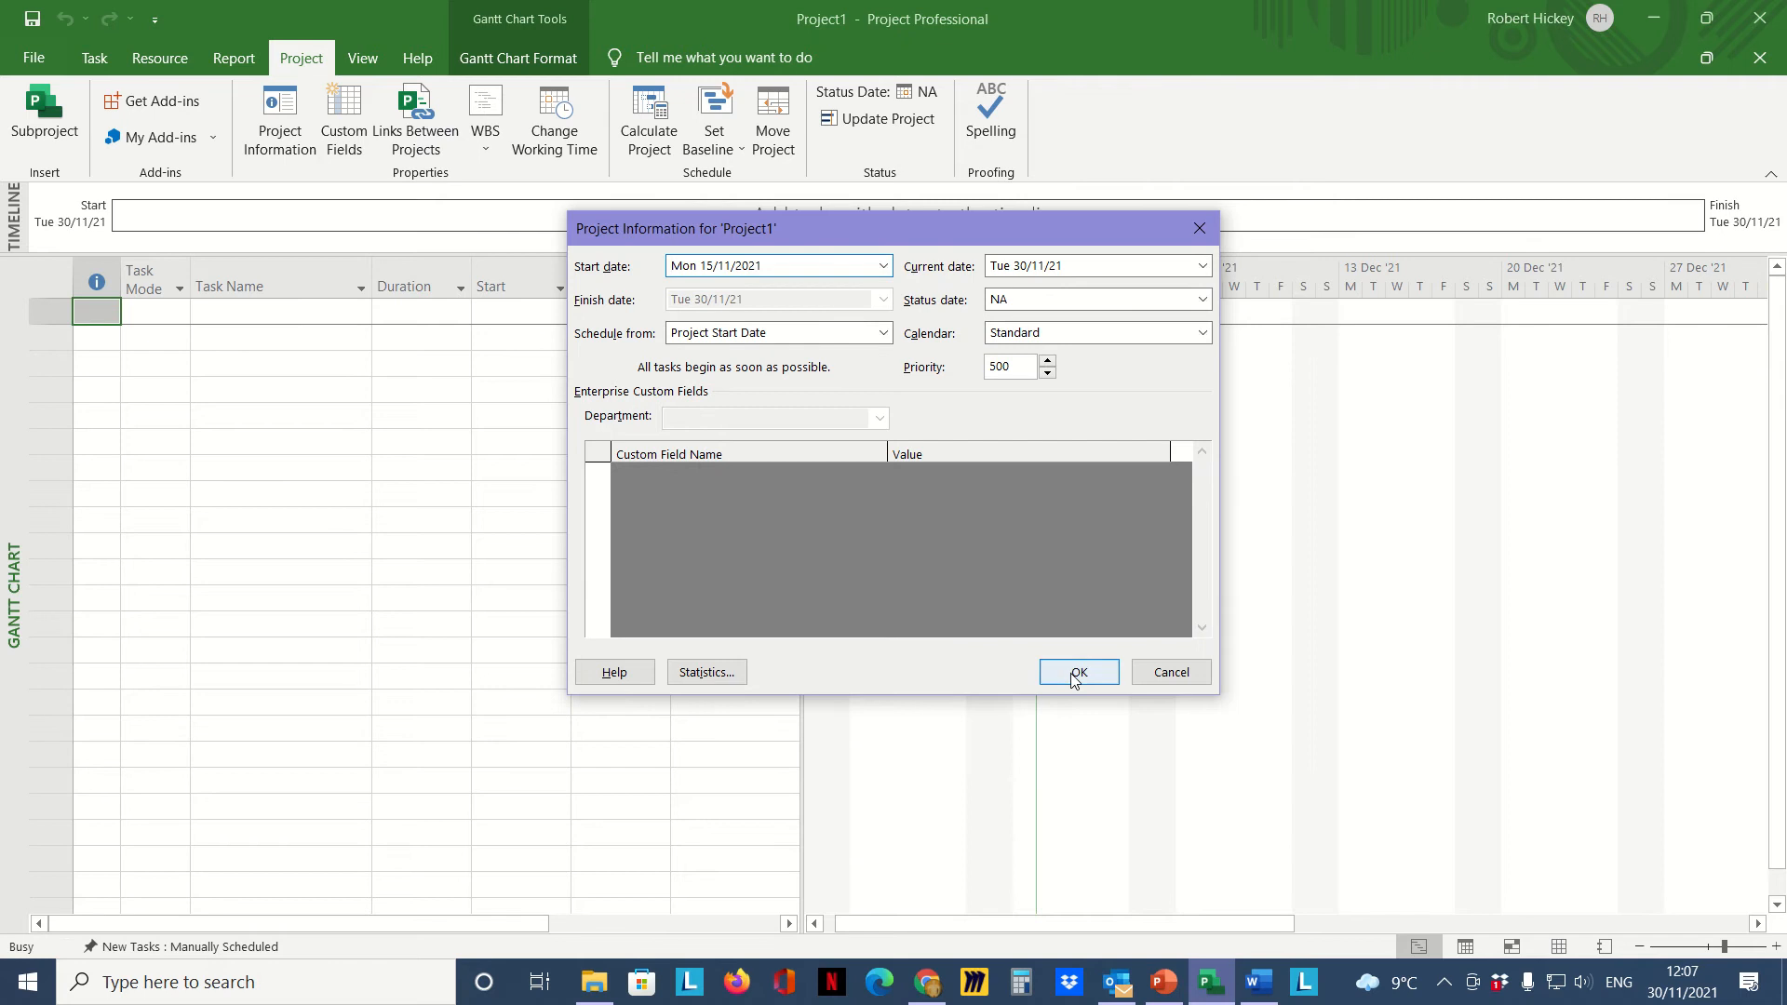
left_click(1078, 672)
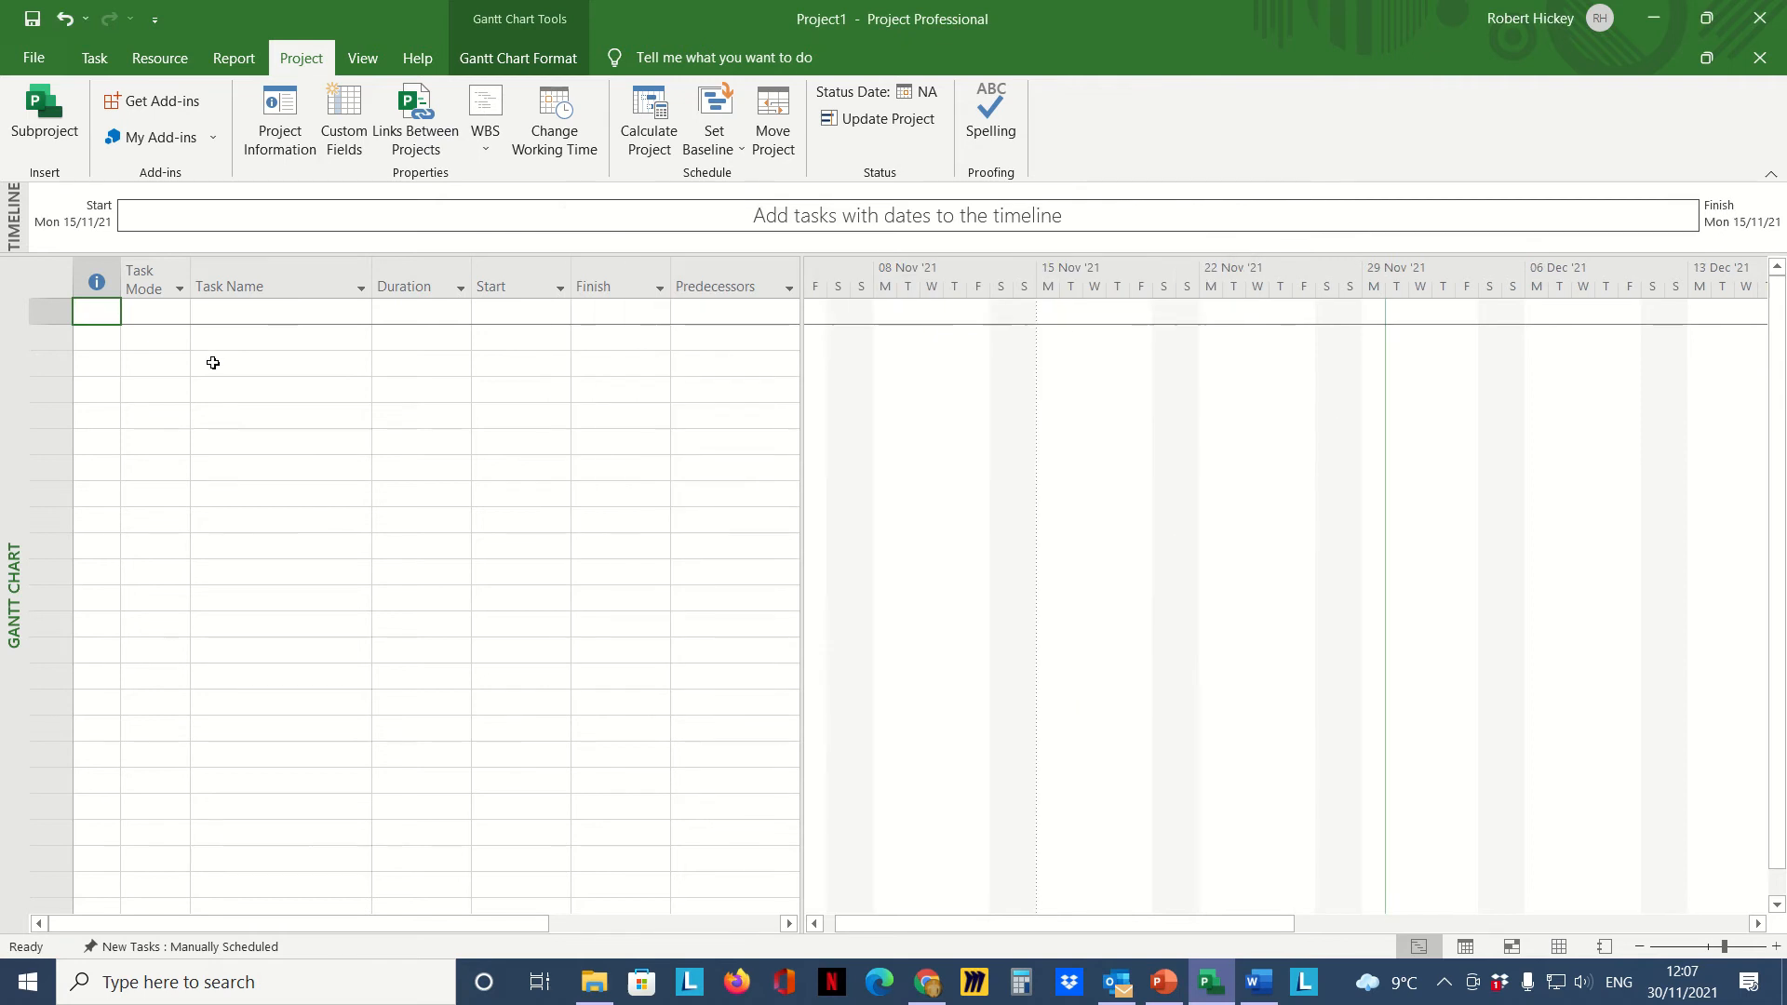
mouse_move(205, 164)
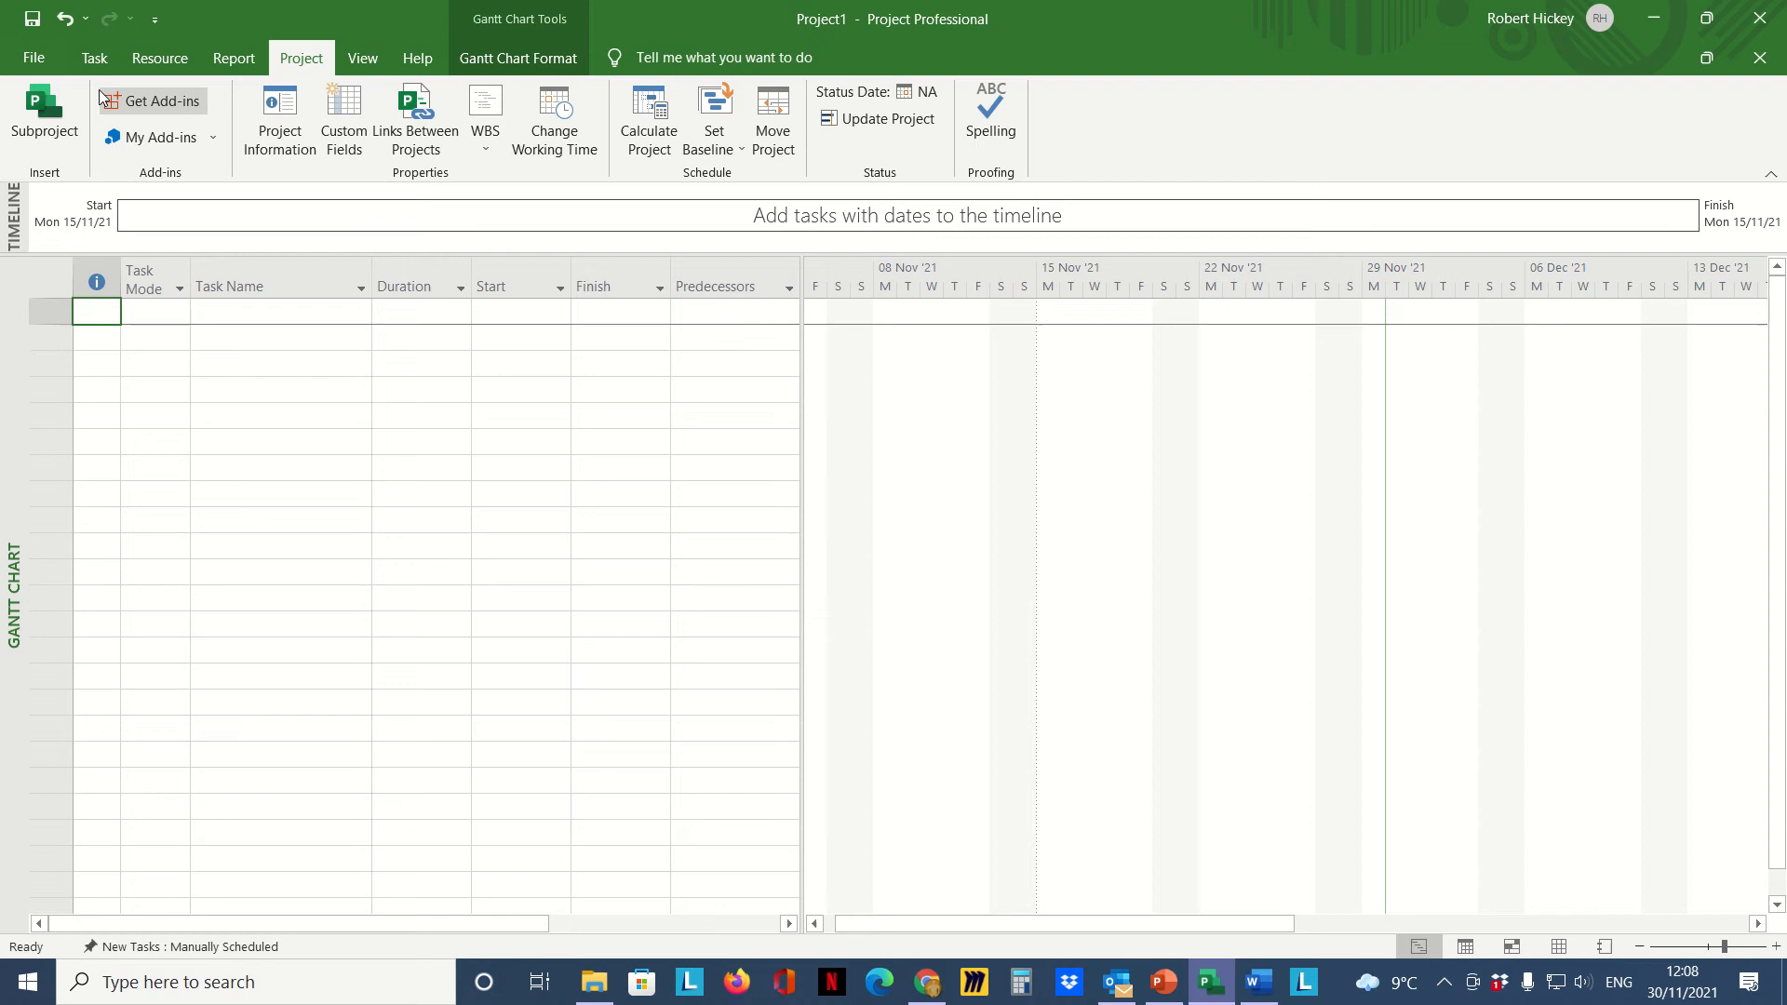
Step: Switch the scheduling mode for new tasks from Manual to Auto Schedule
left_click(93, 58)
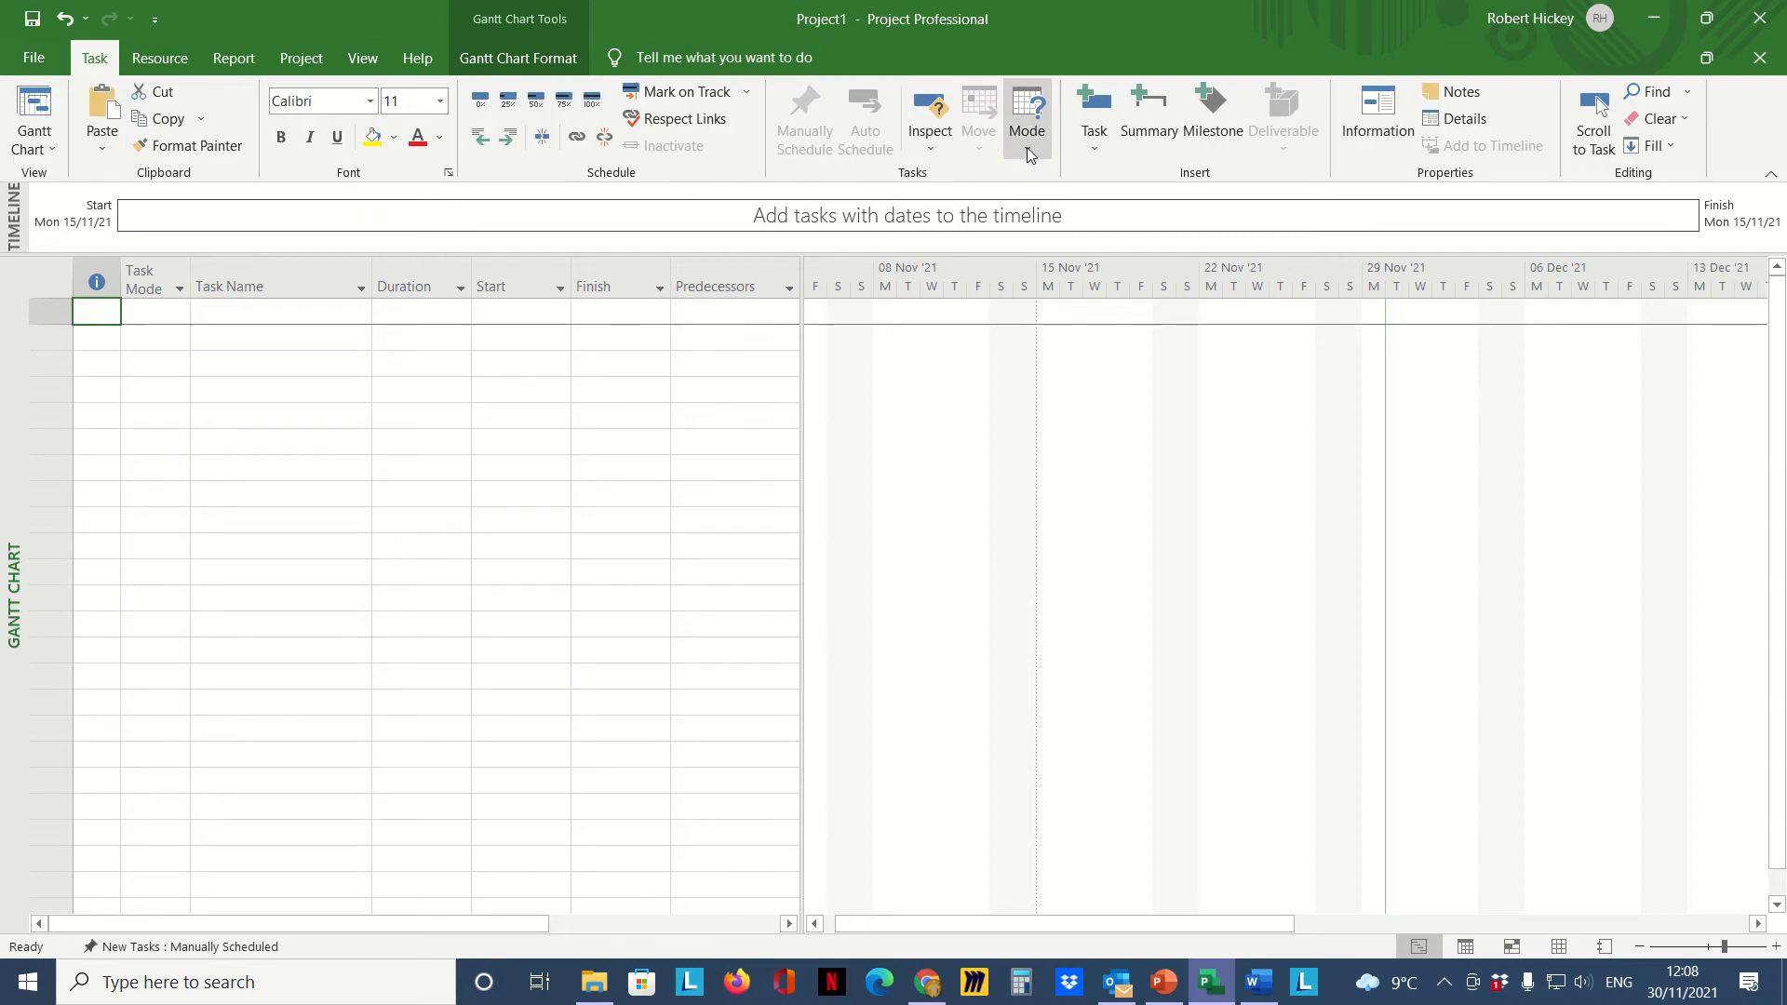
left_click(1026, 113)
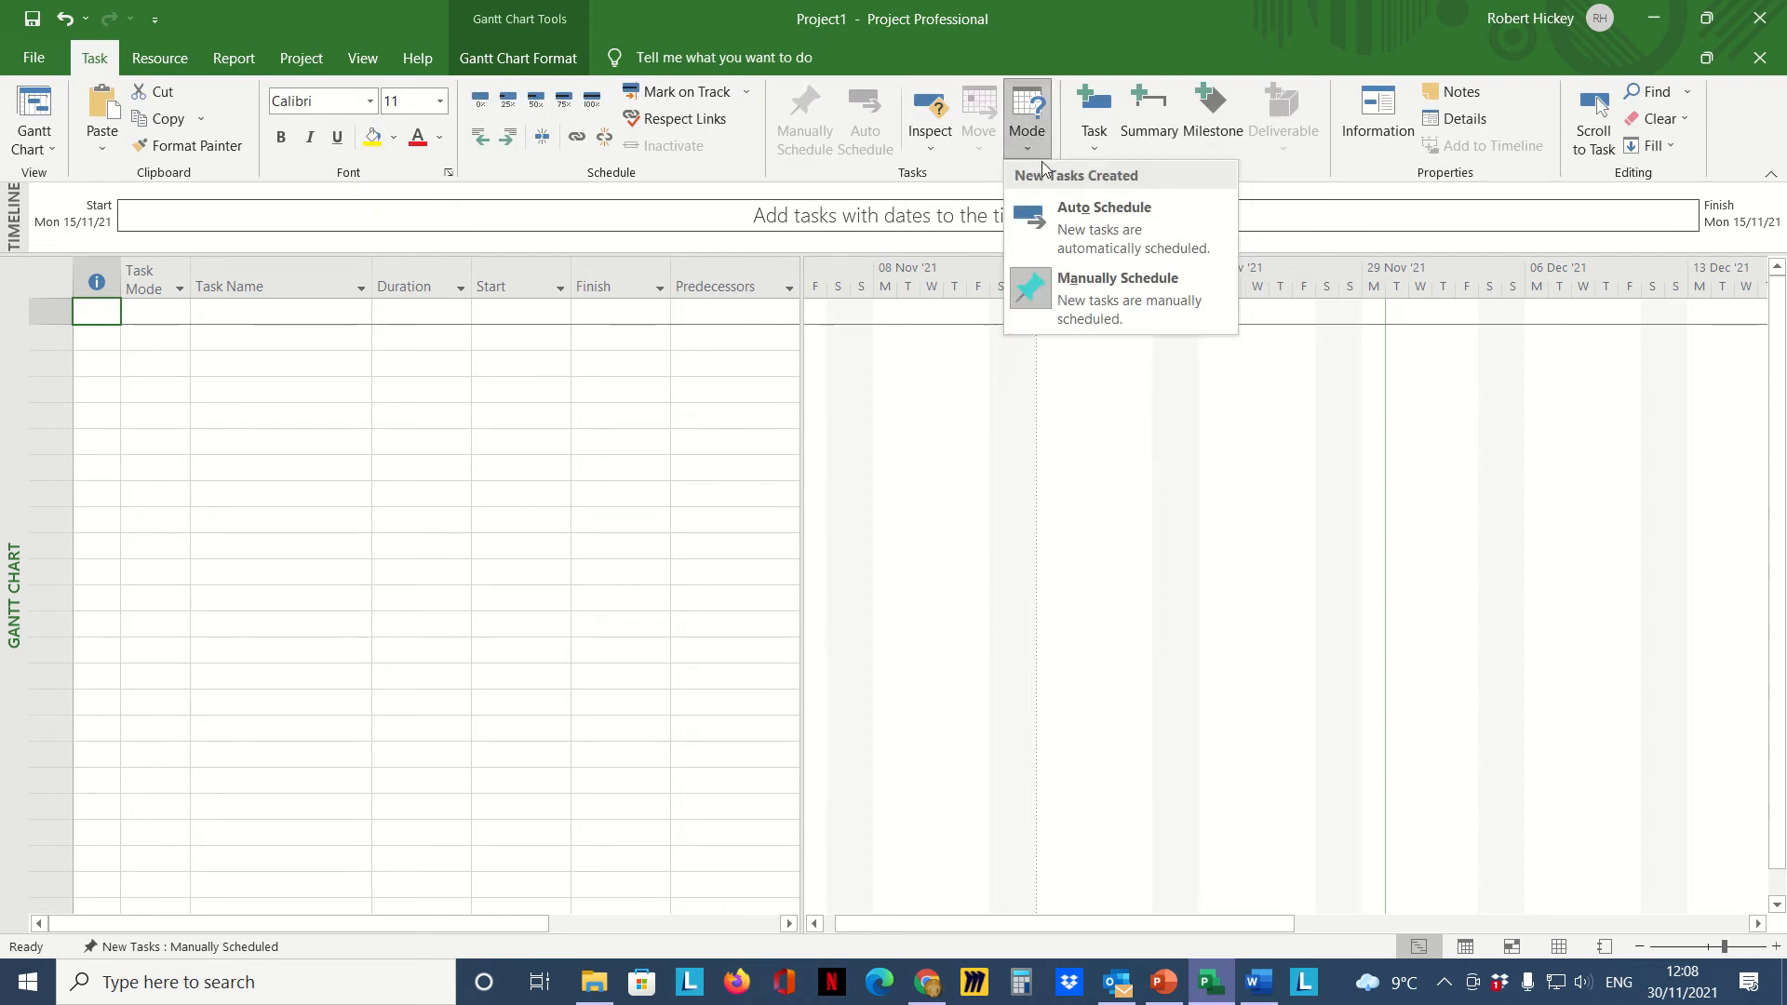
mouse_move(1139, 225)
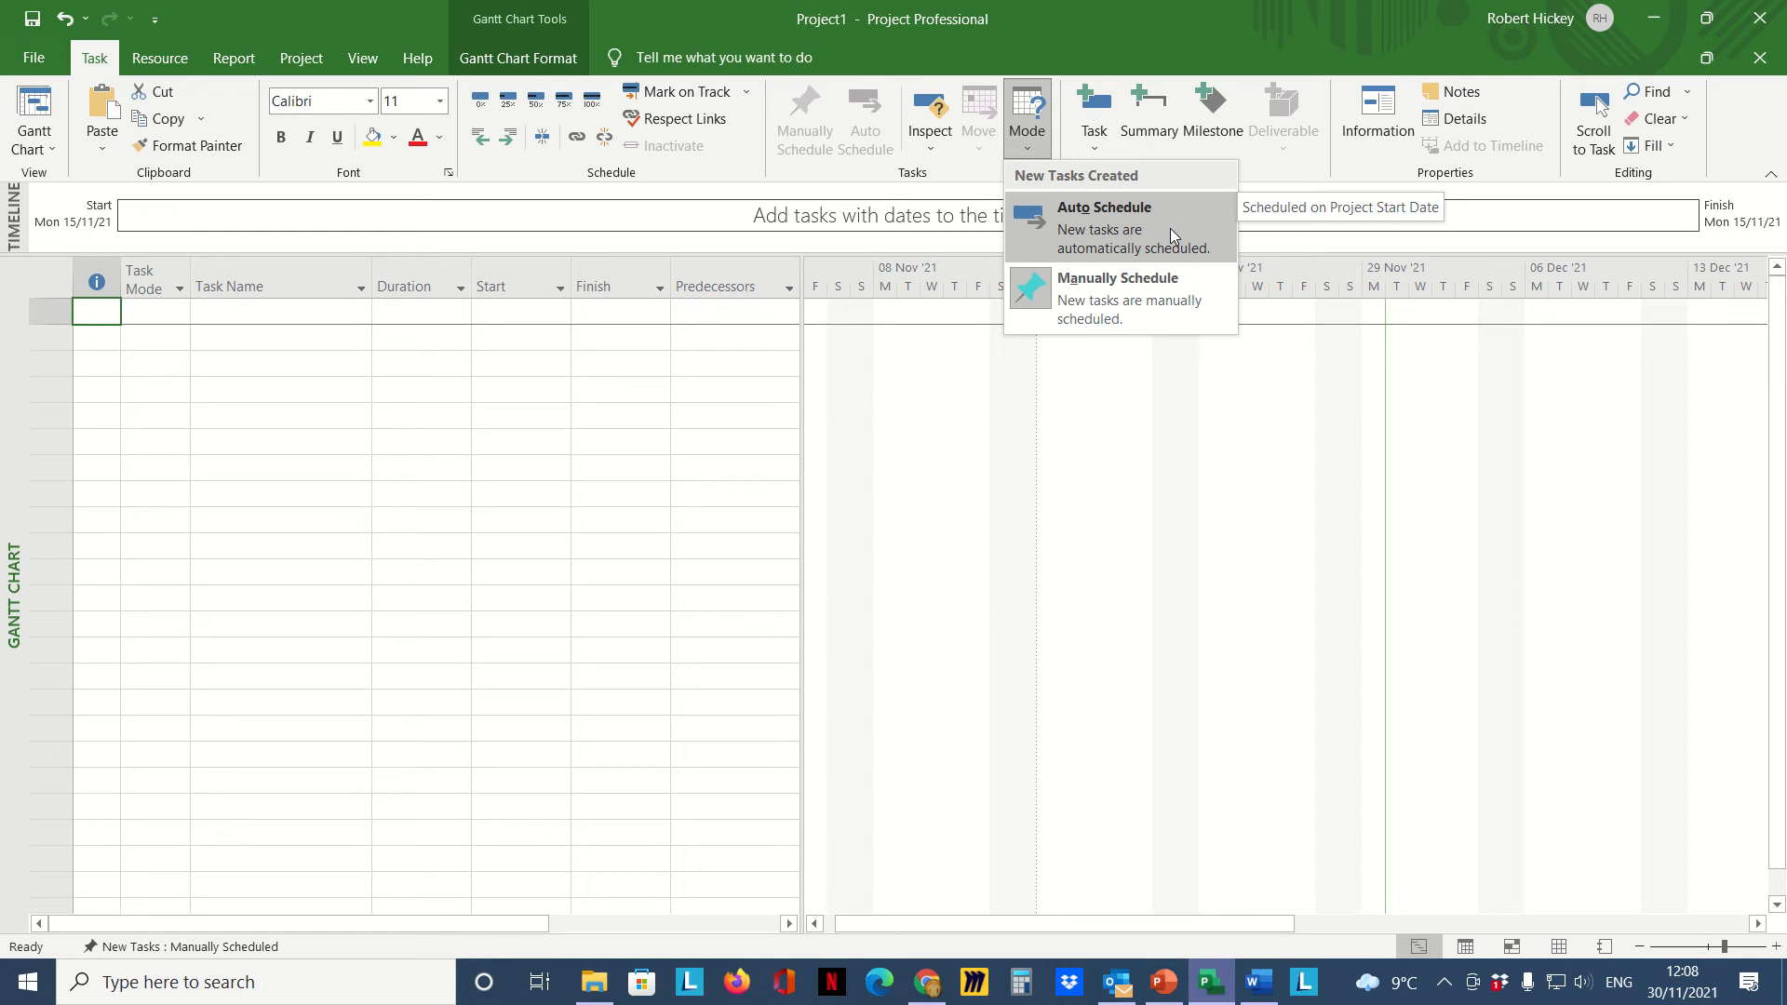
mouse_move(1191, 298)
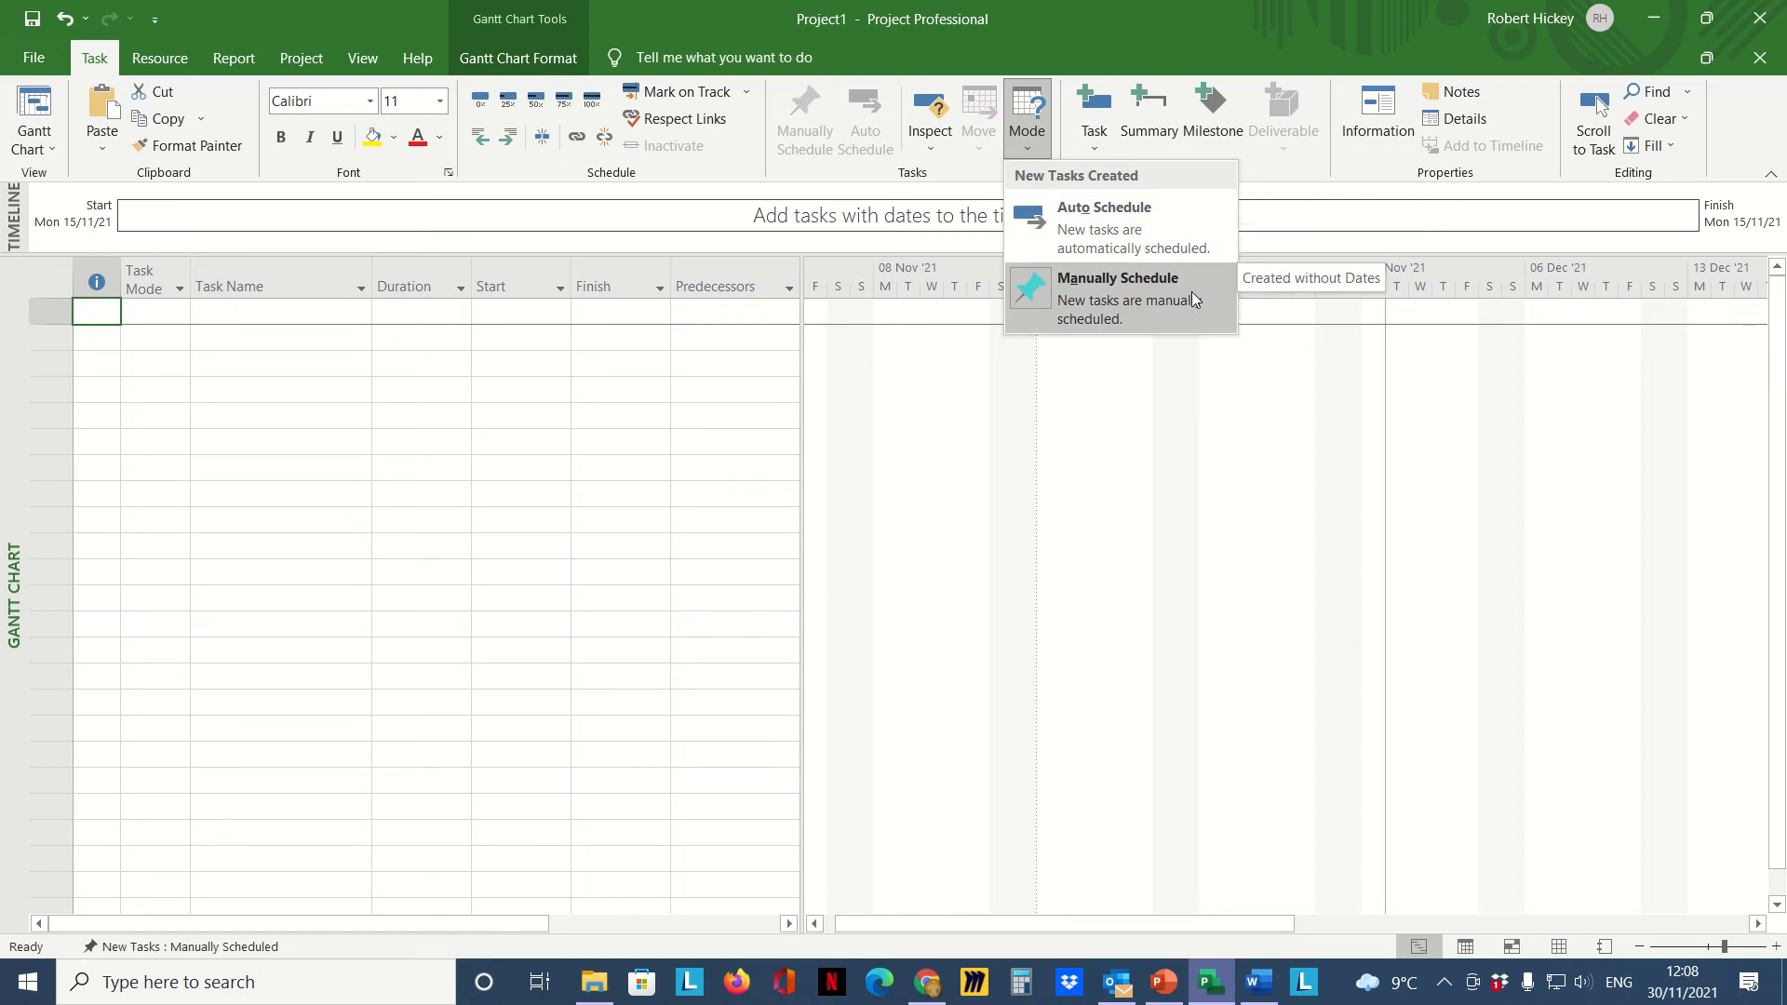
mouse_move(1154, 227)
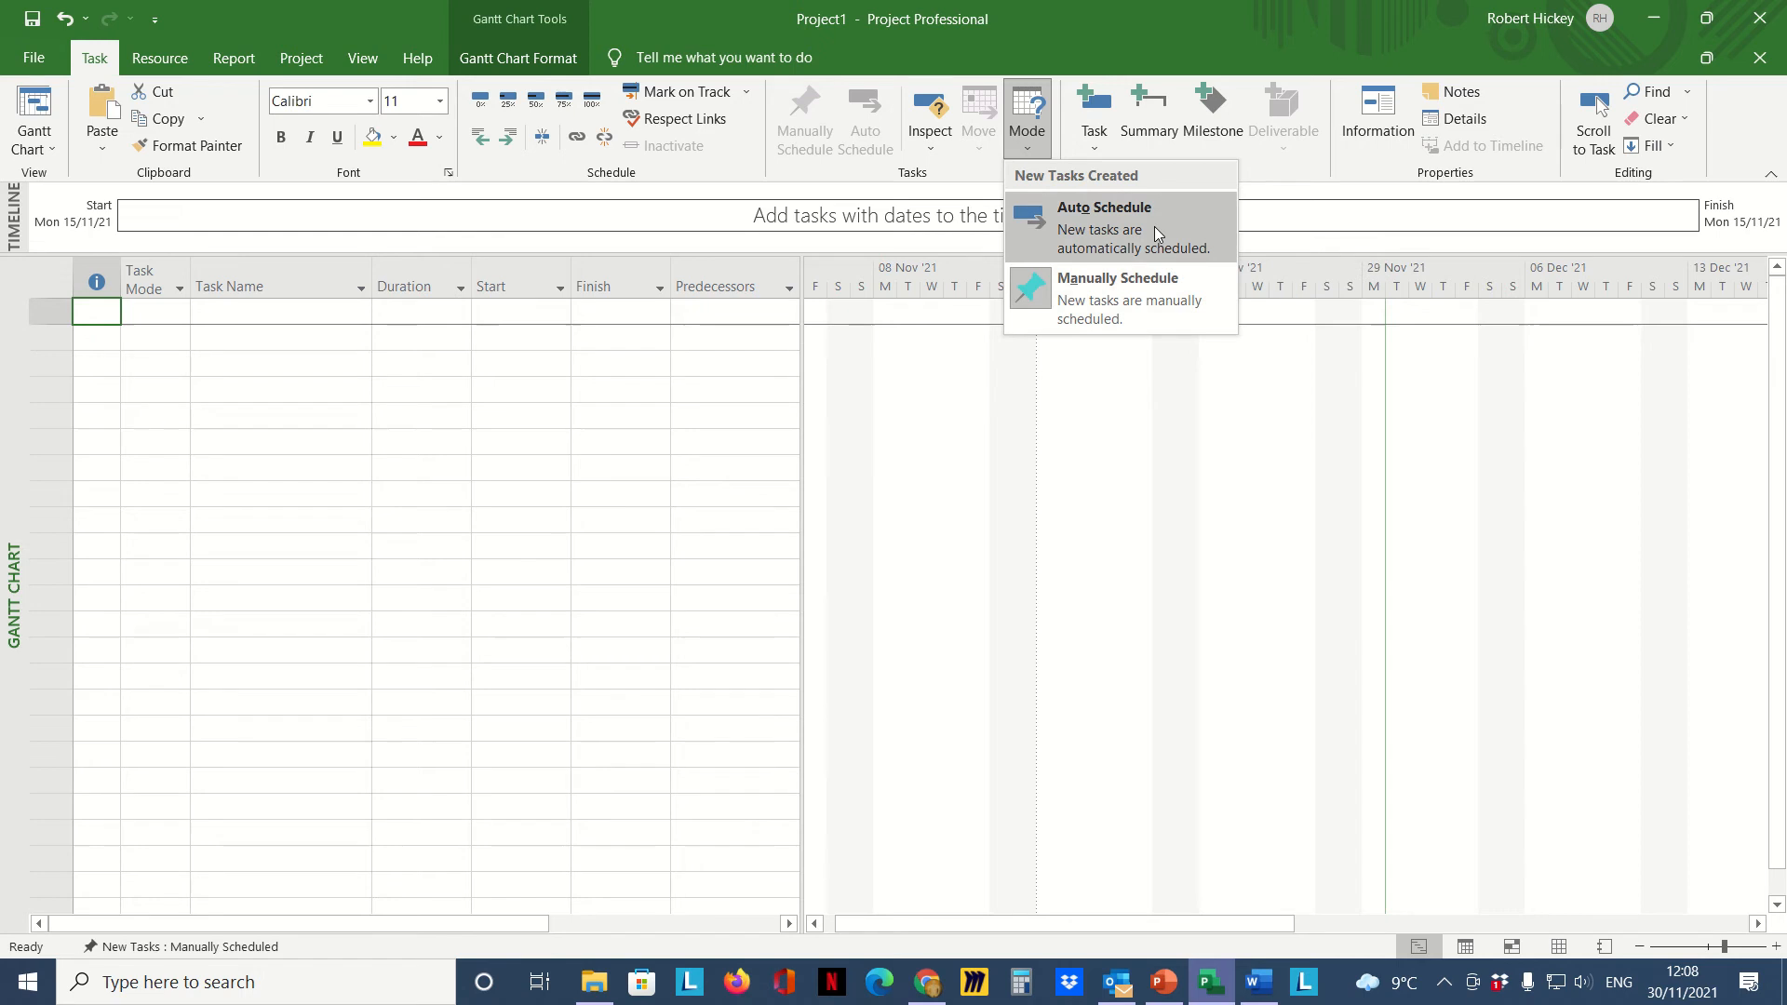
left_click(1102, 207)
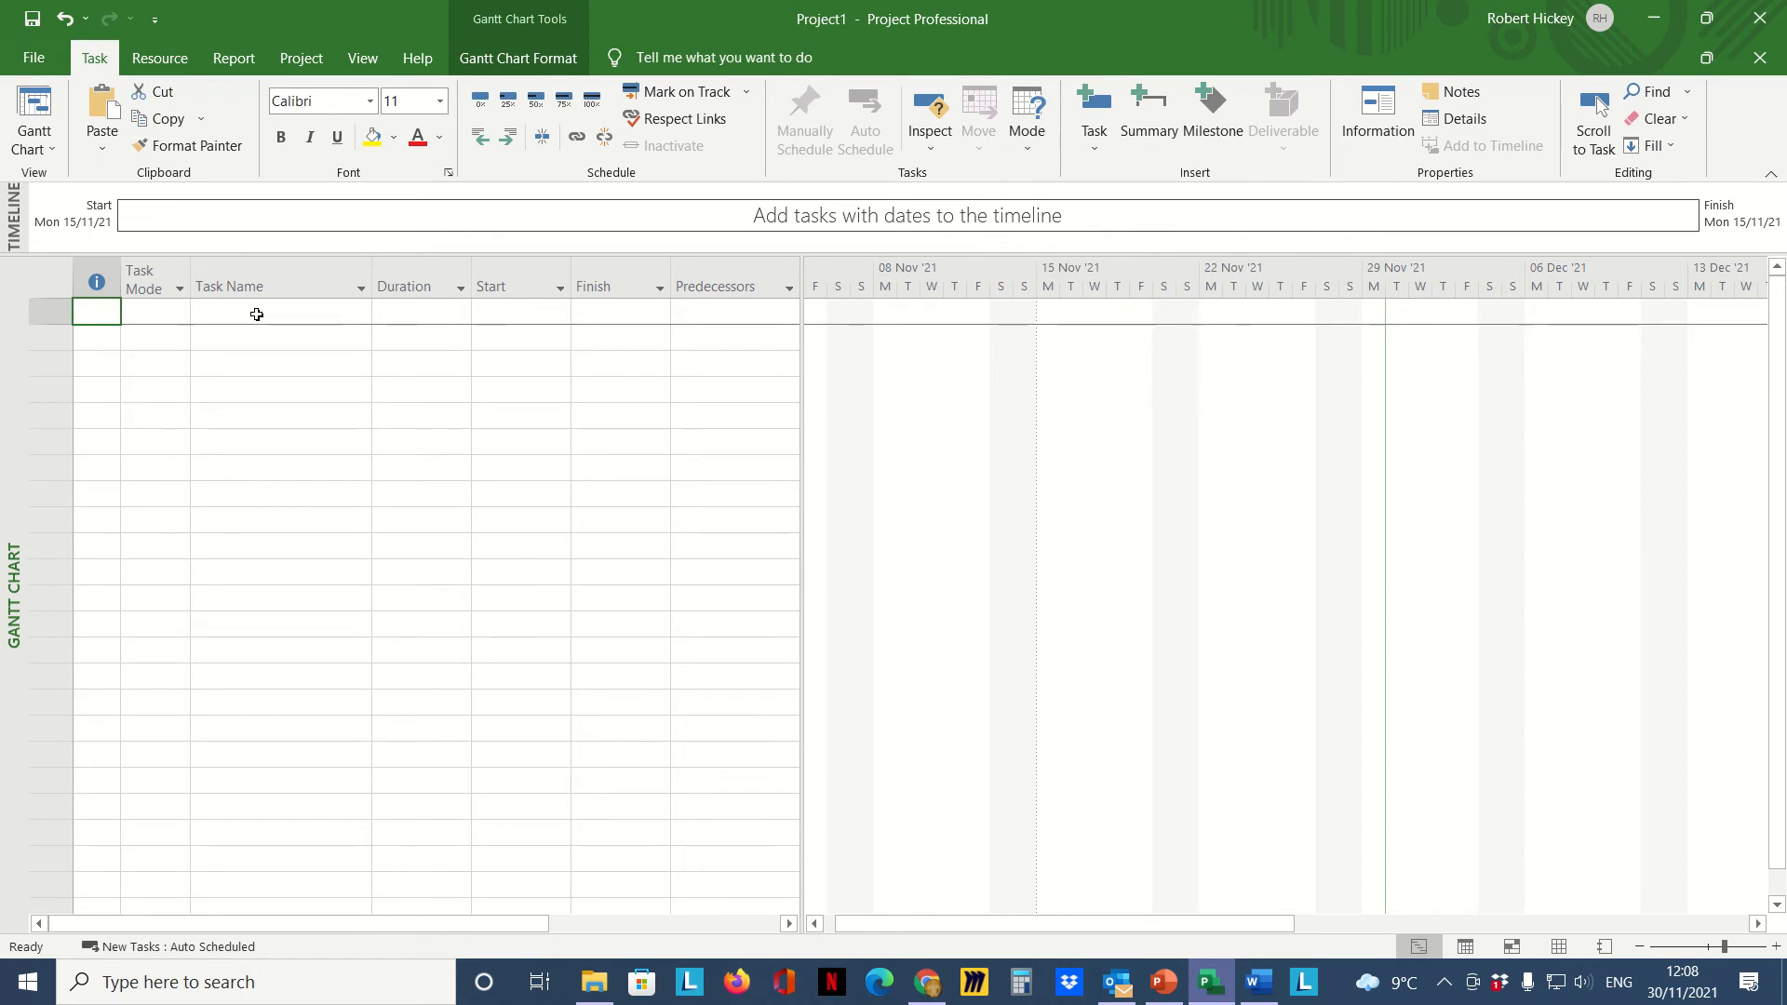
mouse_move(240, 652)
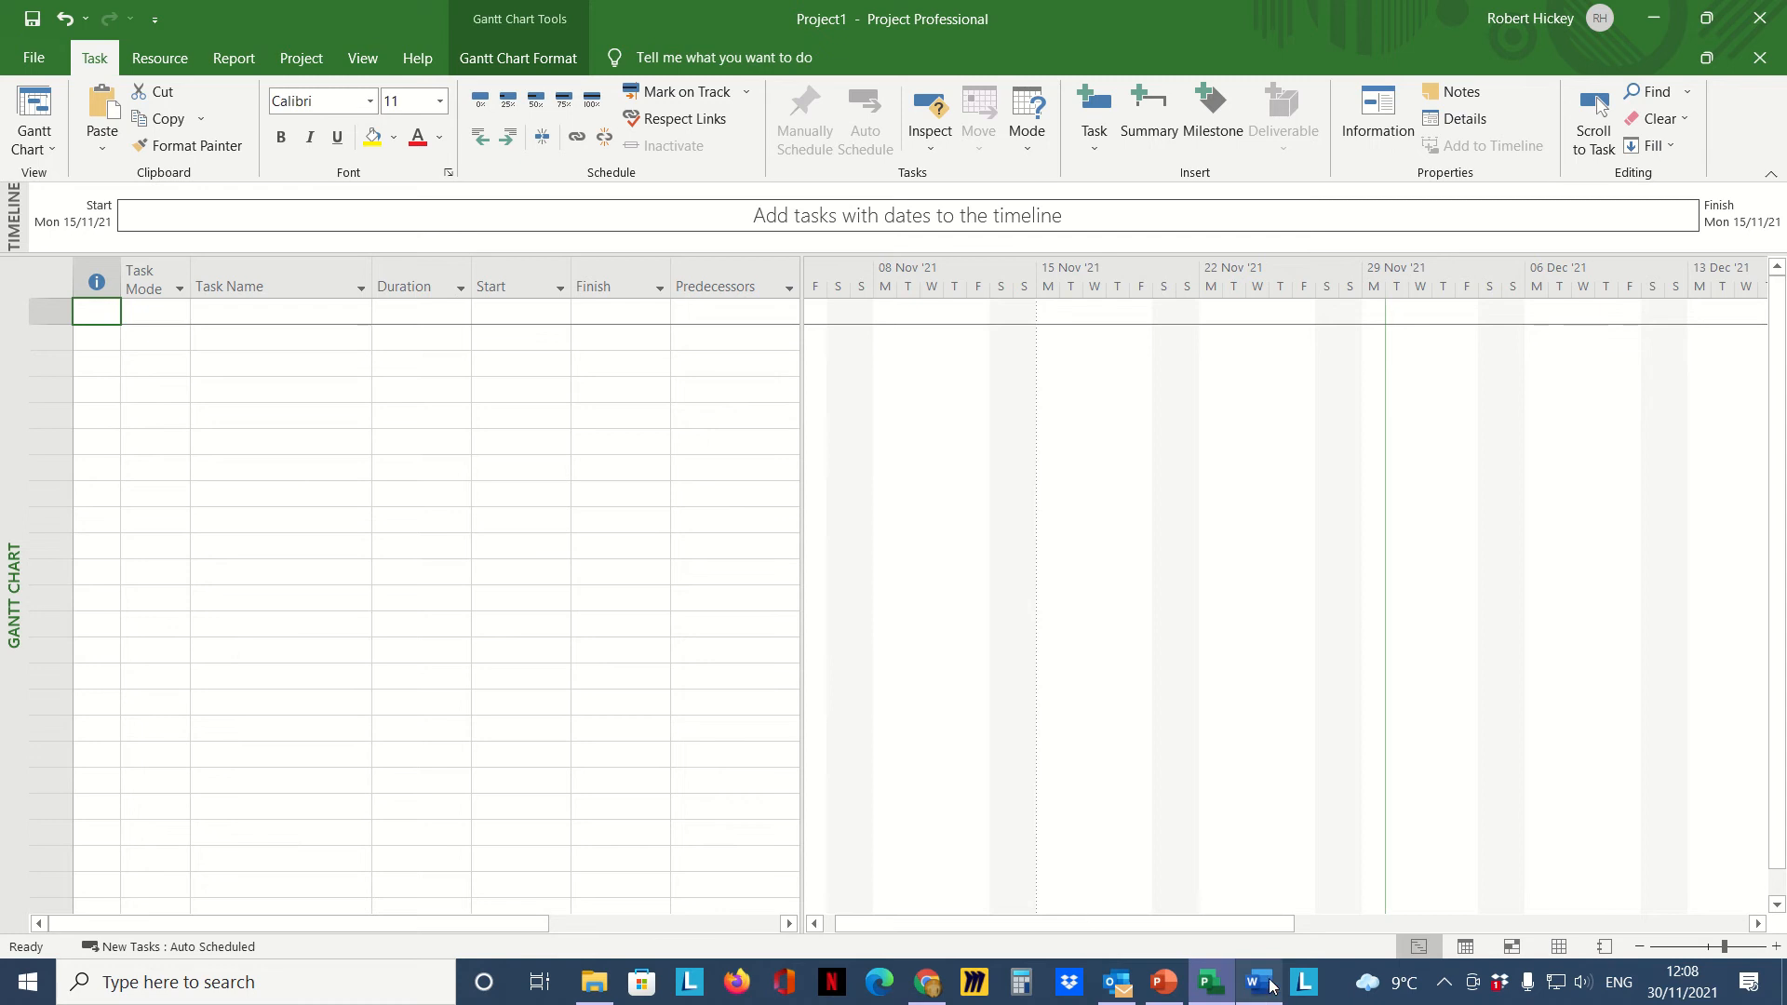
Step: Switch to MS Exercise 1.docx in Word and move into its task table
left_click(1254, 981)
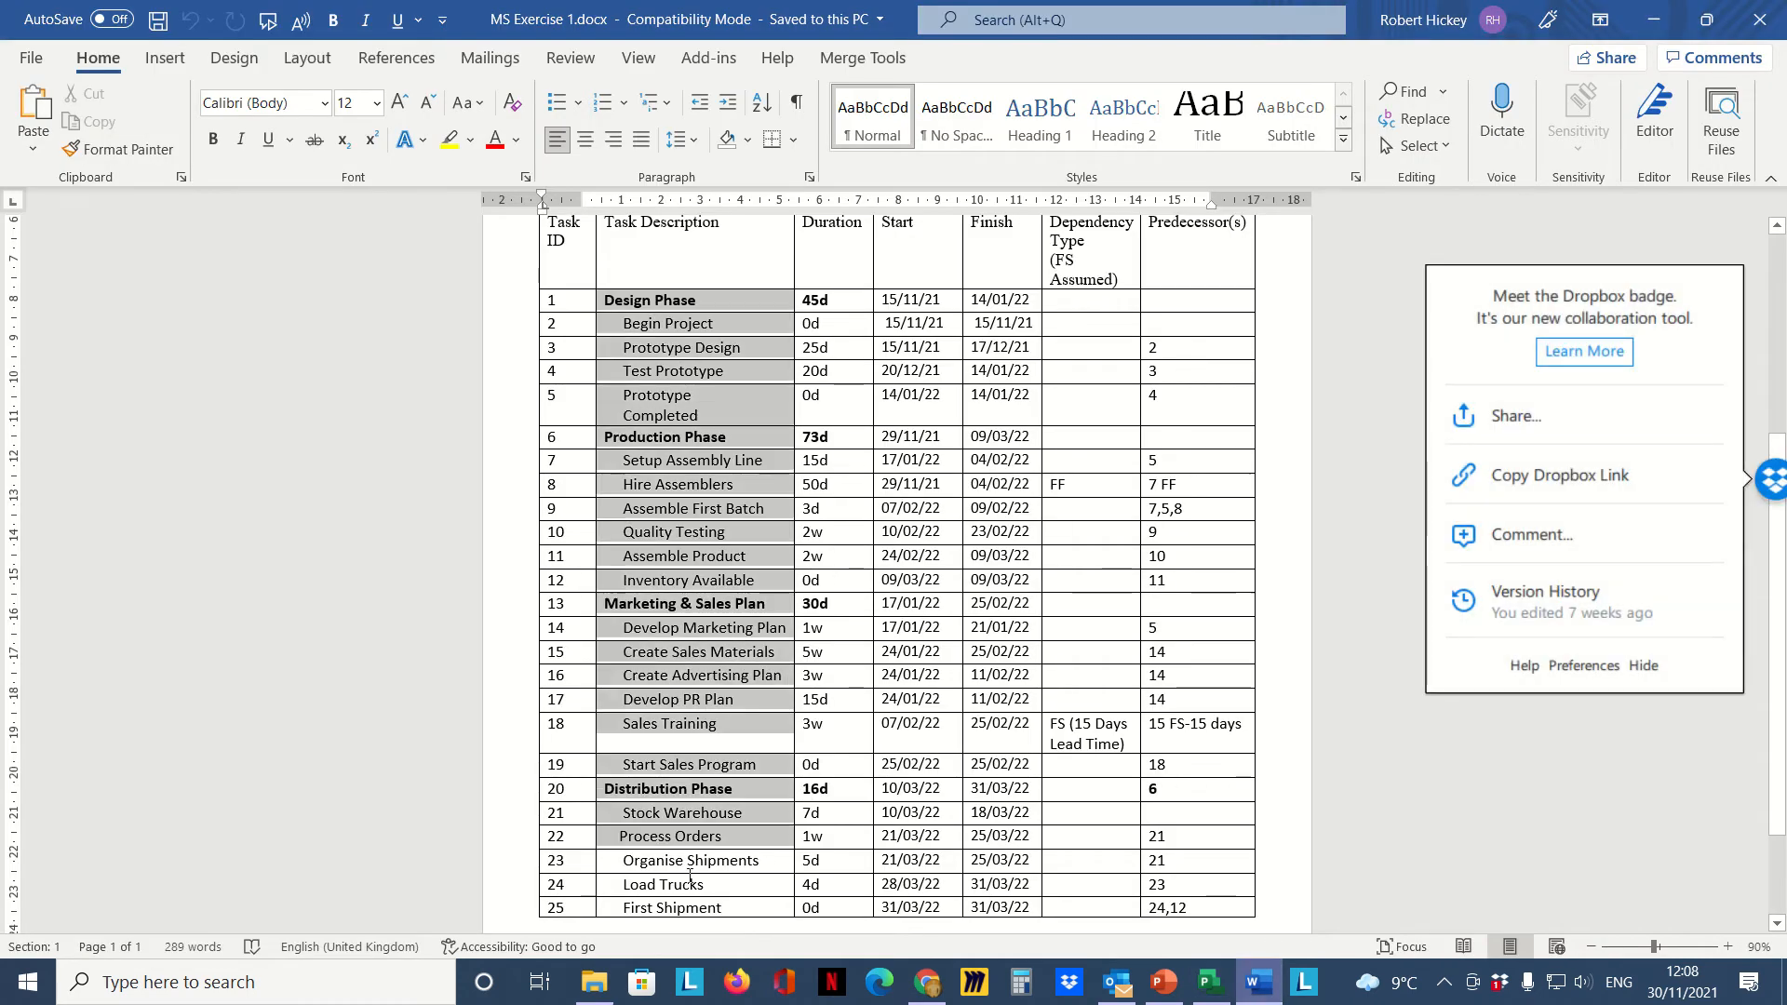
left_click(689, 788)
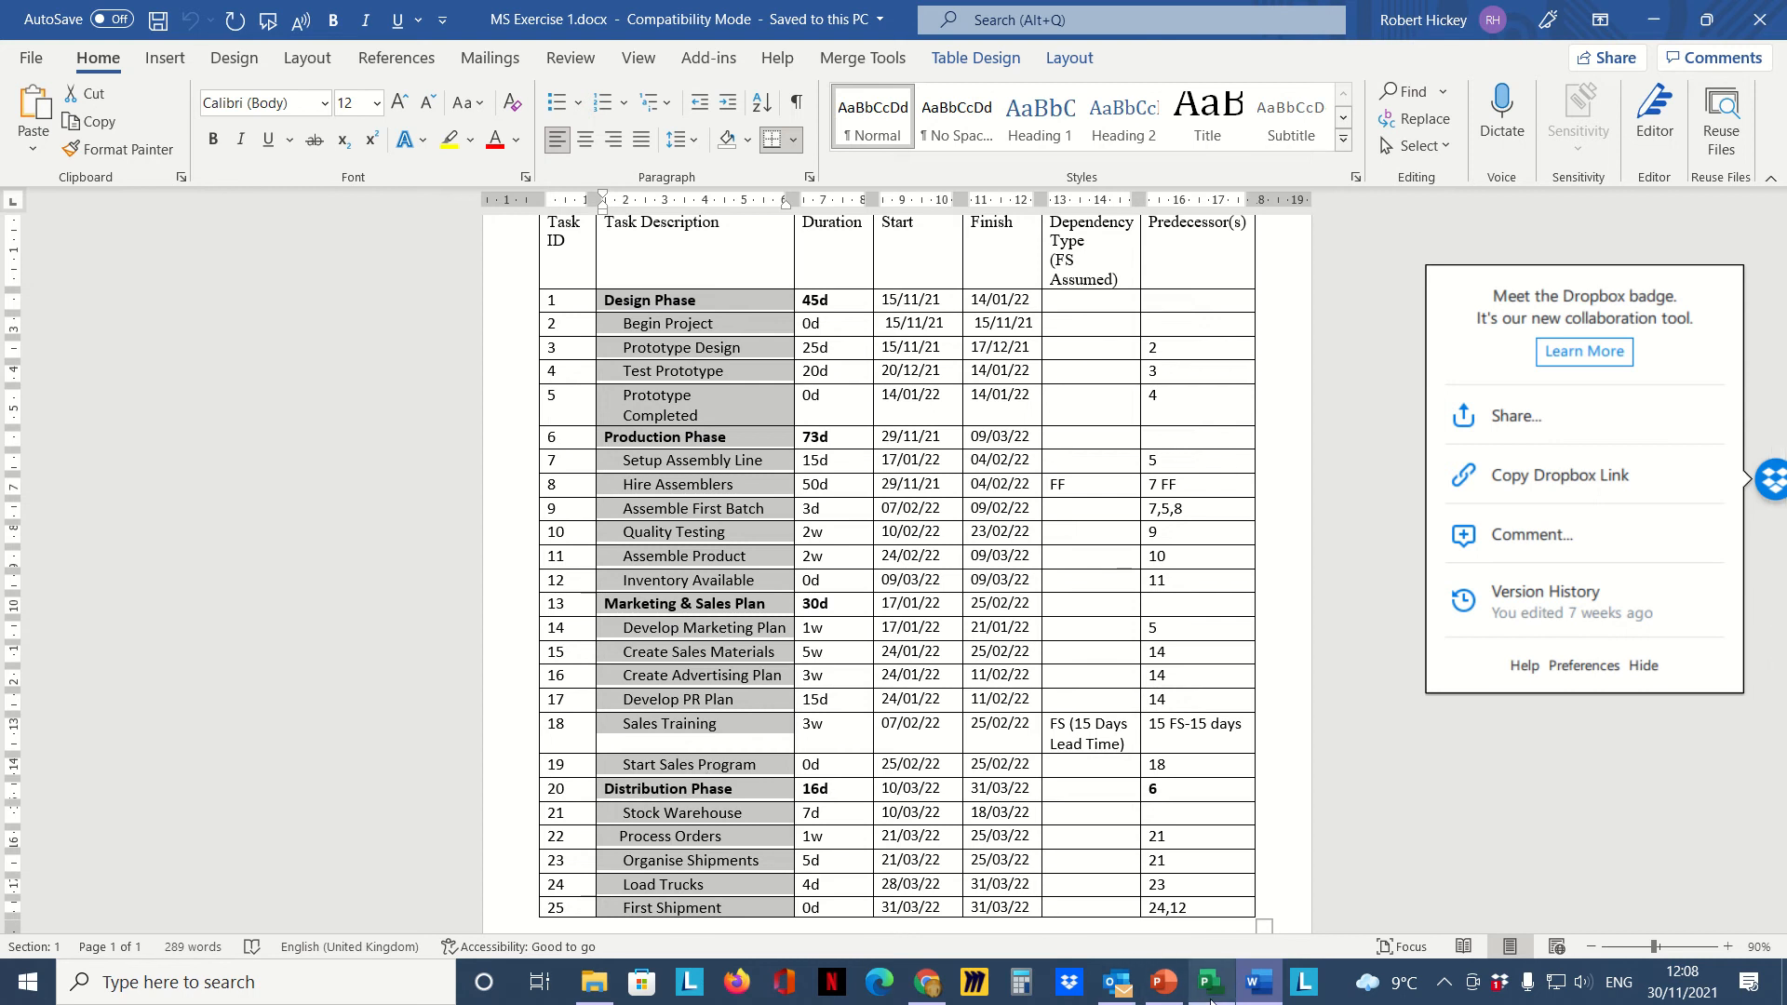
Step: Return to Project, paste the task names into the Task Name column and select the Begin Project row
left_click(1210, 981)
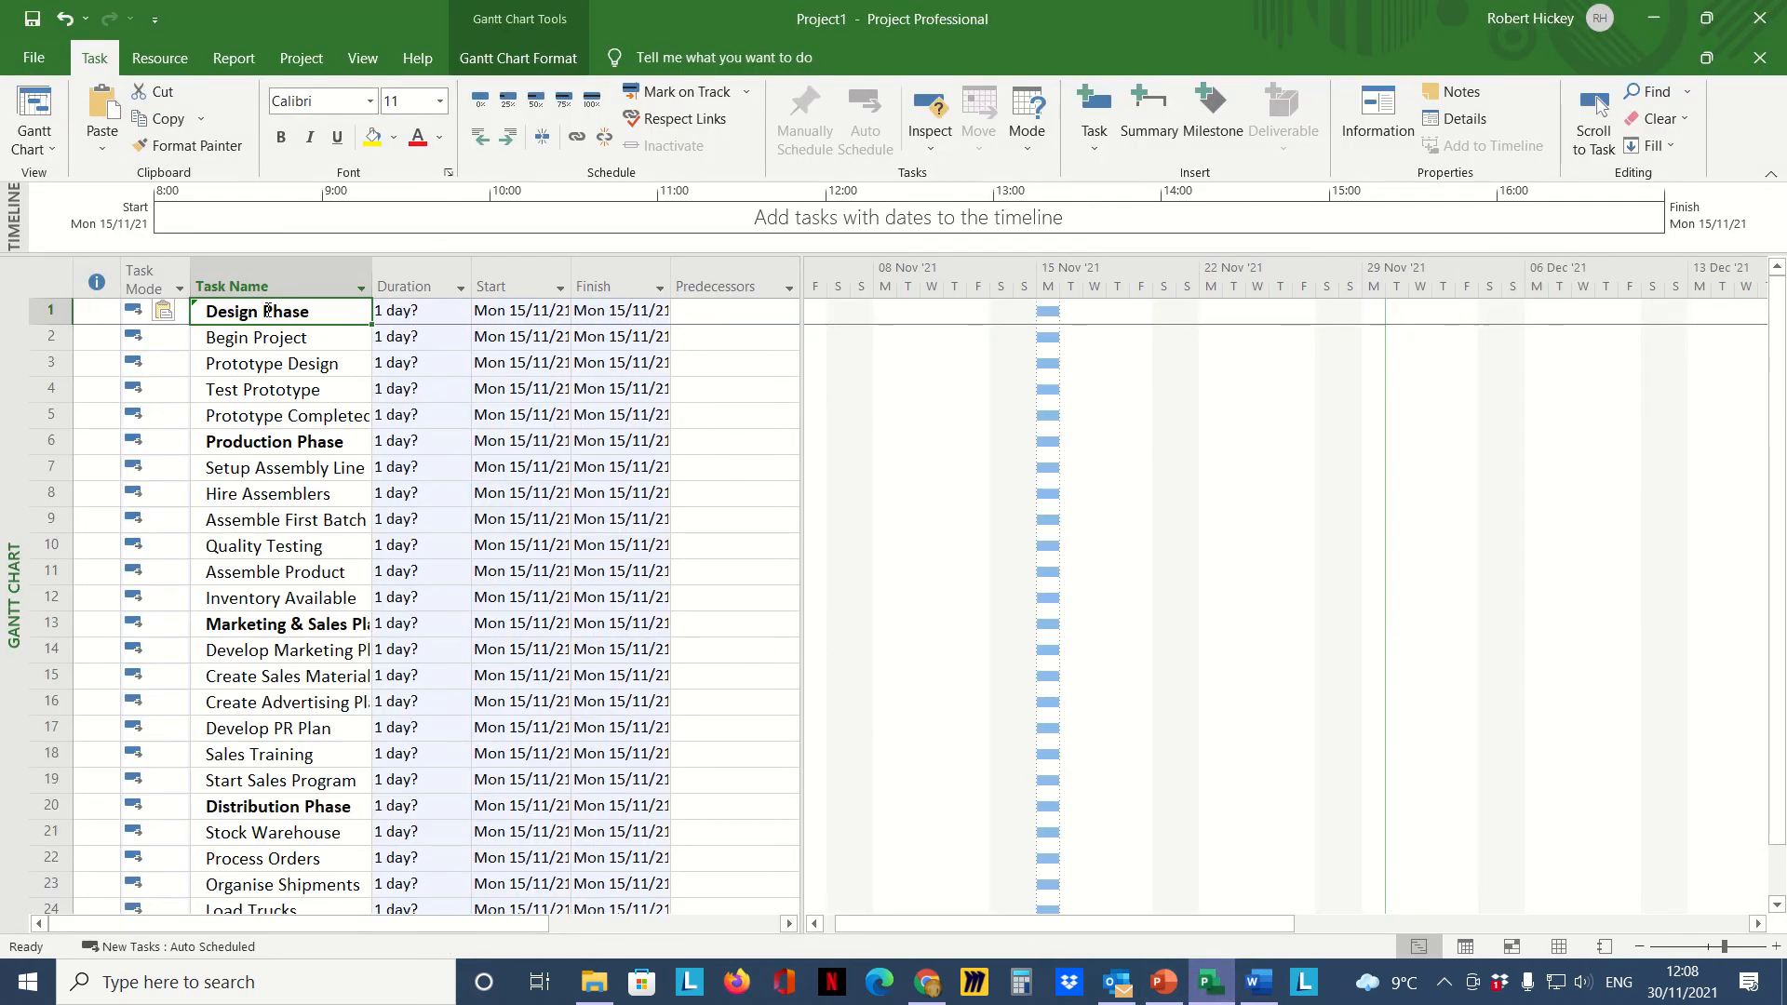
left_click(863, 119)
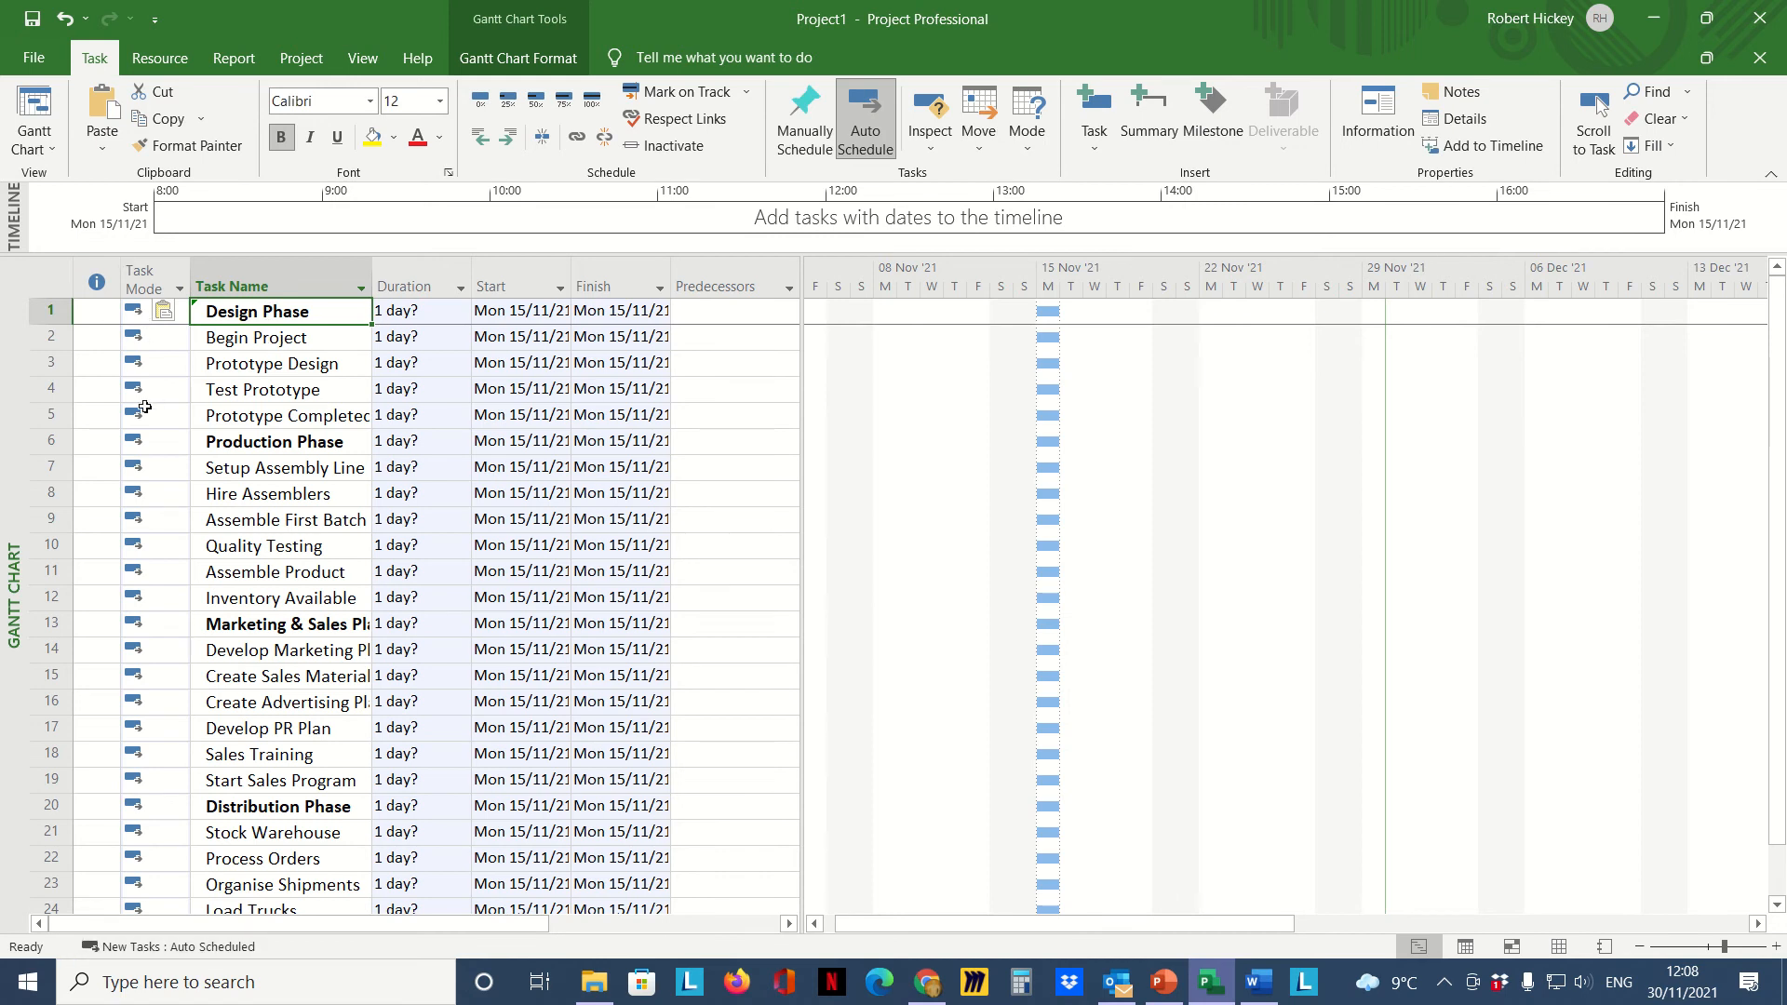
mouse_move(145, 776)
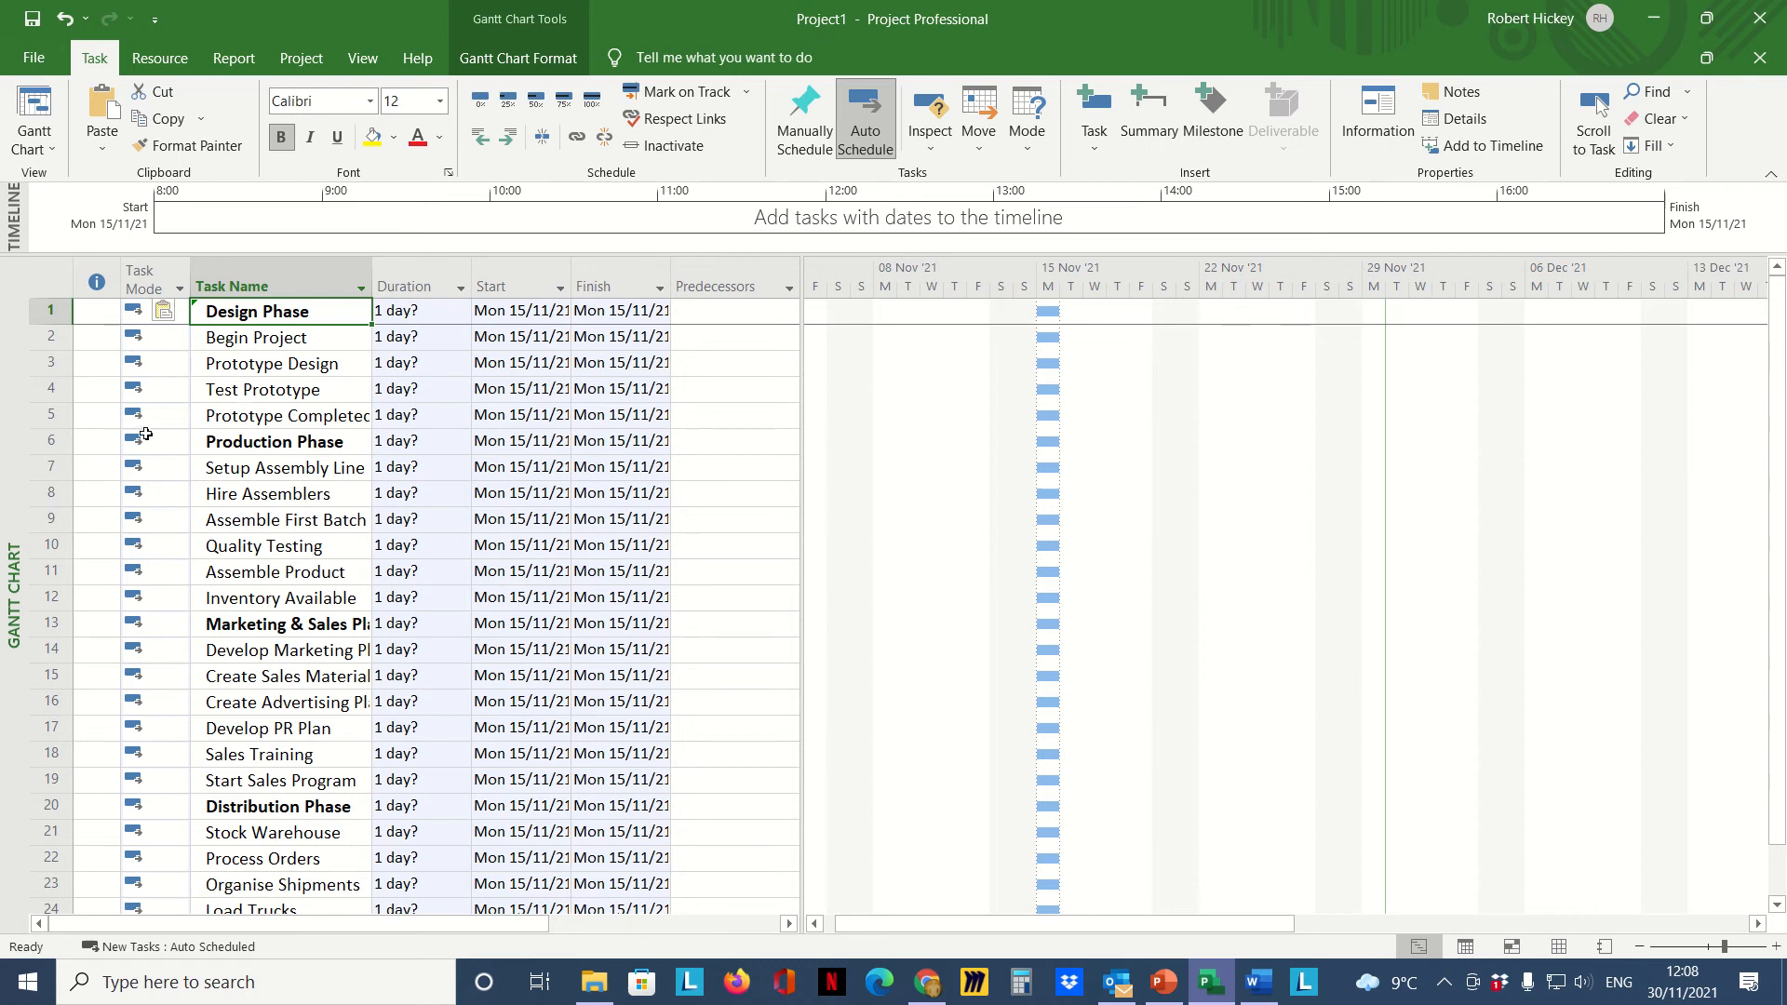
mouse_move(430, 458)
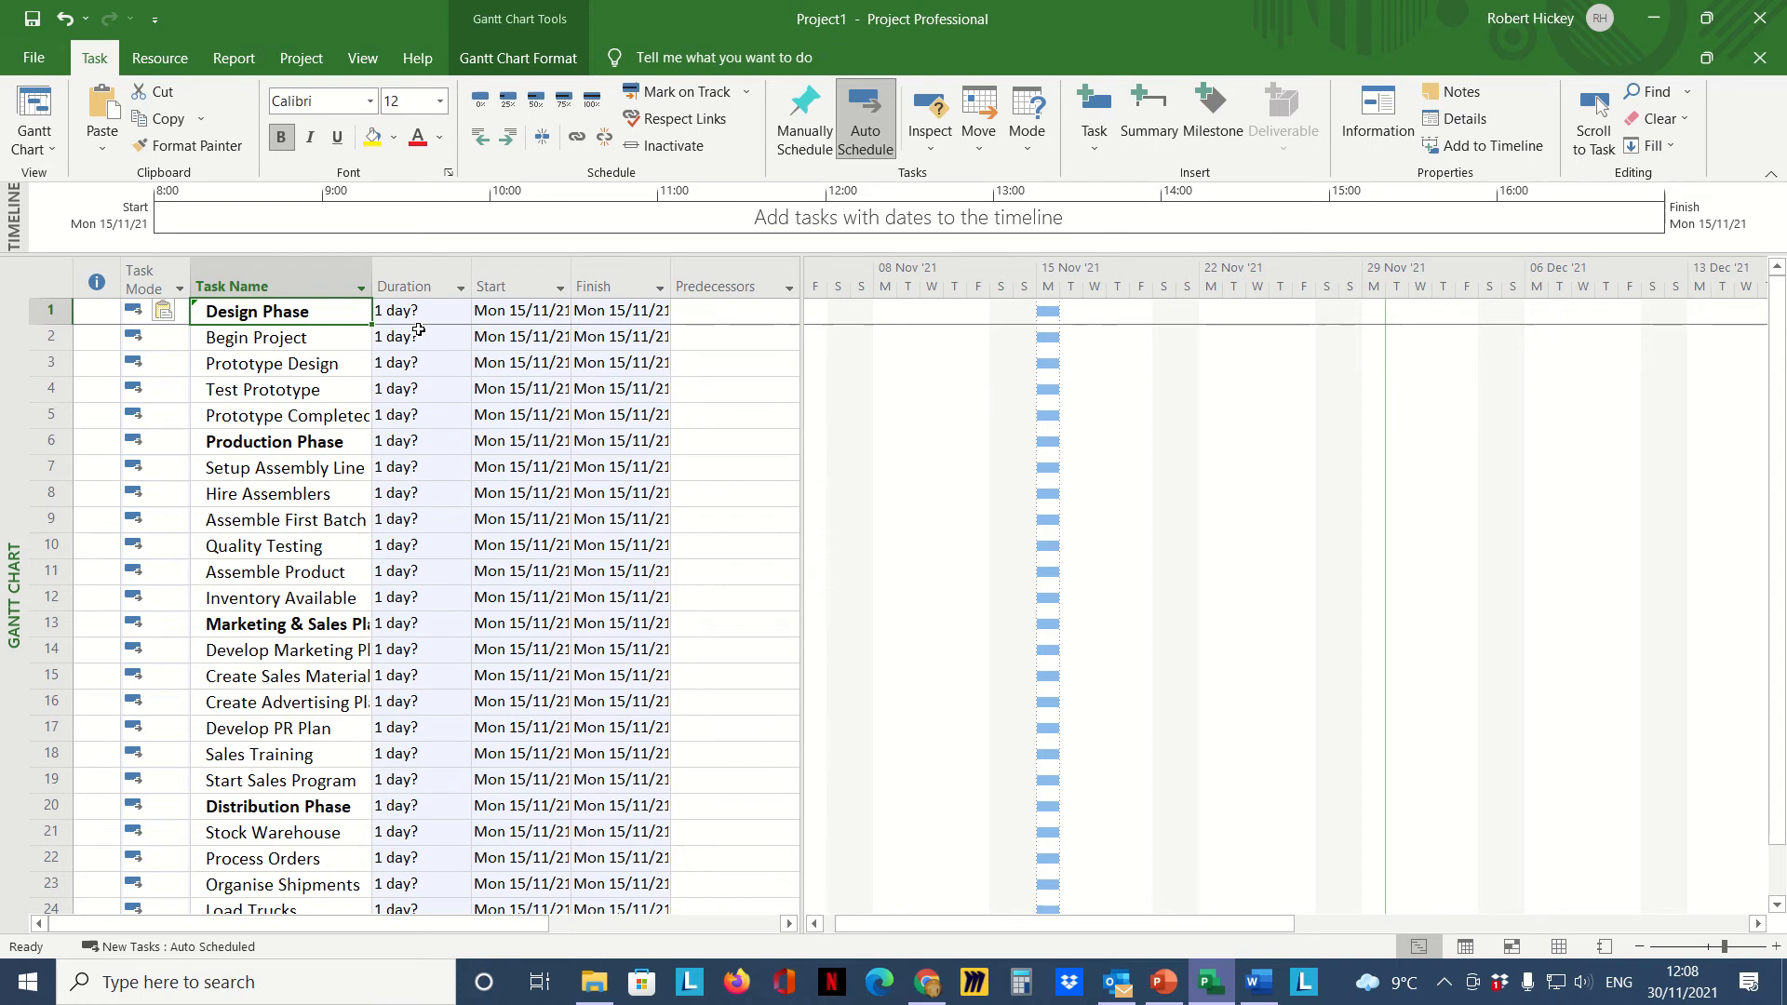
mouse_move(425, 702)
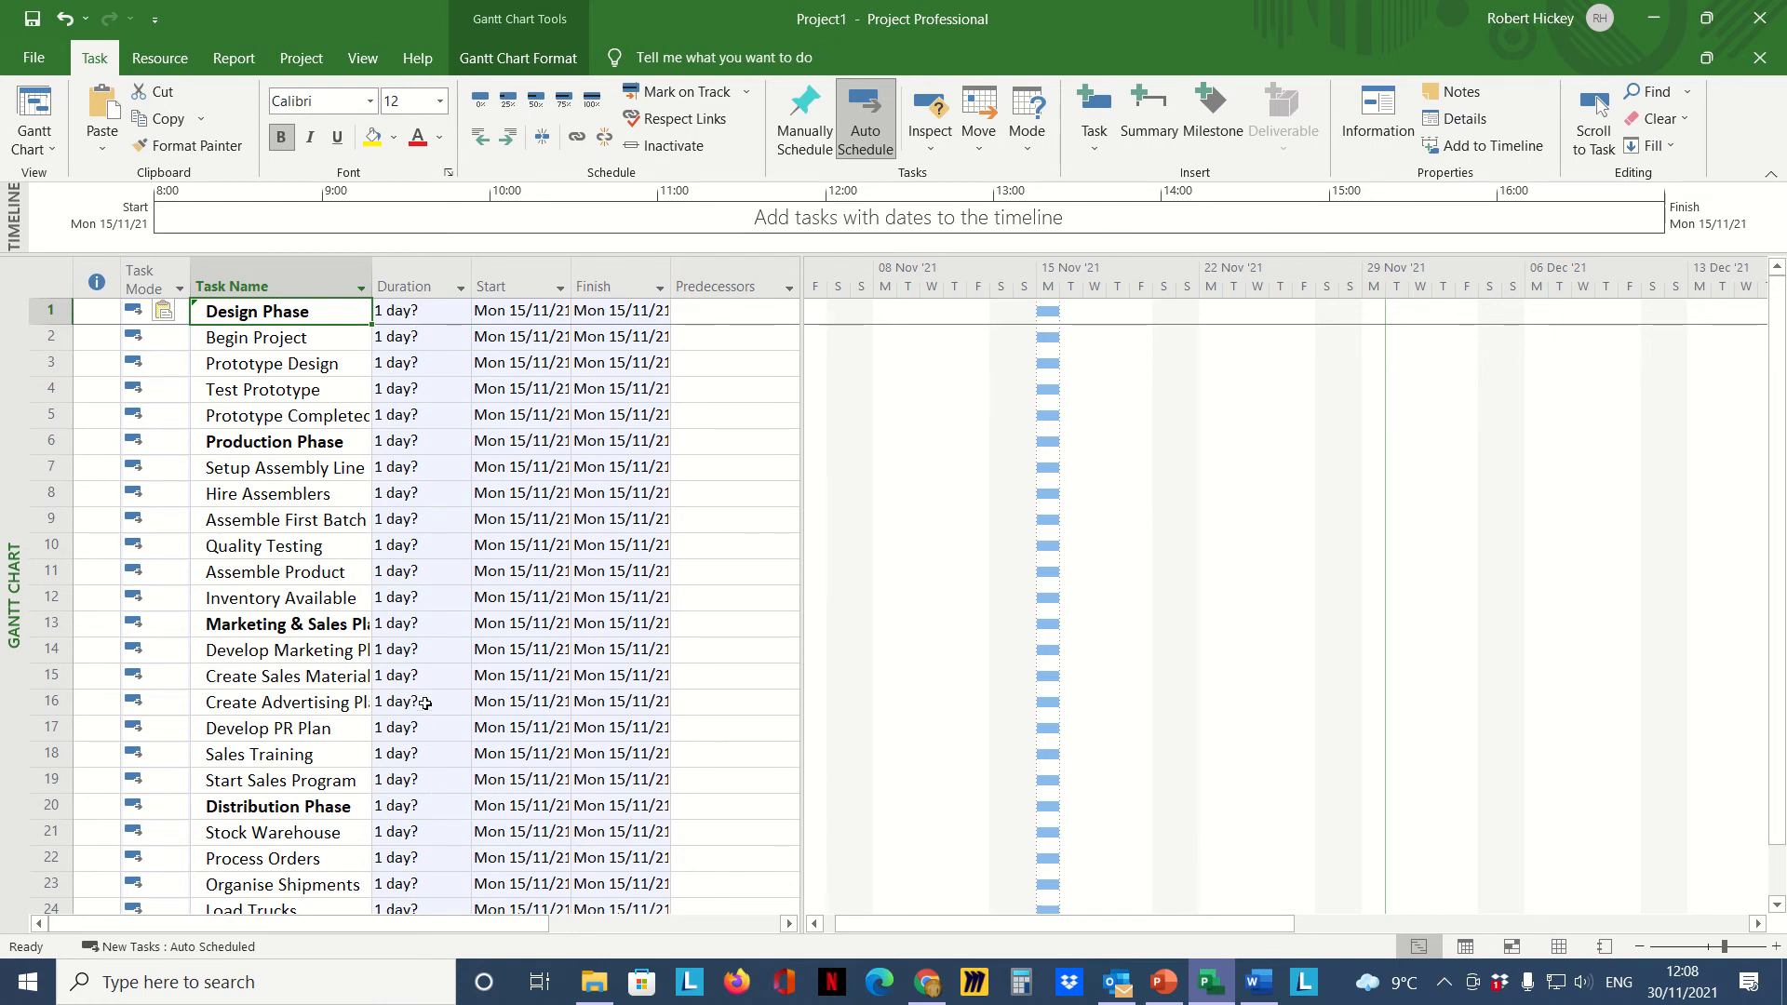
mouse_move(482, 307)
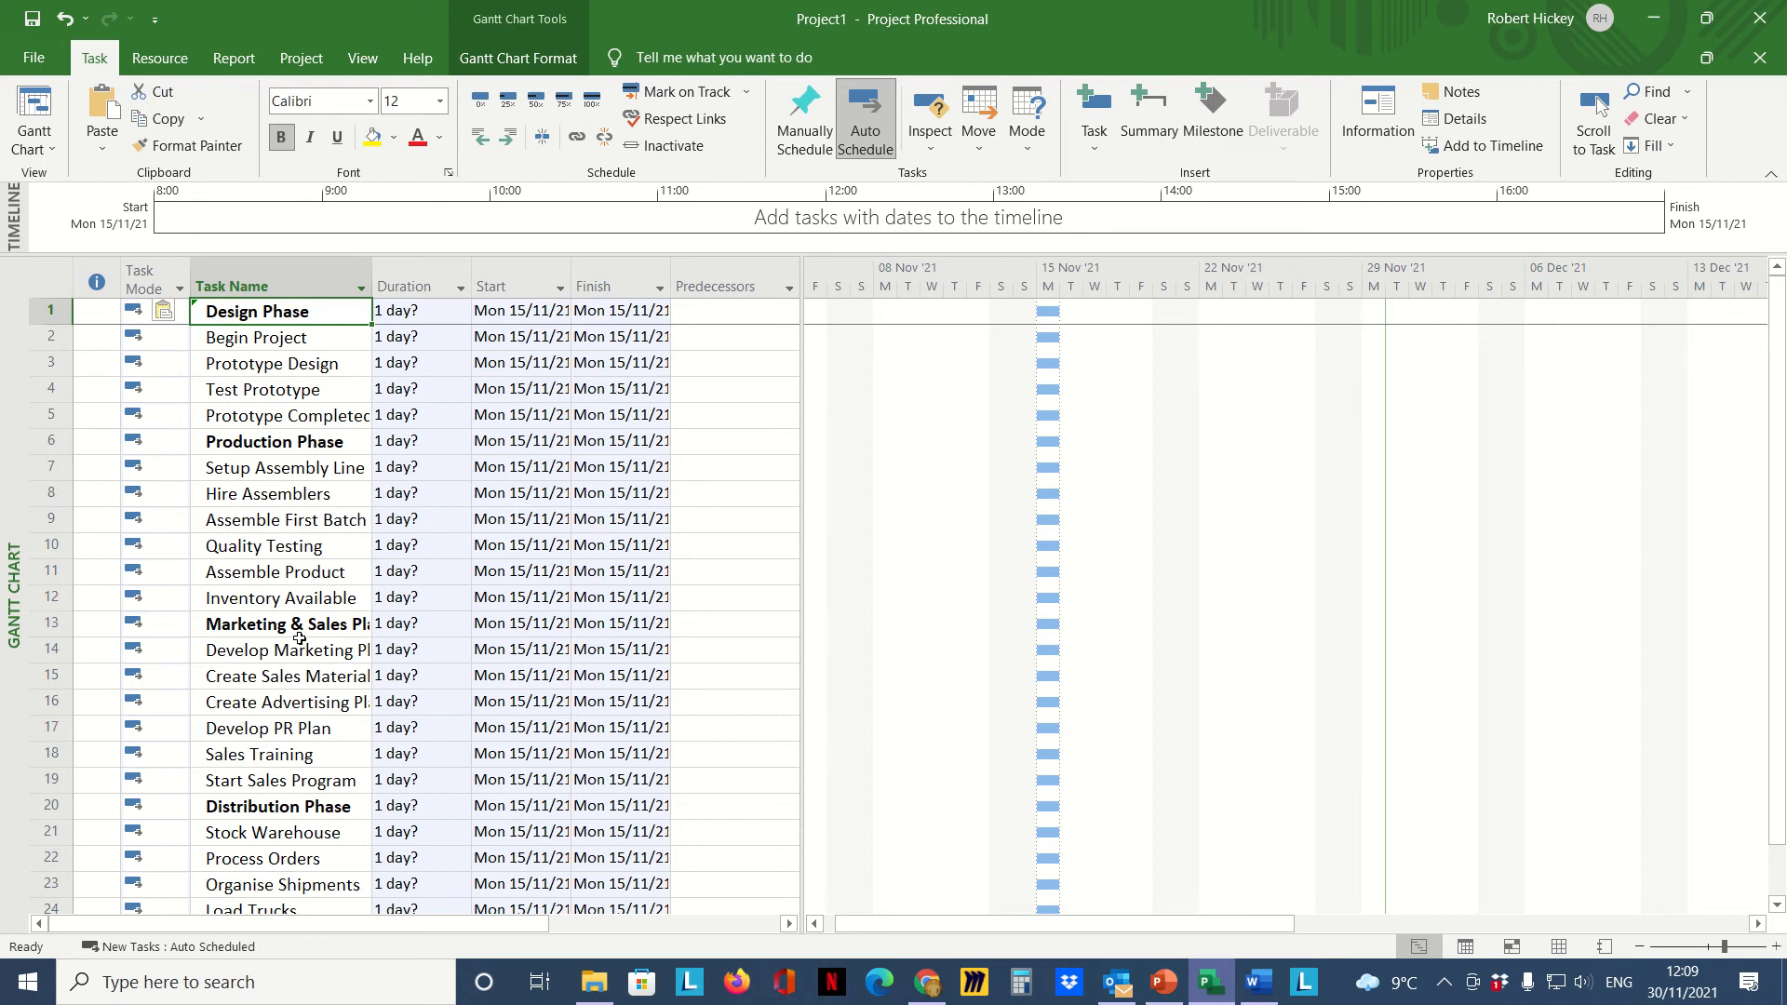
left_click(279, 674)
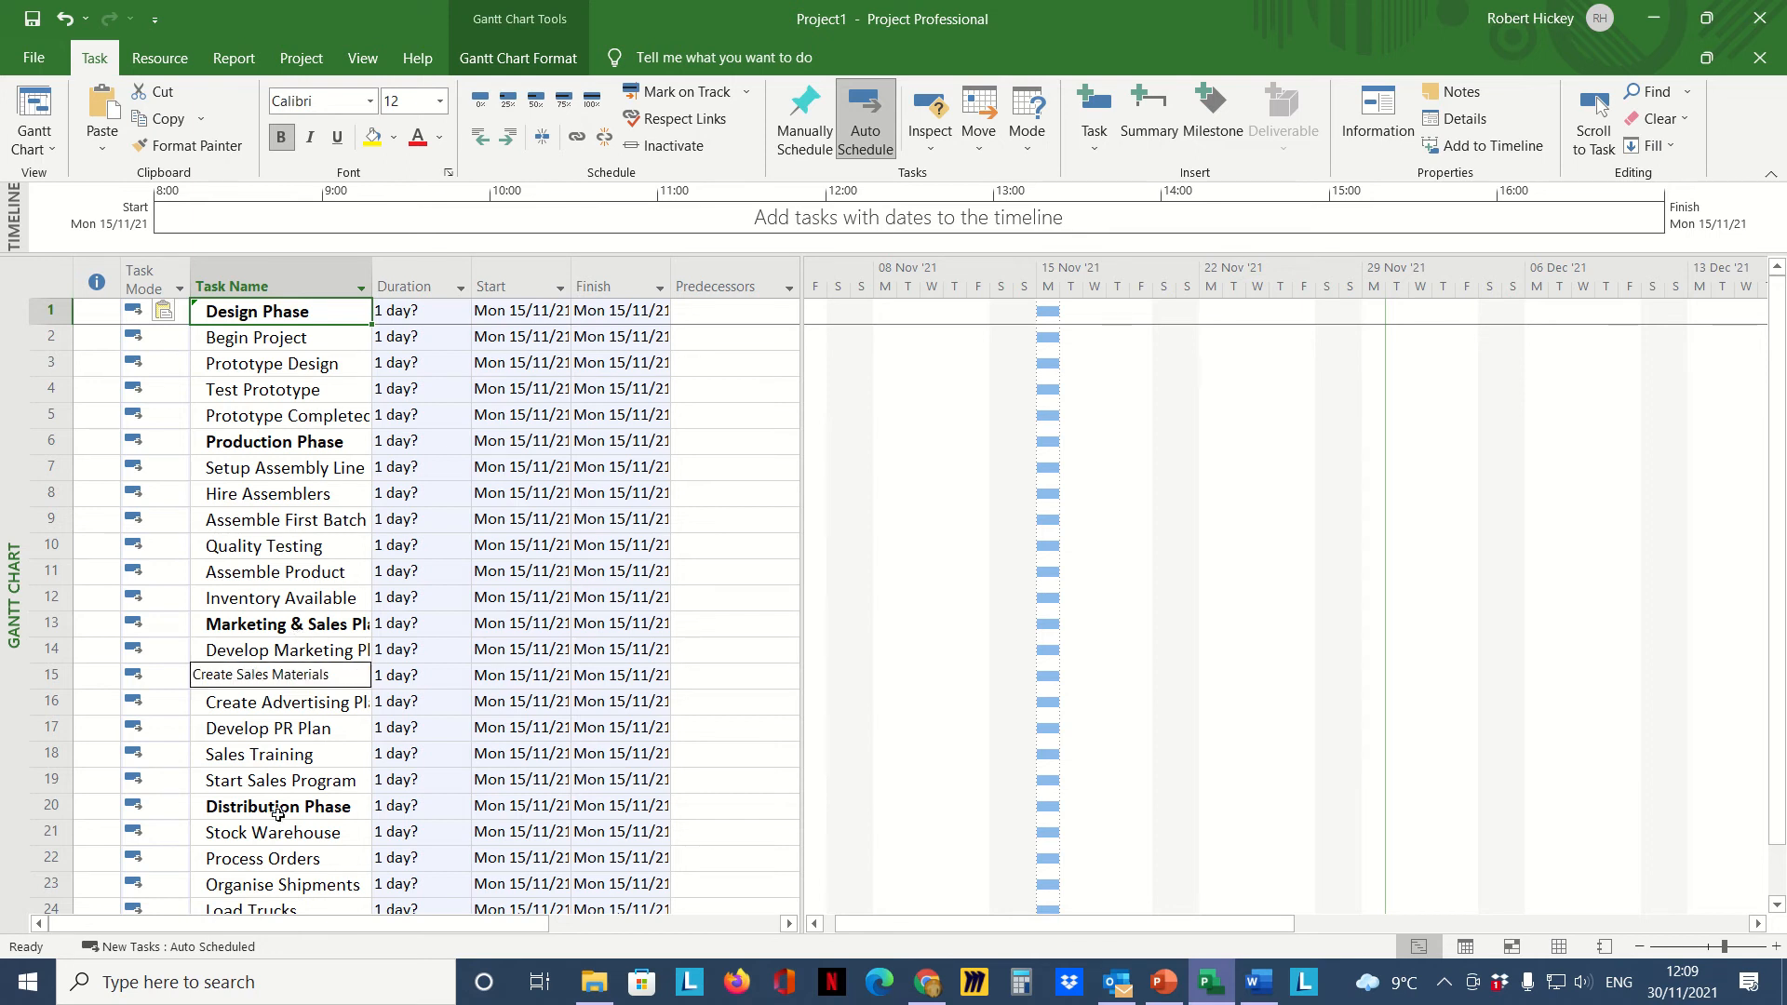
left_click(50, 337)
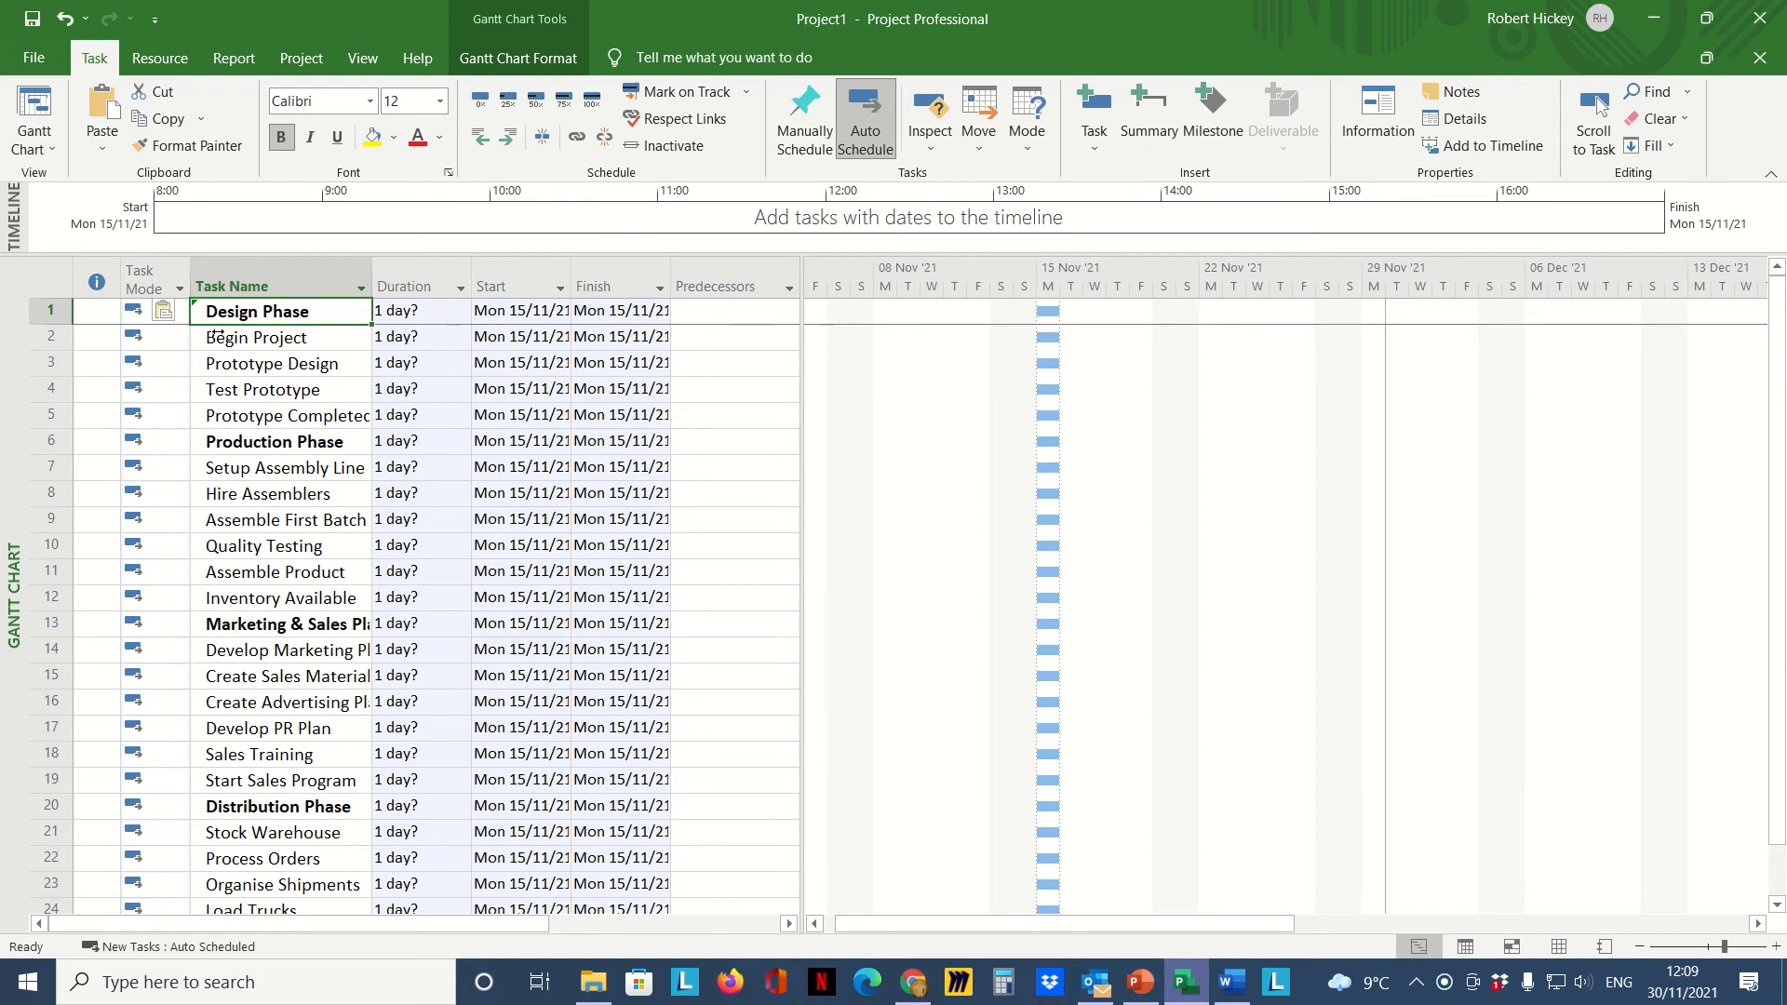
left_click(50, 337)
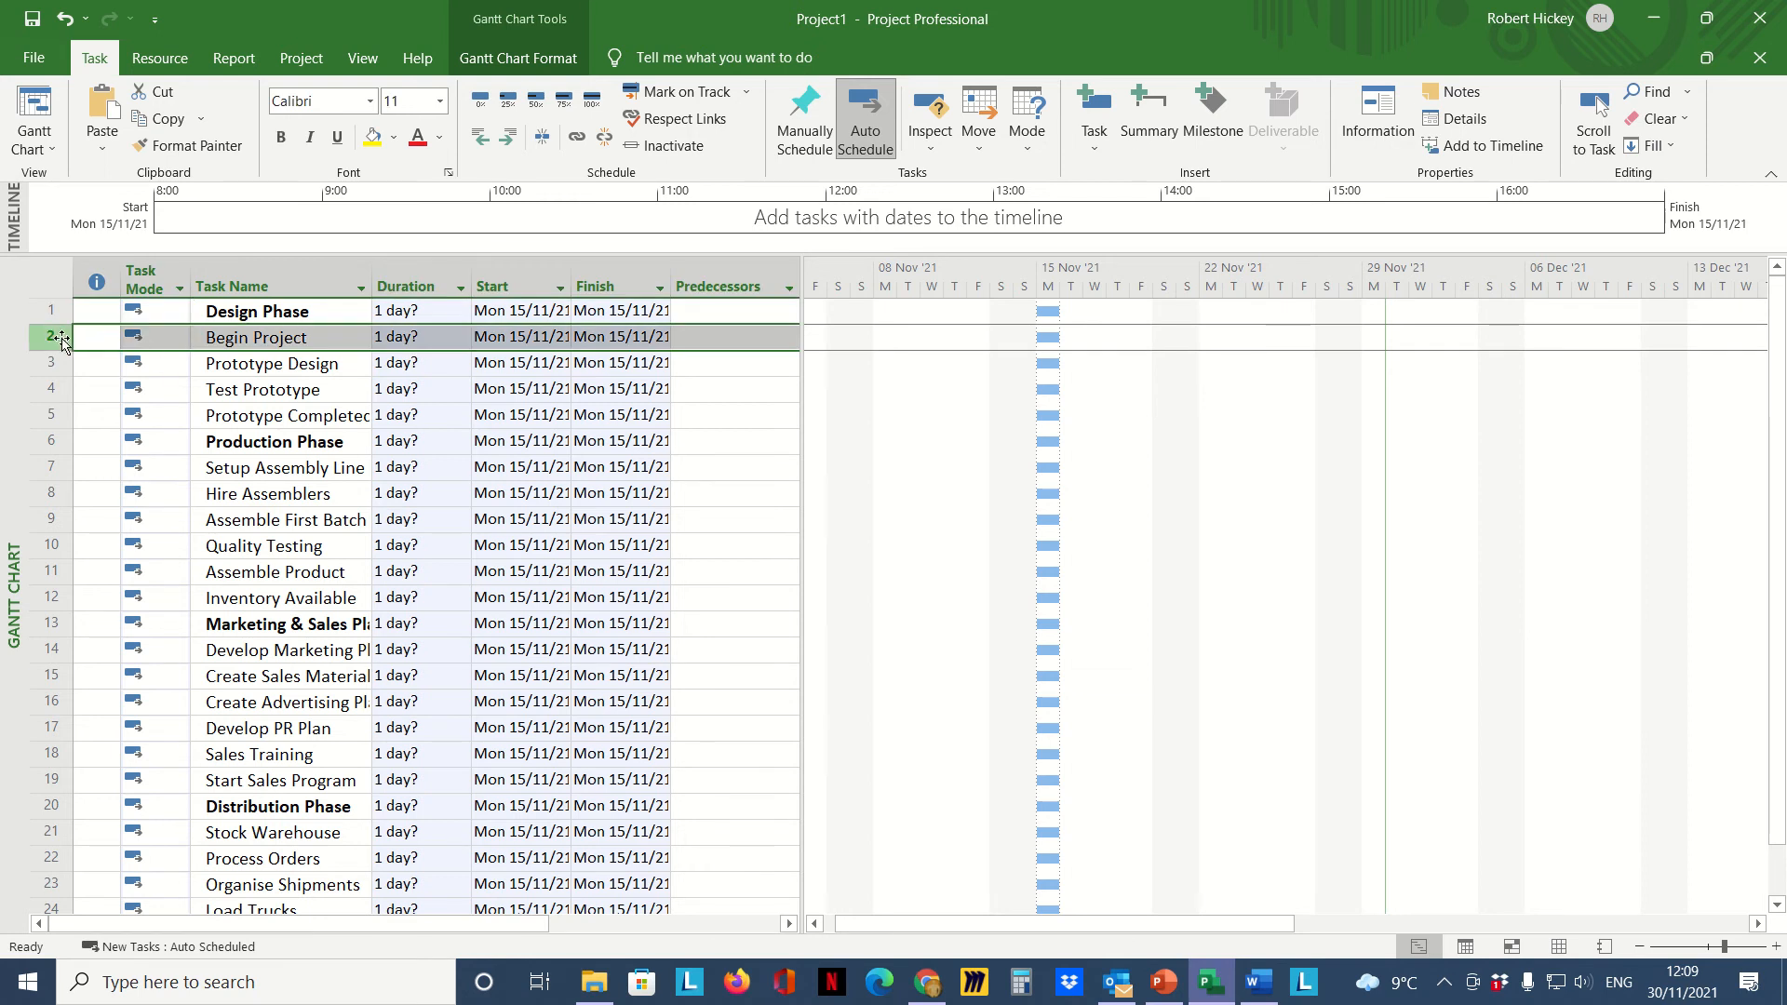
Step: Indent rows 2–5 (Begin Project to Prototype Complete) under Design Phase, then select that summary row
left_click(50, 363)
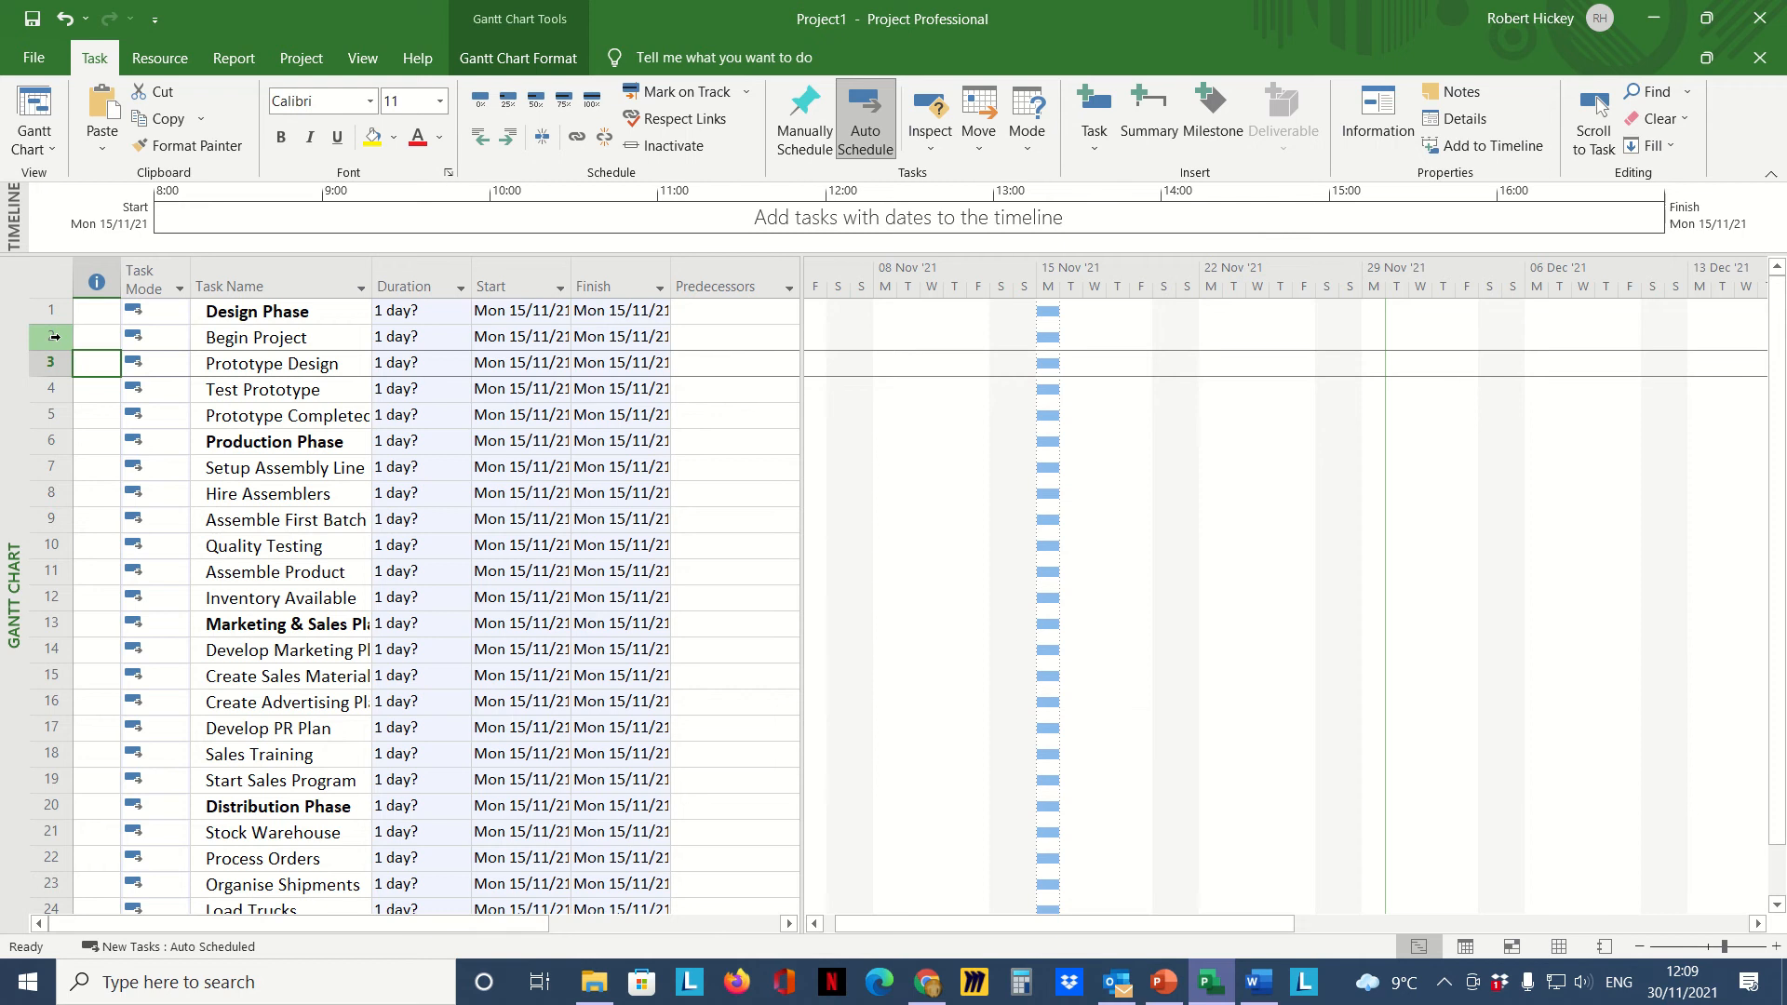
left_click(274, 337)
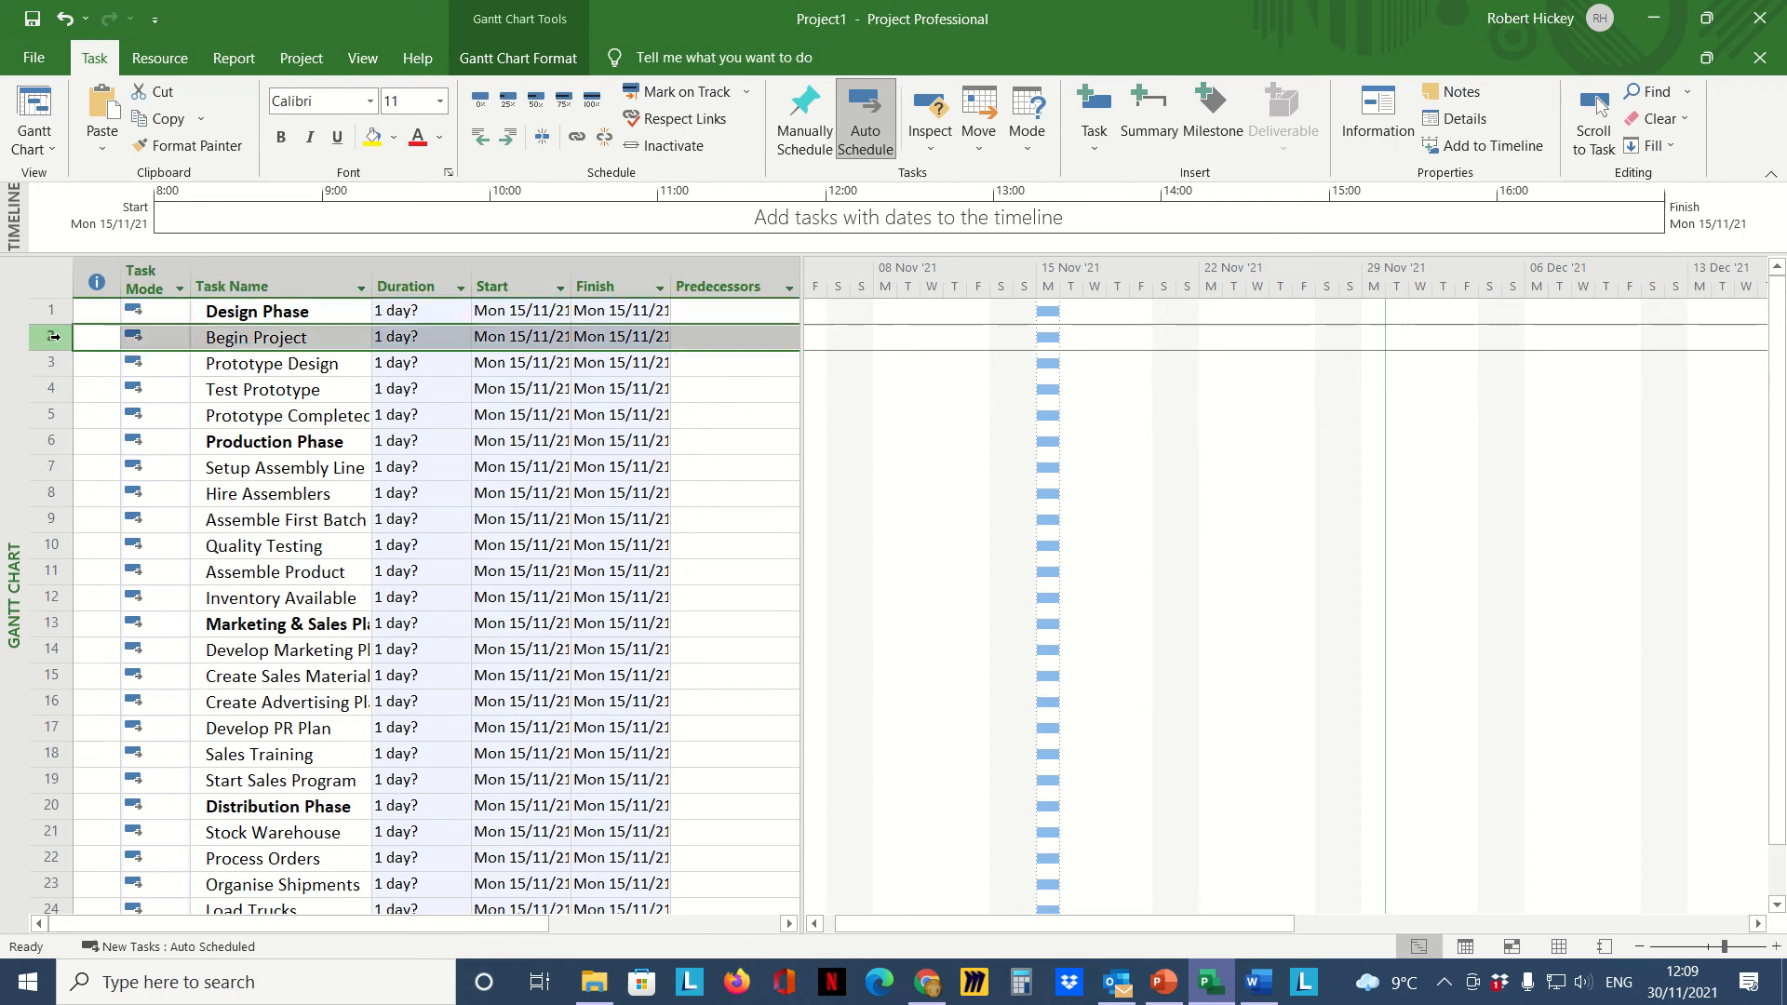
left_click(50, 413)
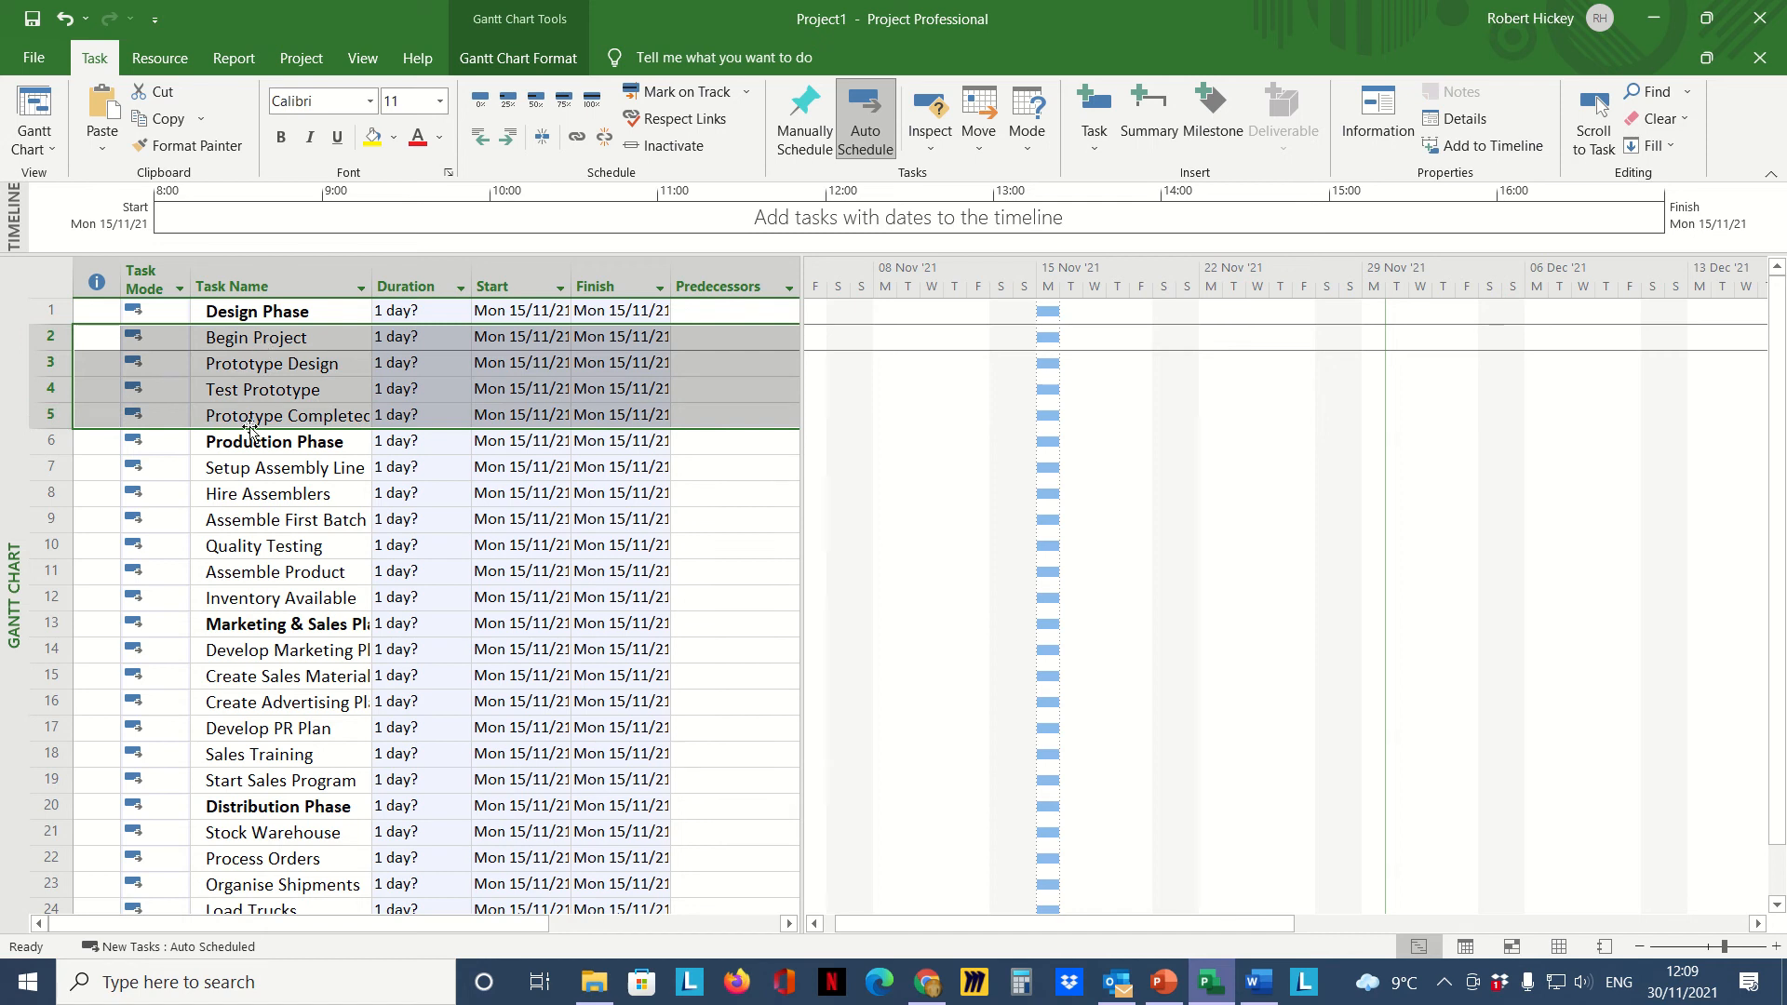
mouse_move(119, 79)
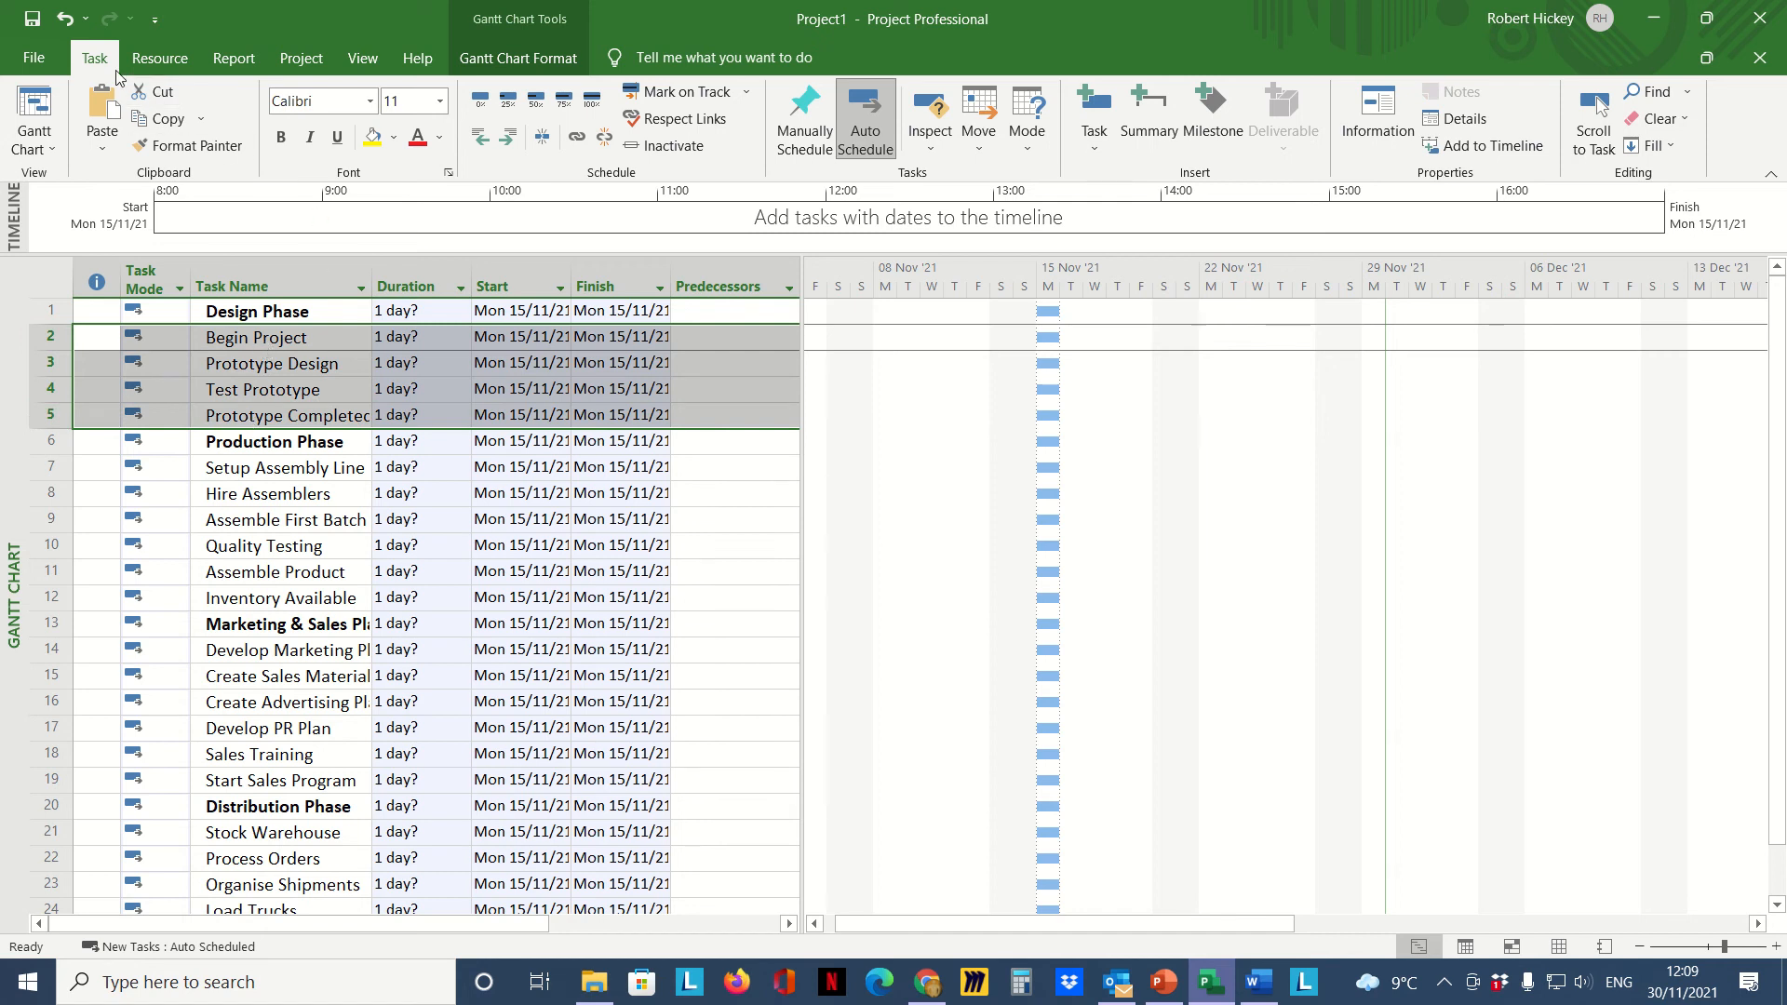
mouse_move(613, 182)
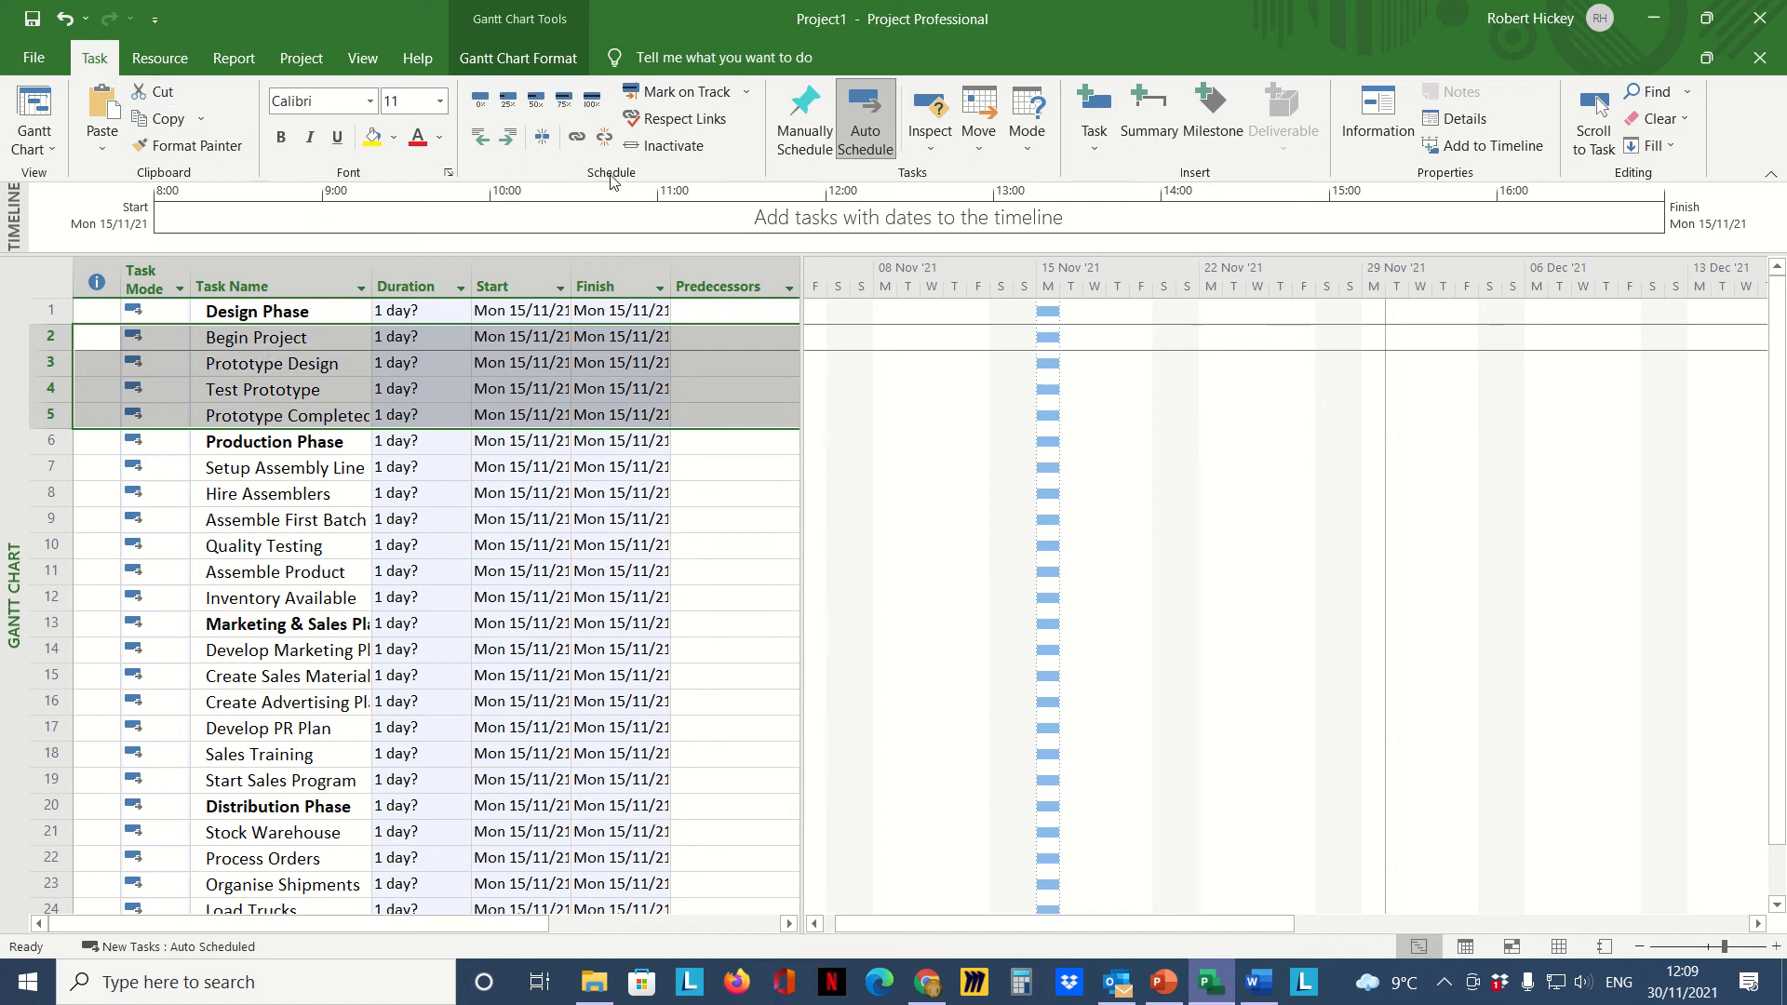
mouse_move(509, 136)
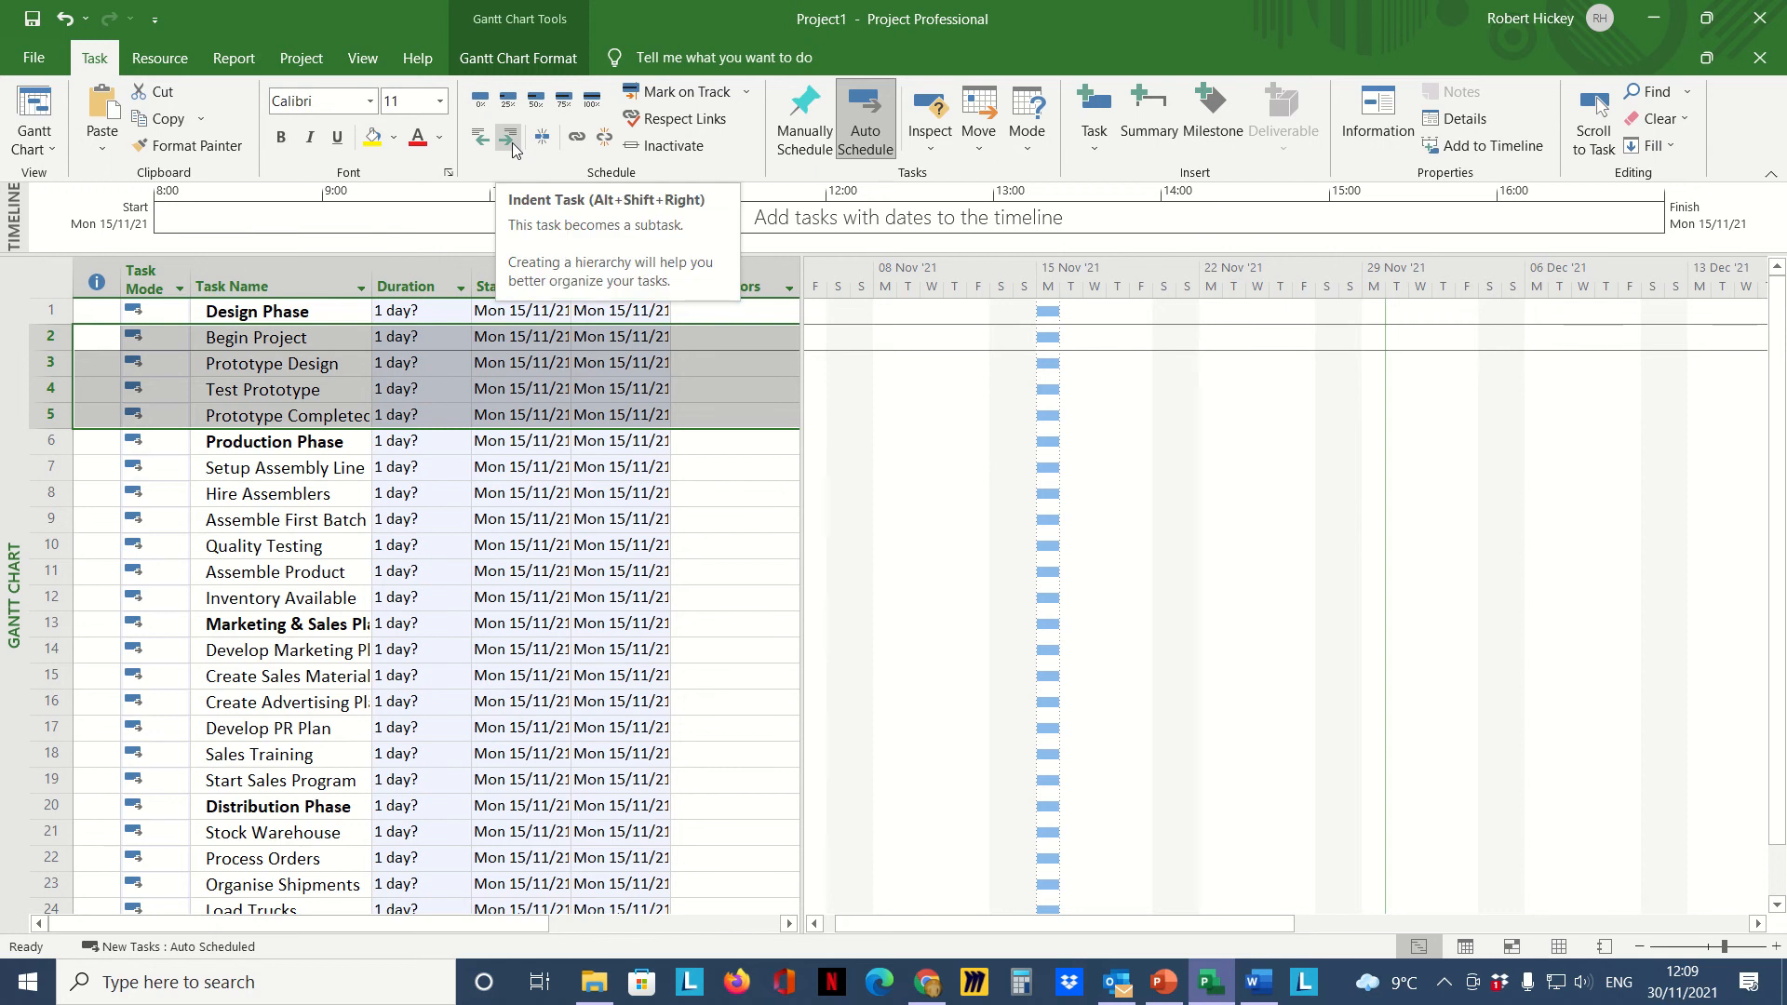
left_click(480, 136)
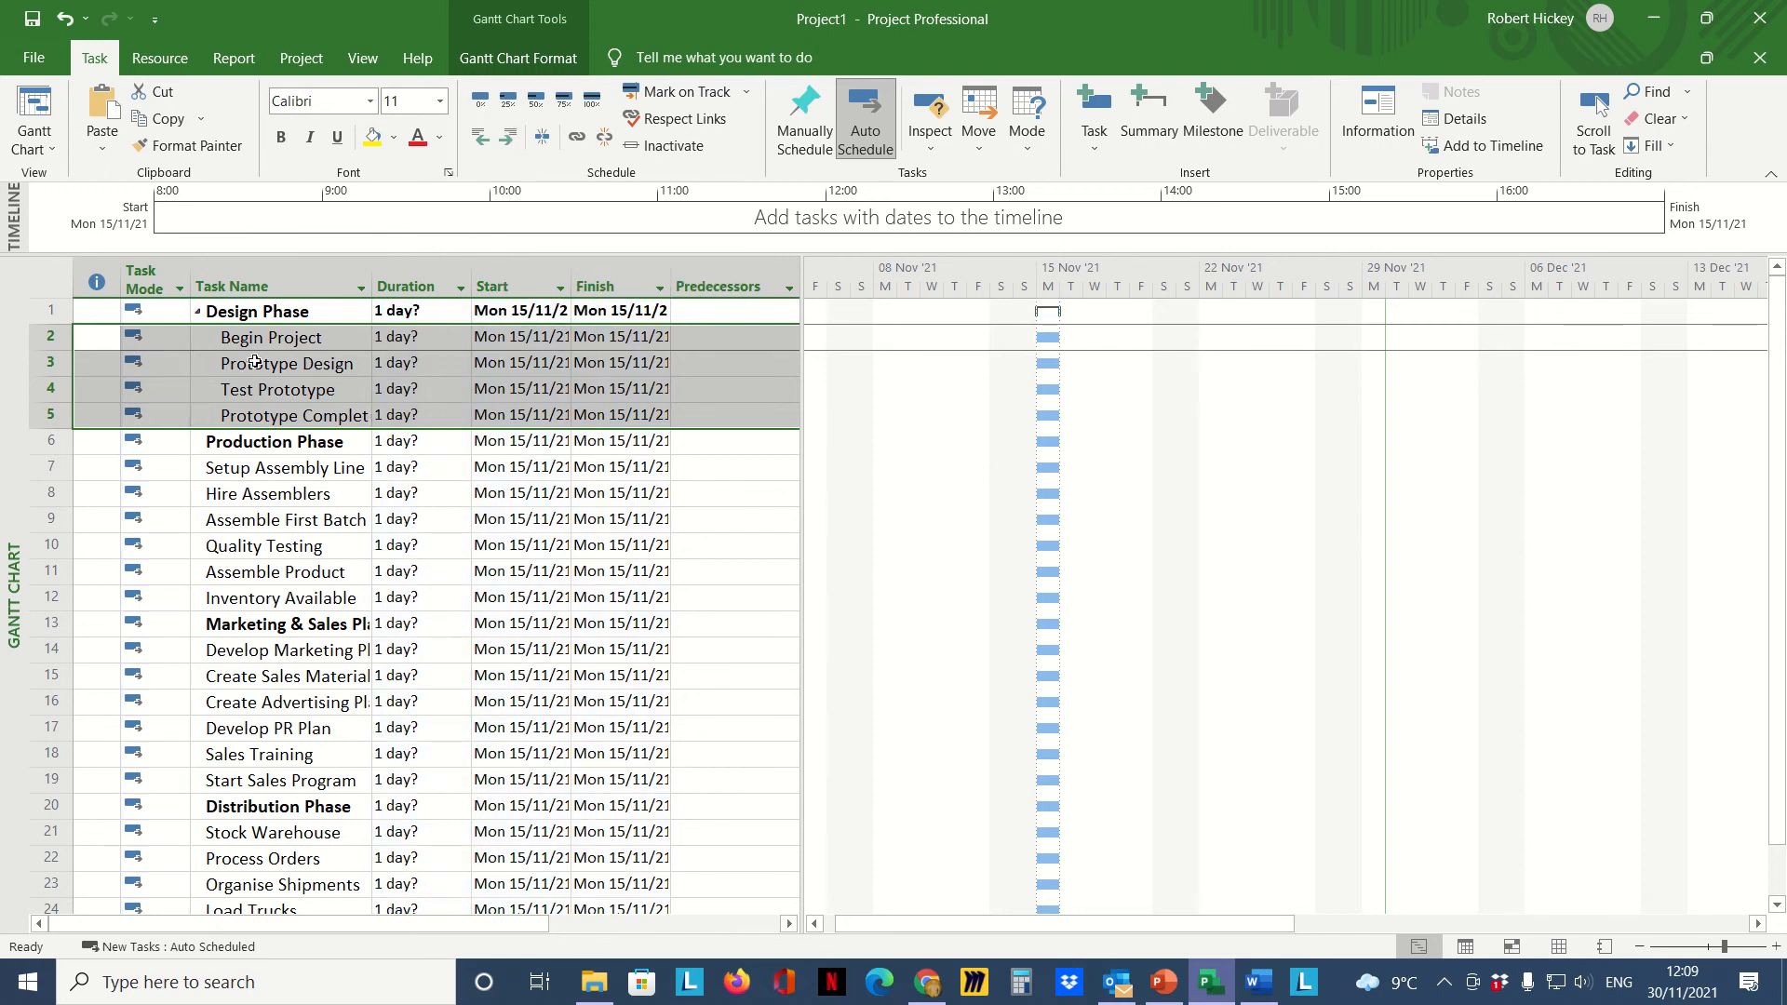
left_click(285, 363)
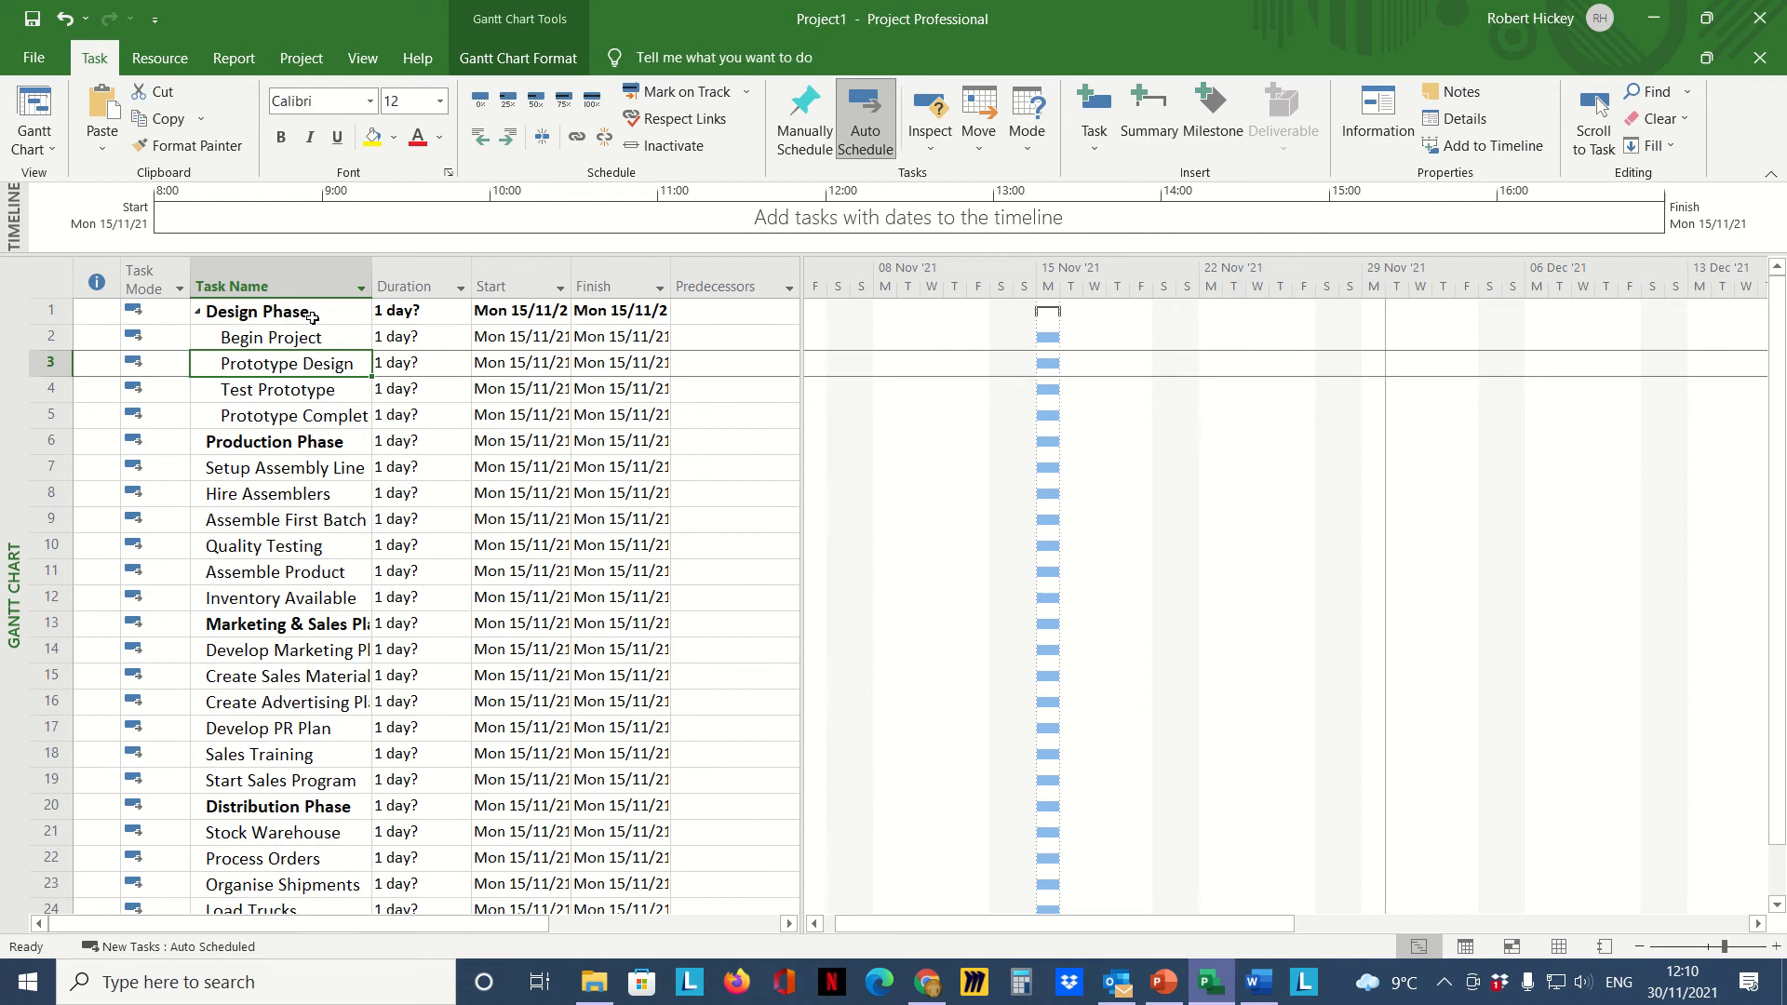
mouse_move(298, 315)
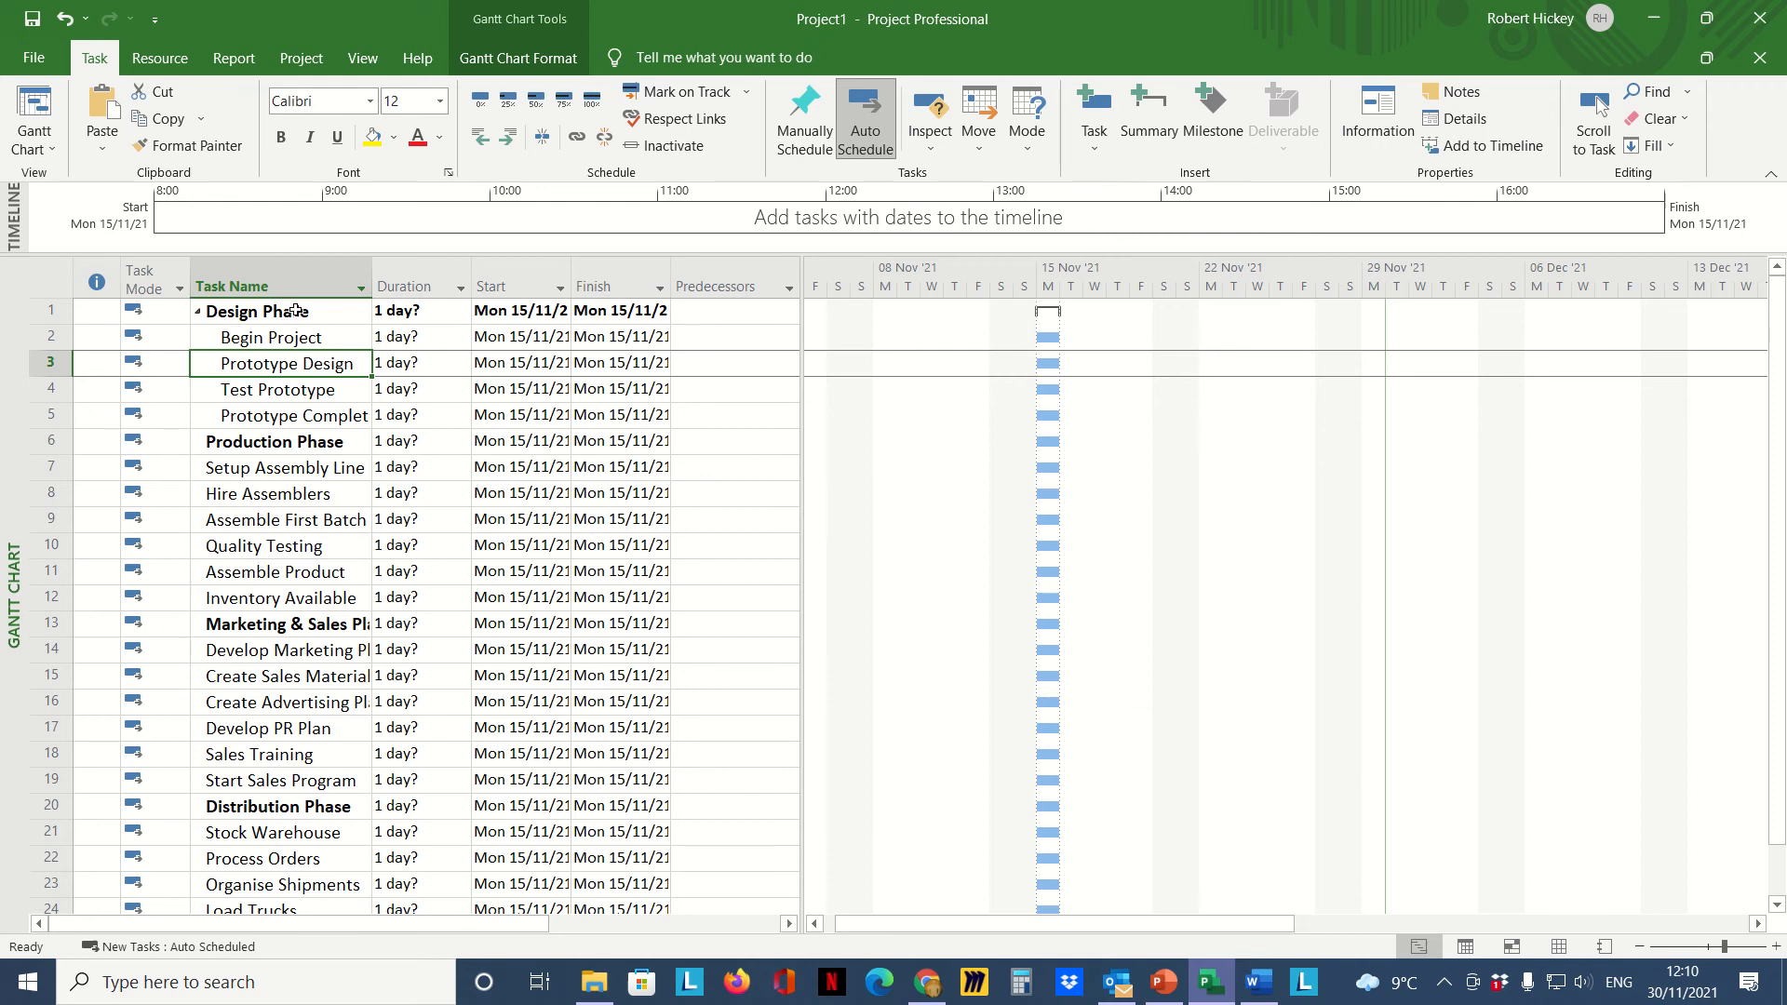
left_click(52, 311)
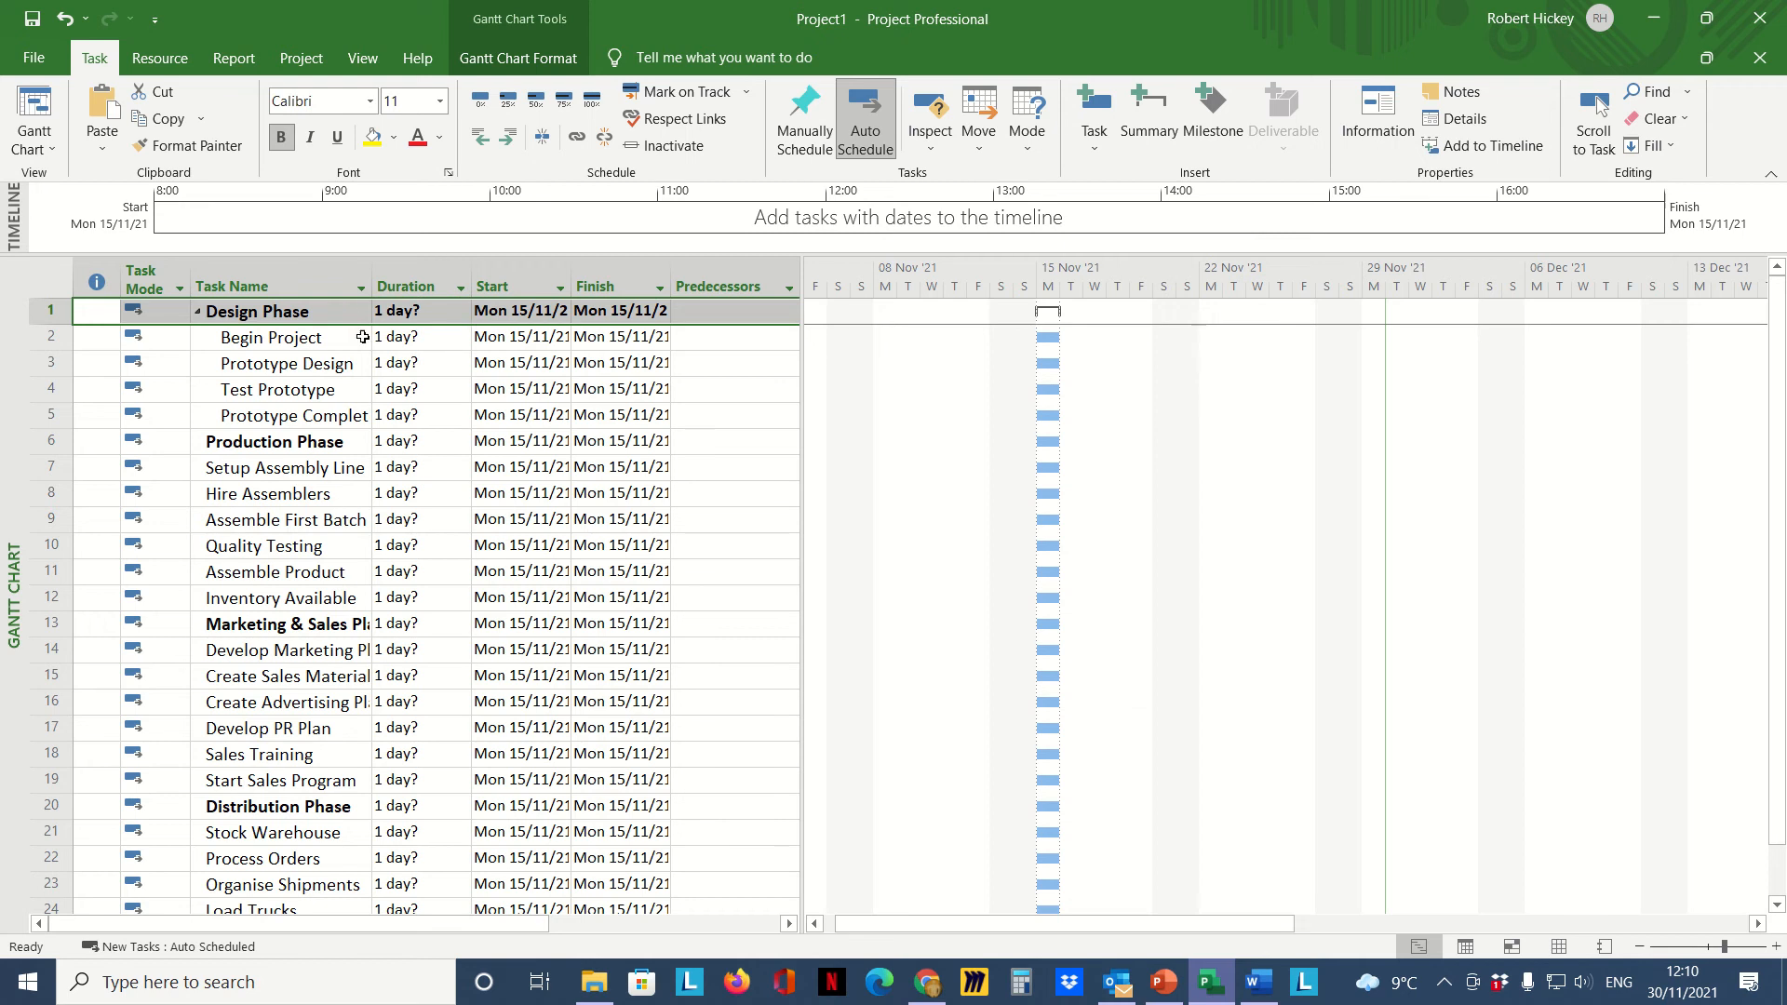
mouse_move(1058, 318)
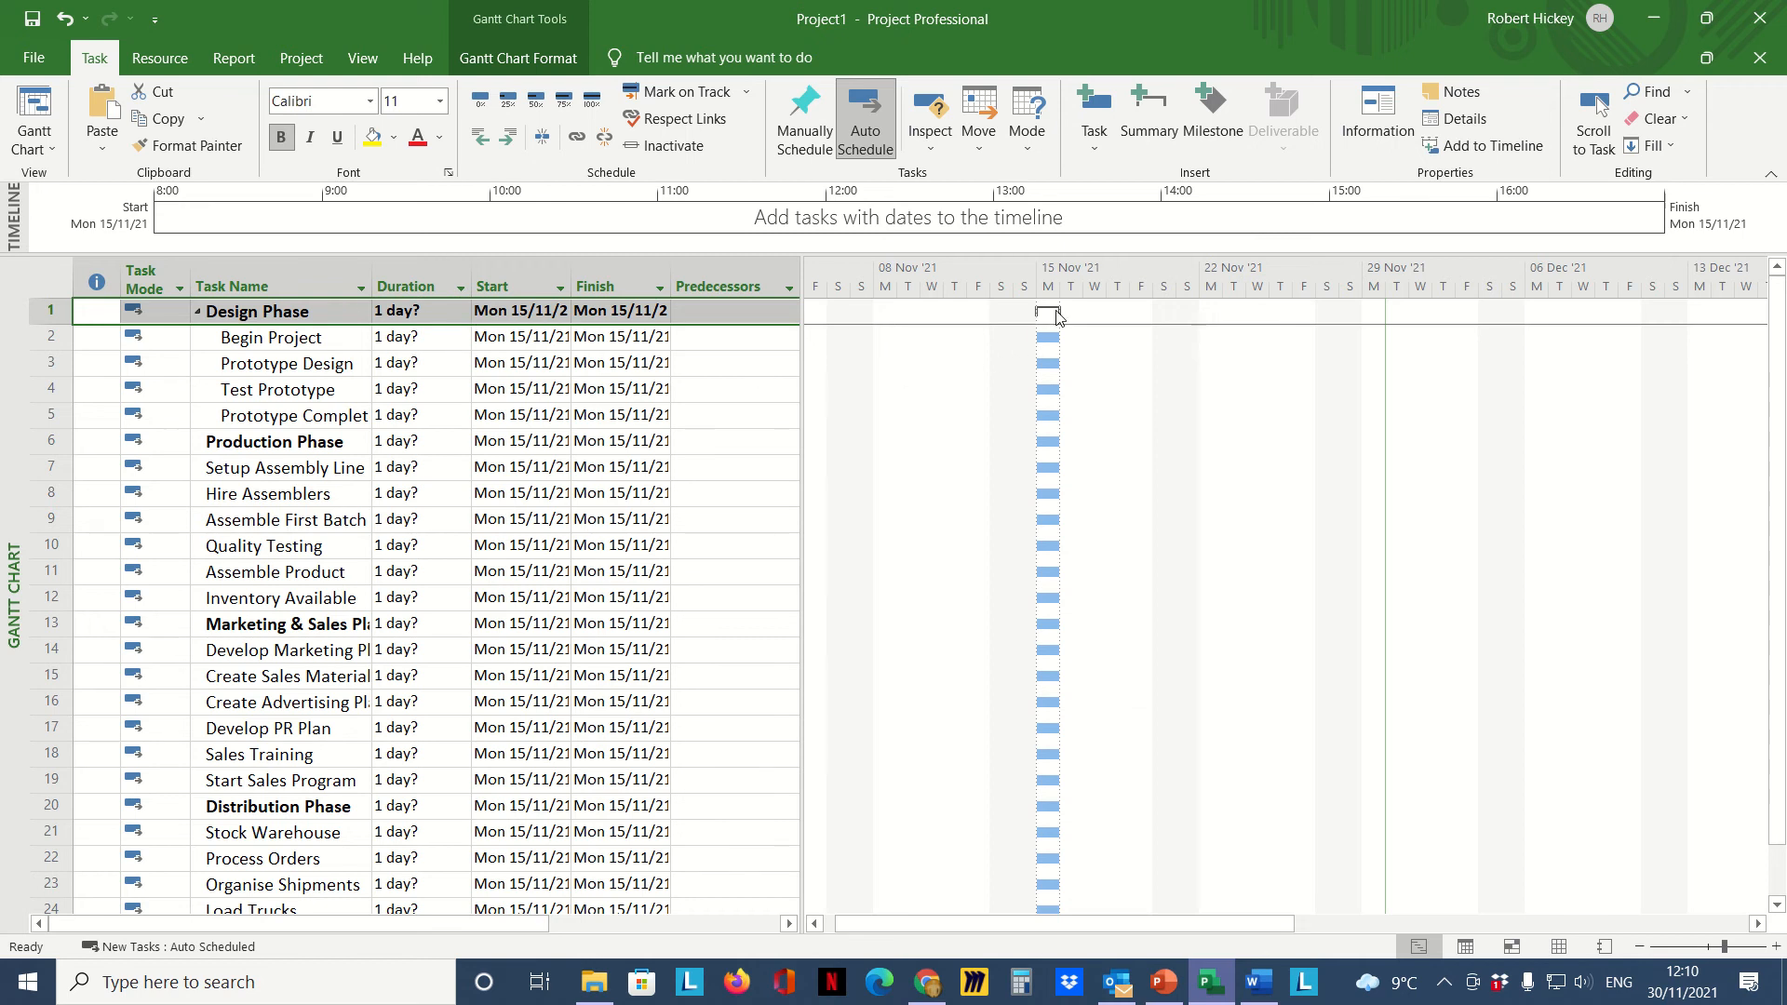
mouse_move(1046, 316)
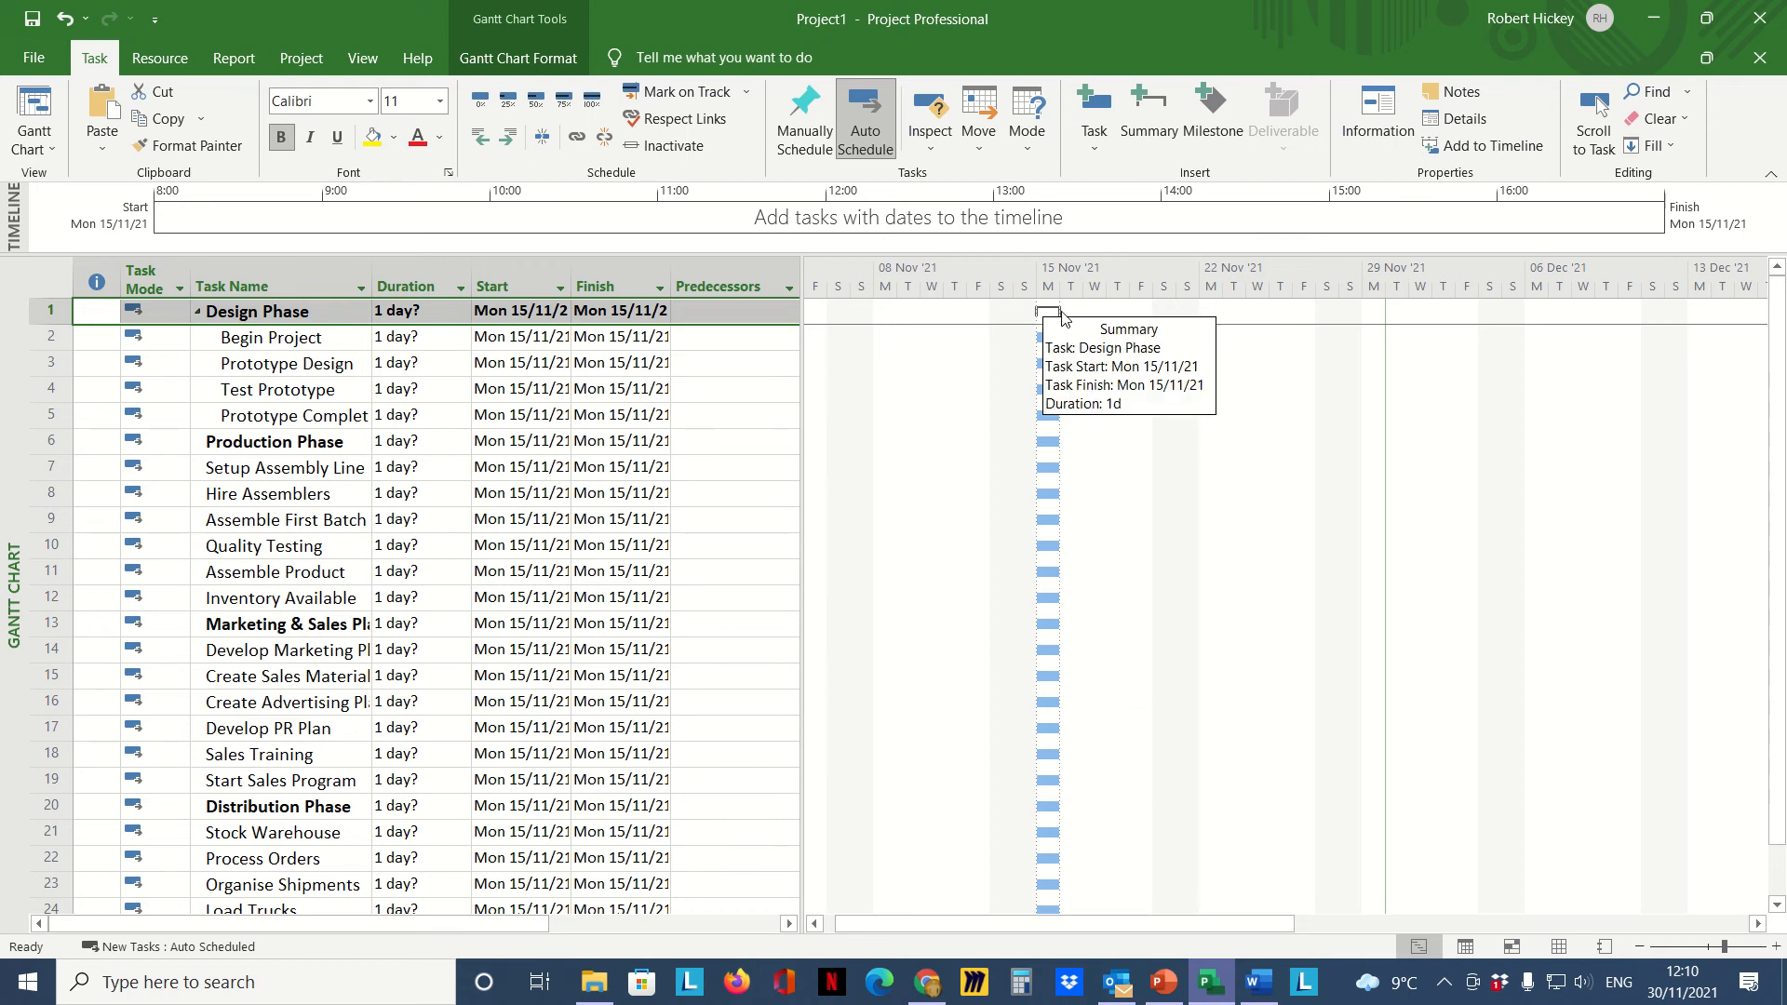
mouse_move(1054, 313)
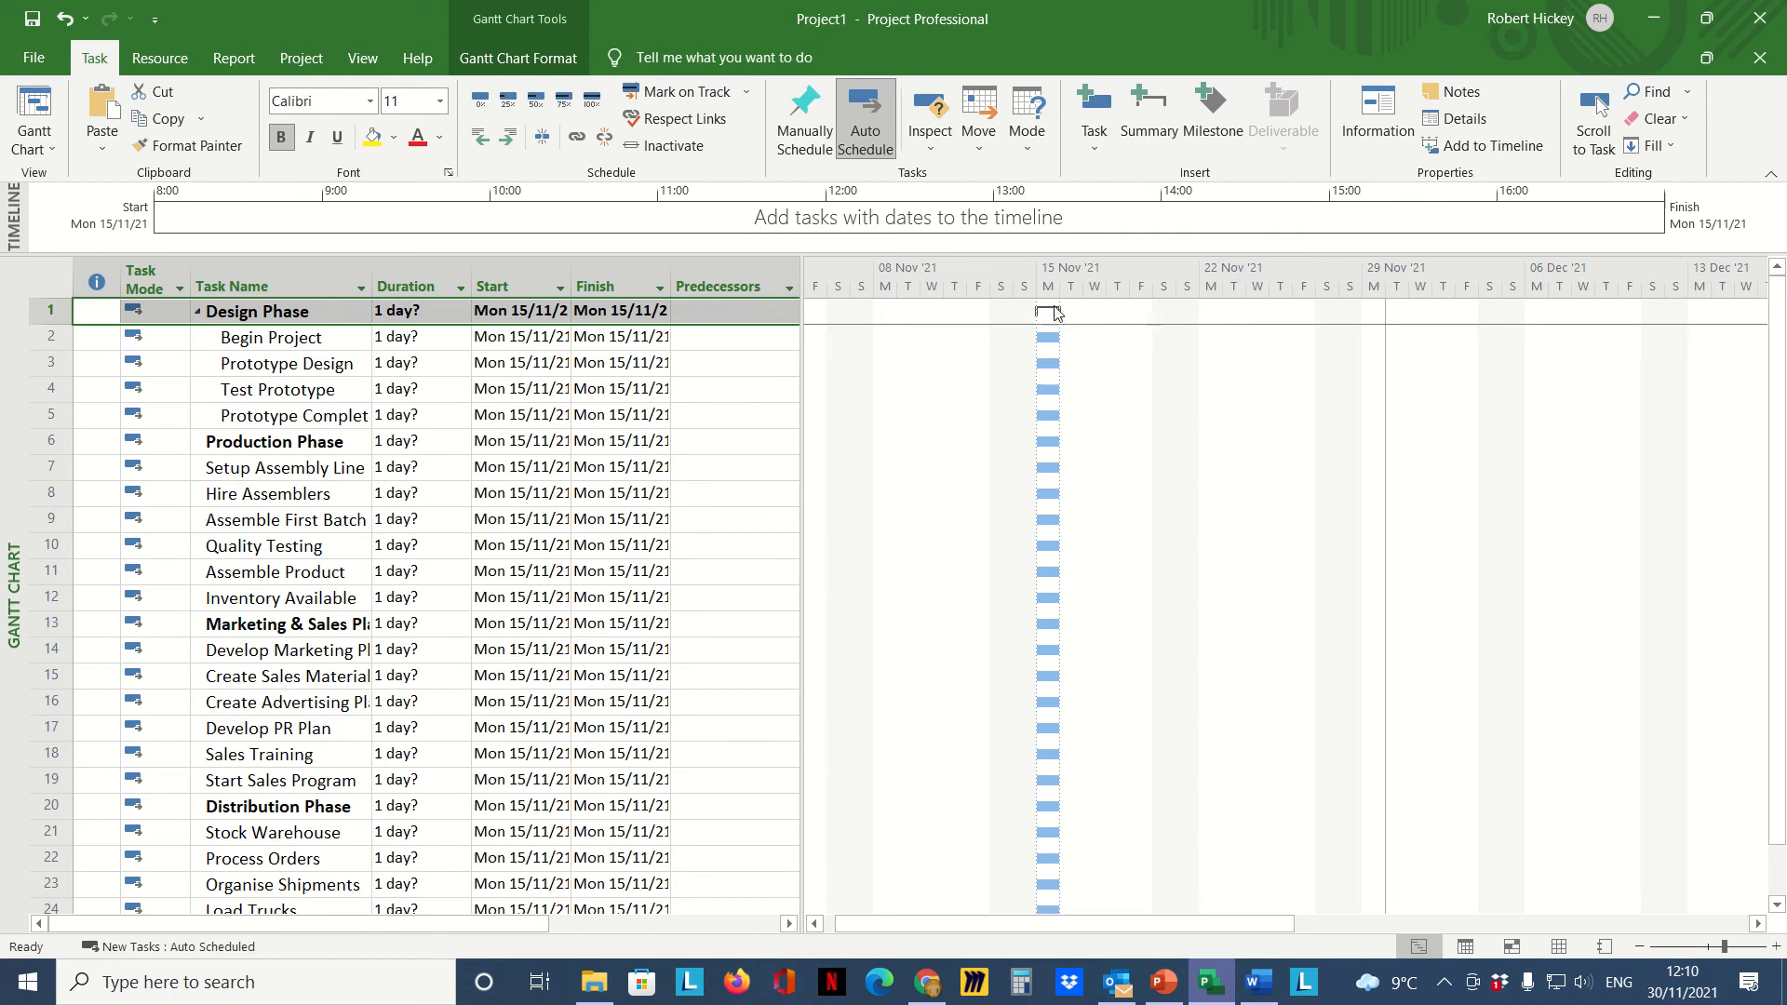
mouse_move(1041, 319)
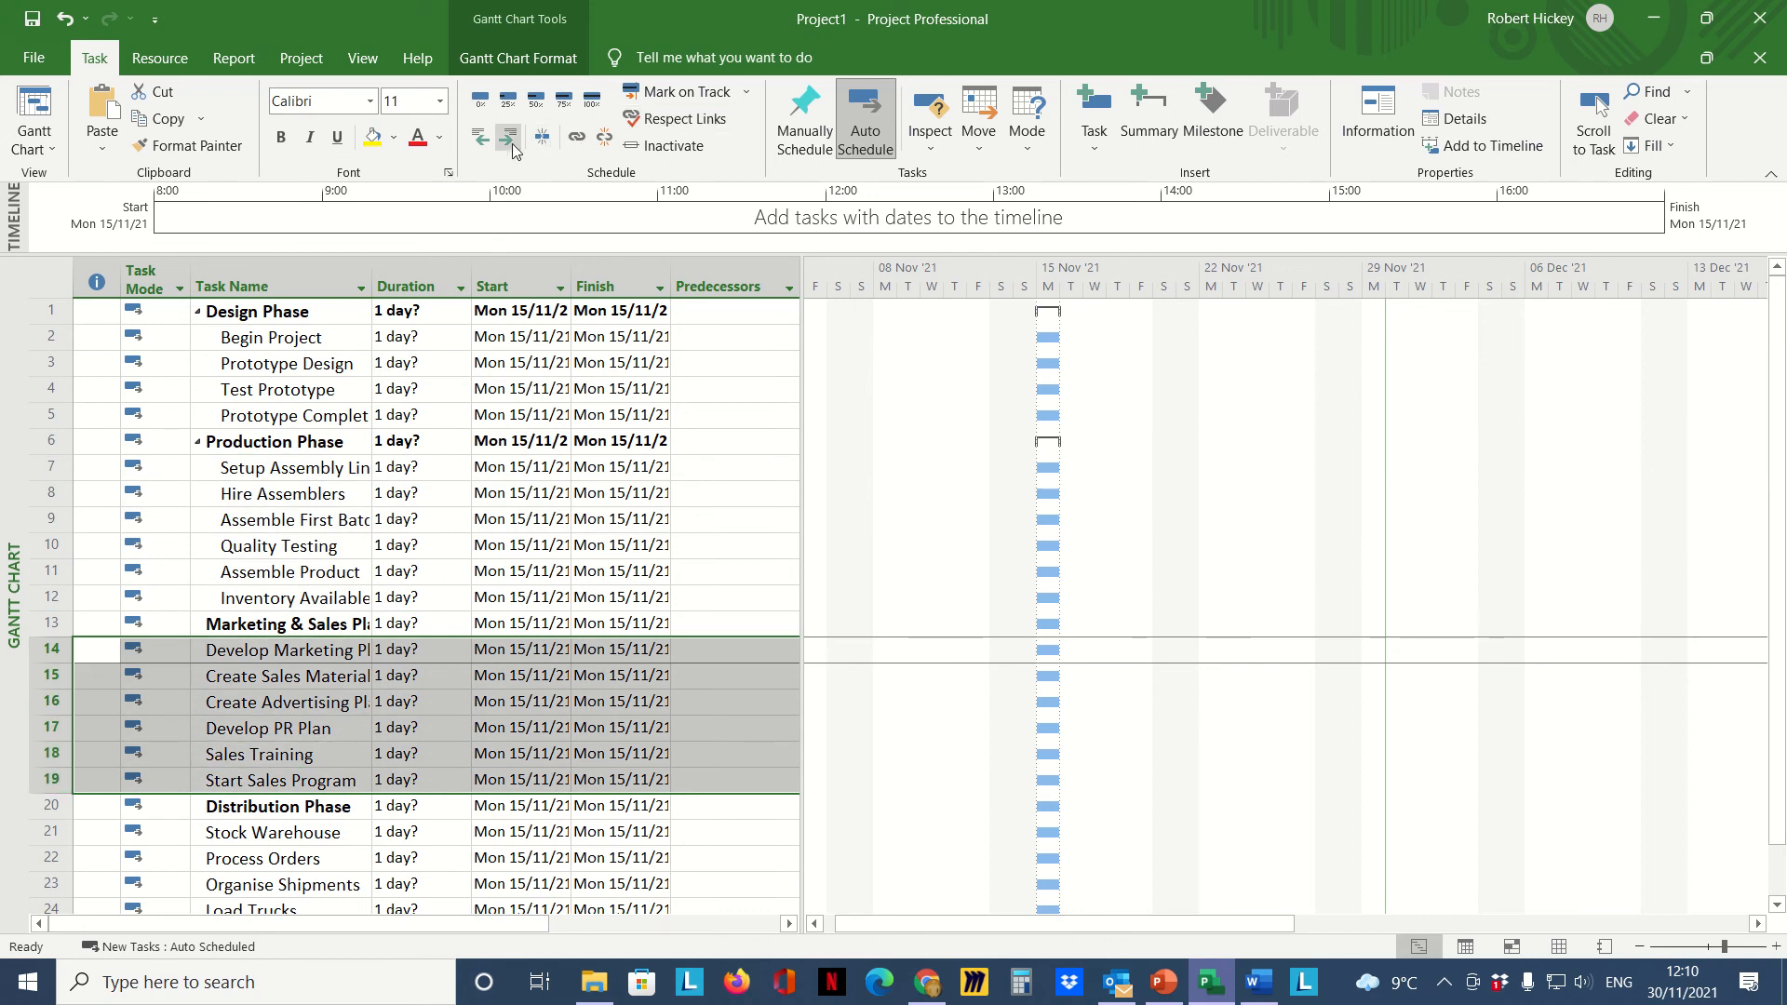
Step: Review the indented phase groups and move into the Predecessors cell for Inventory Available
scroll("down", 3)
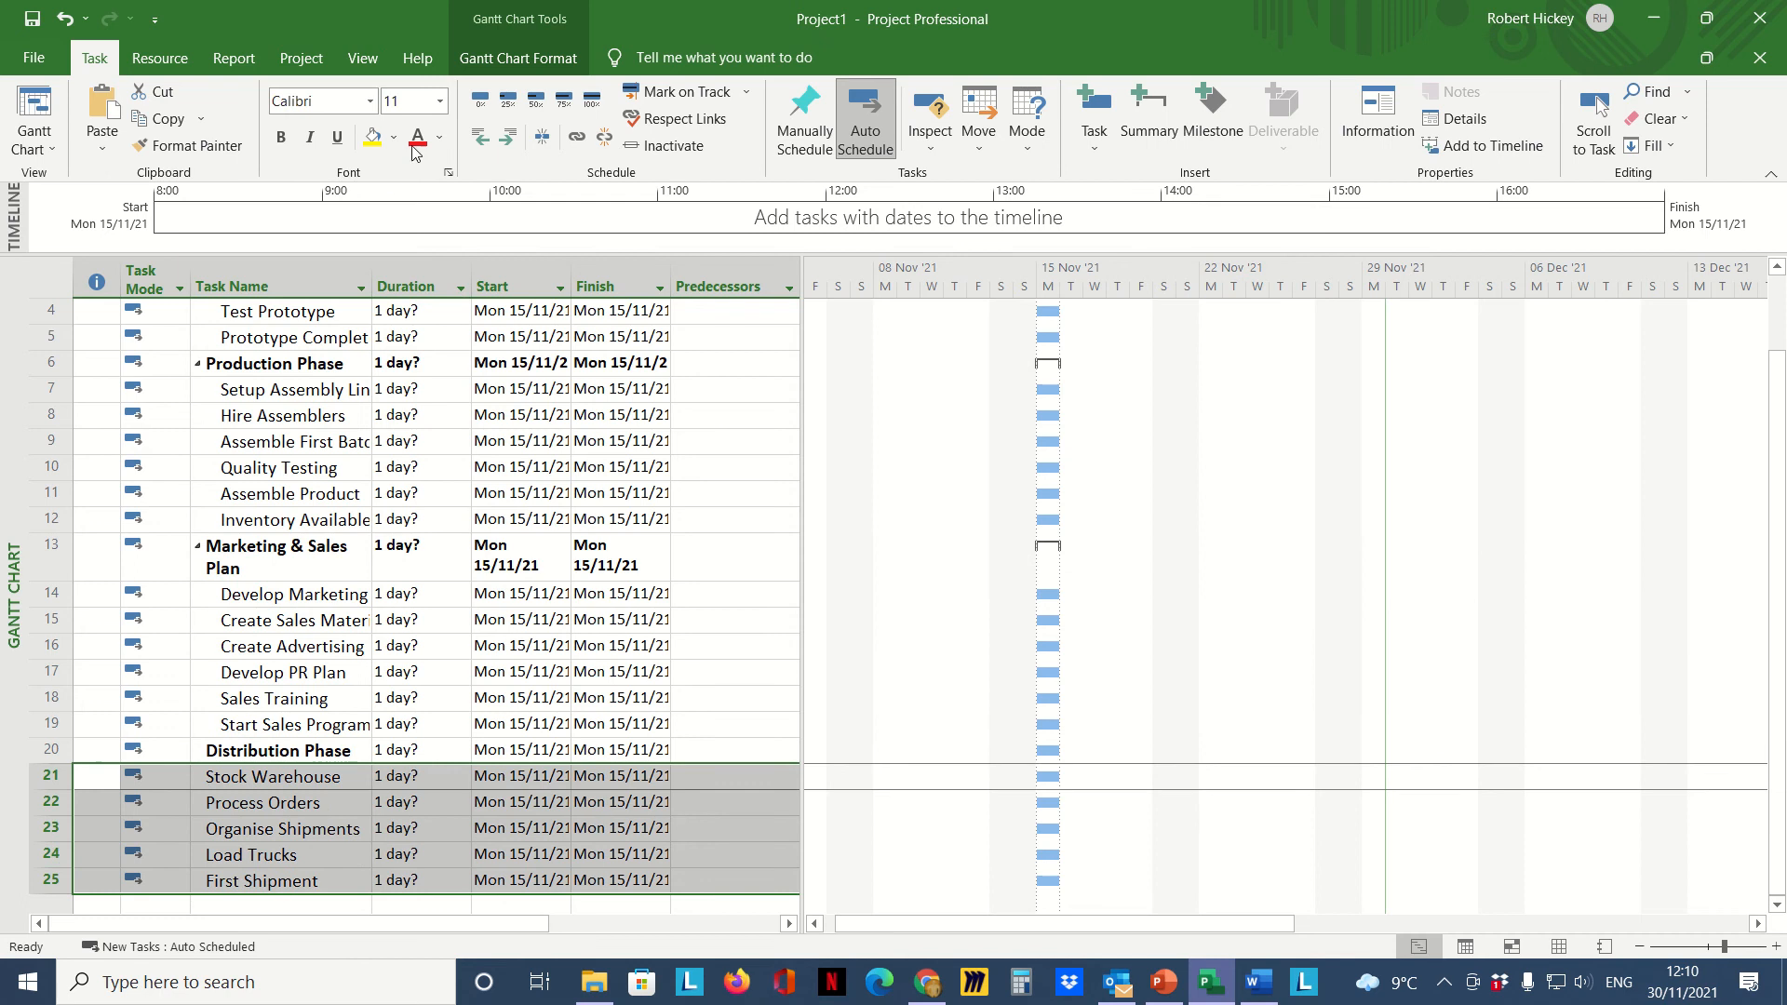
scroll("up", 3)
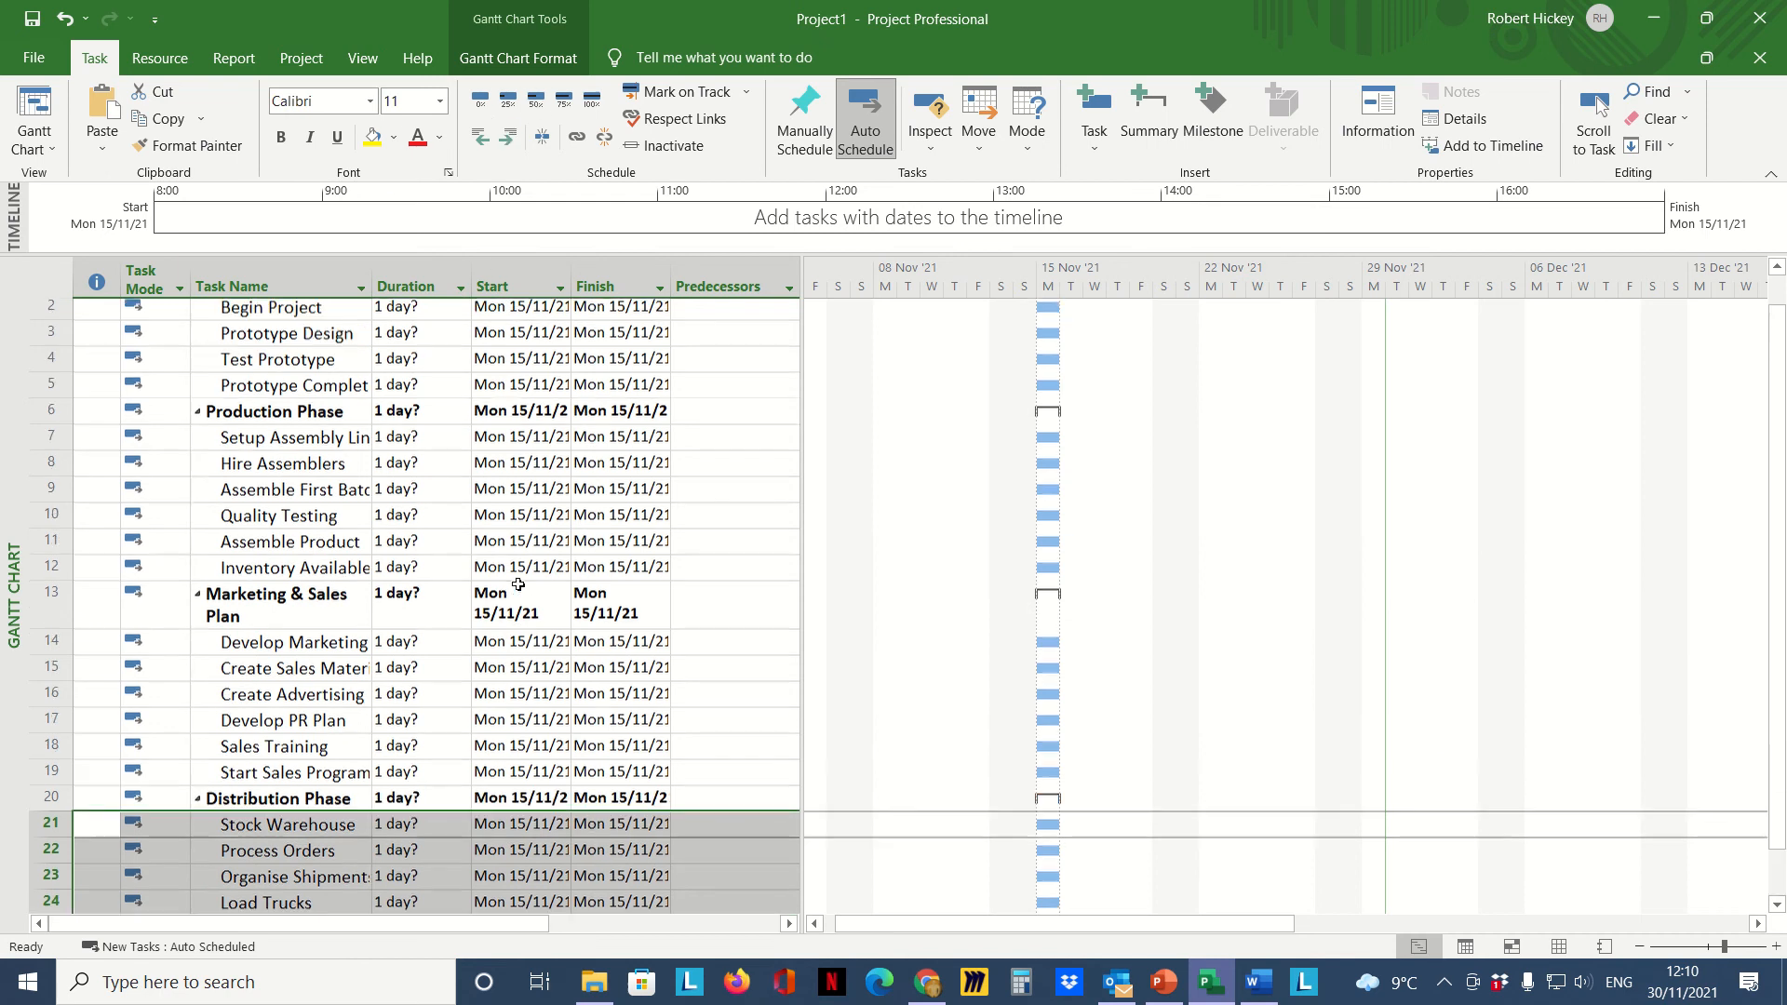
scroll("up", 3)
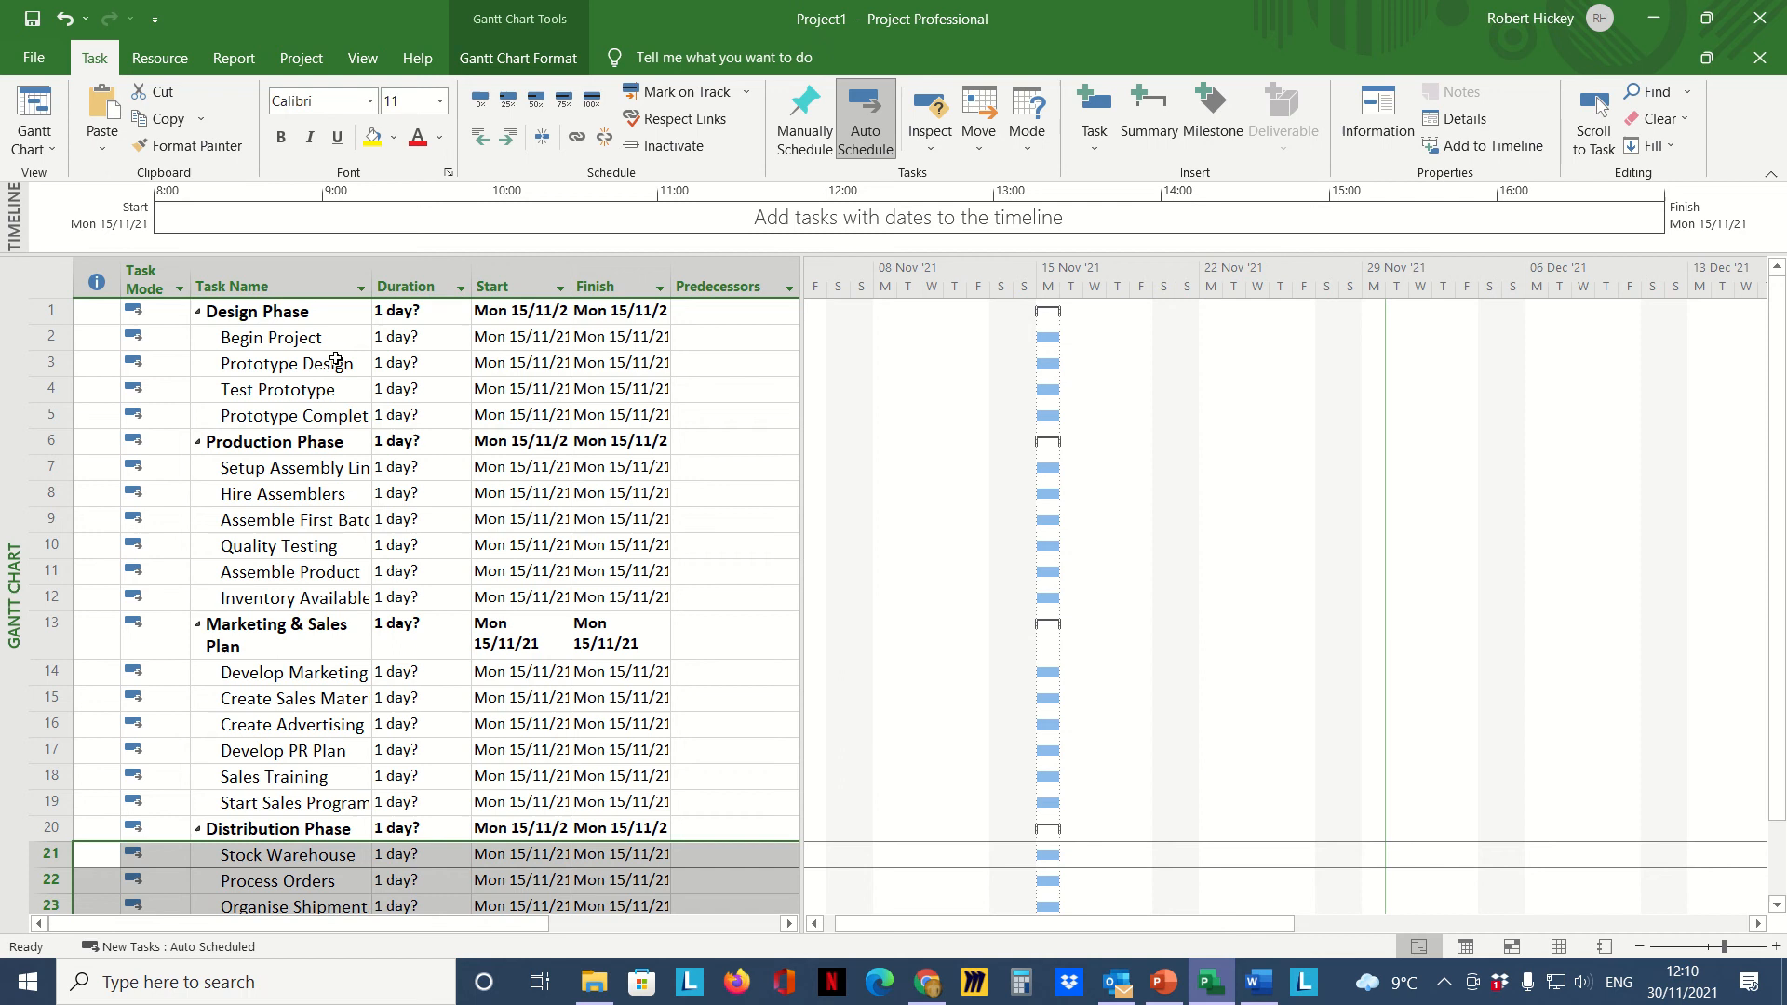
mouse_move(216, 395)
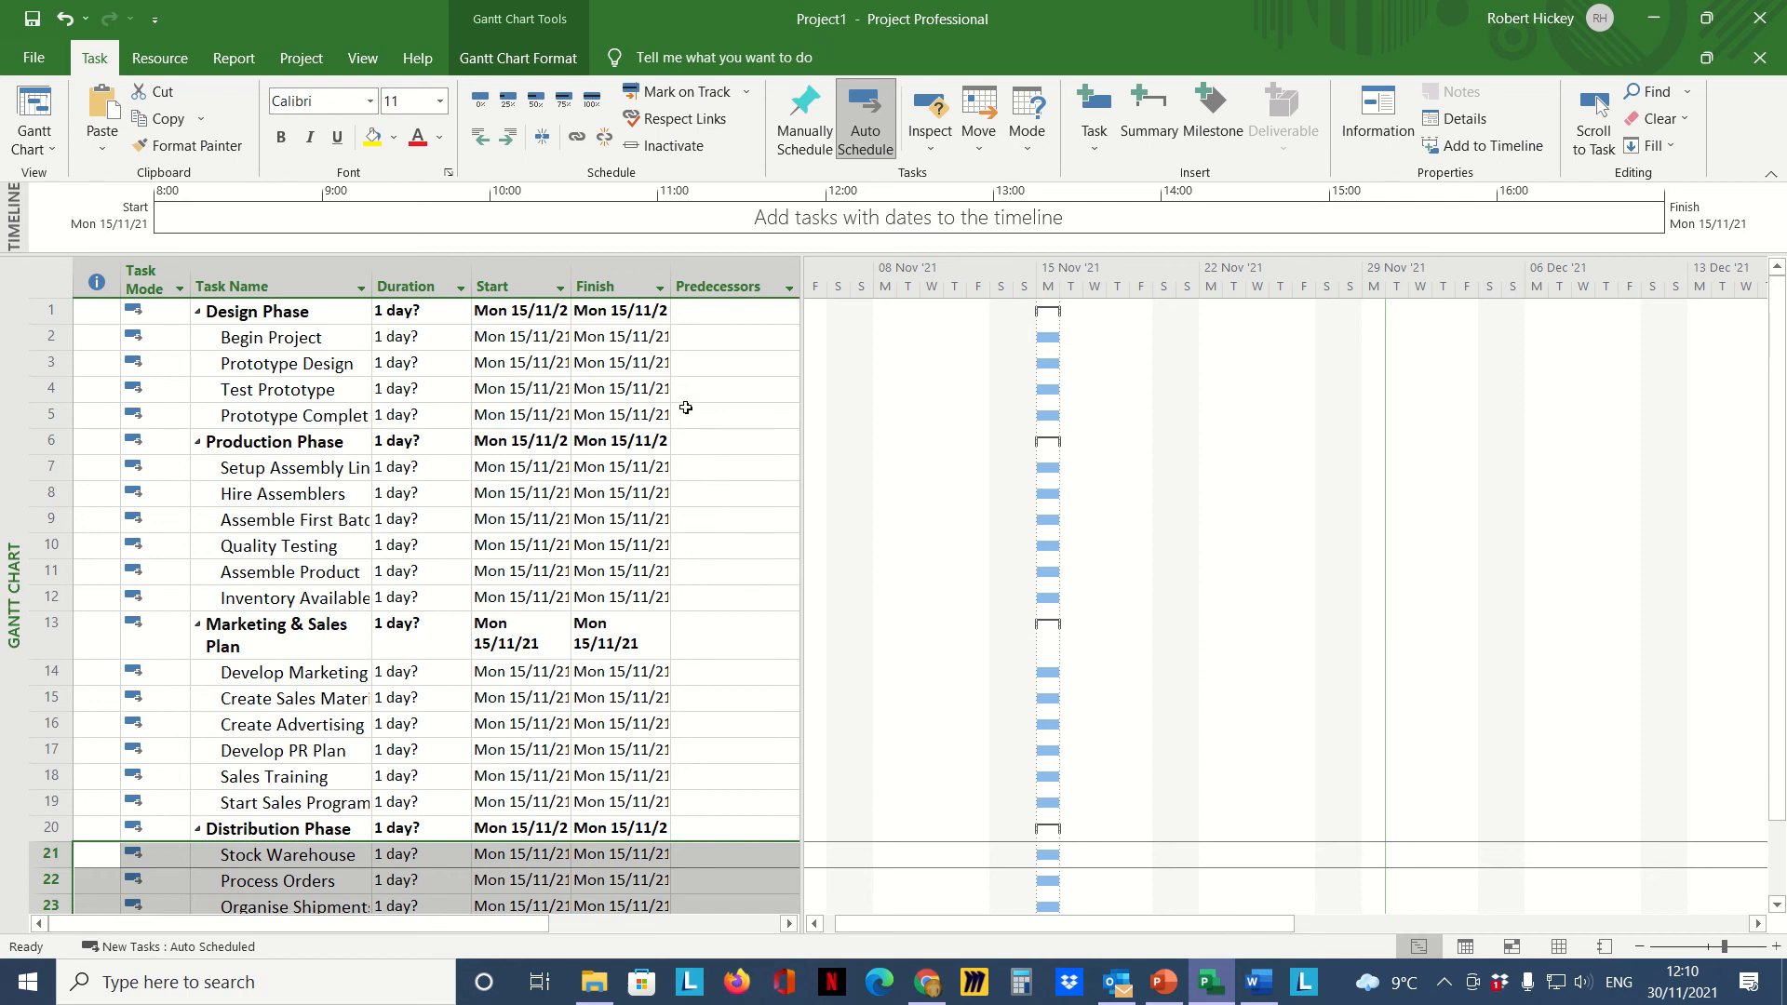
mouse_move(495, 754)
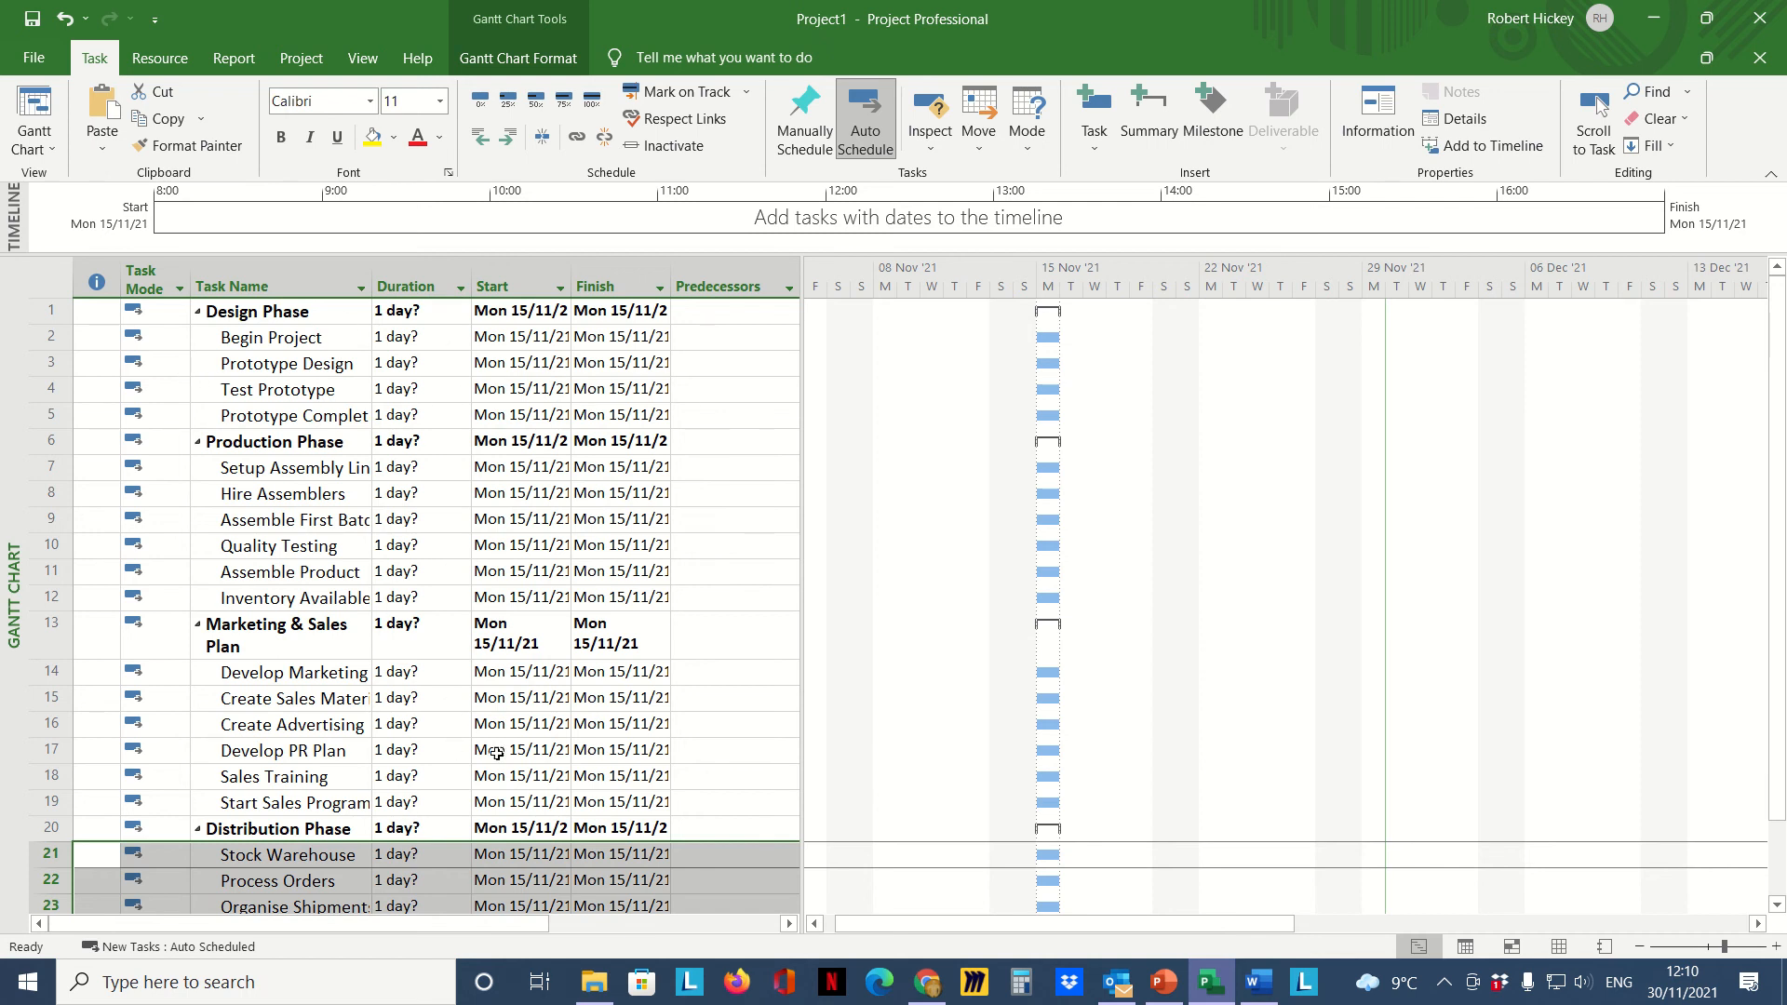
left_click(730, 597)
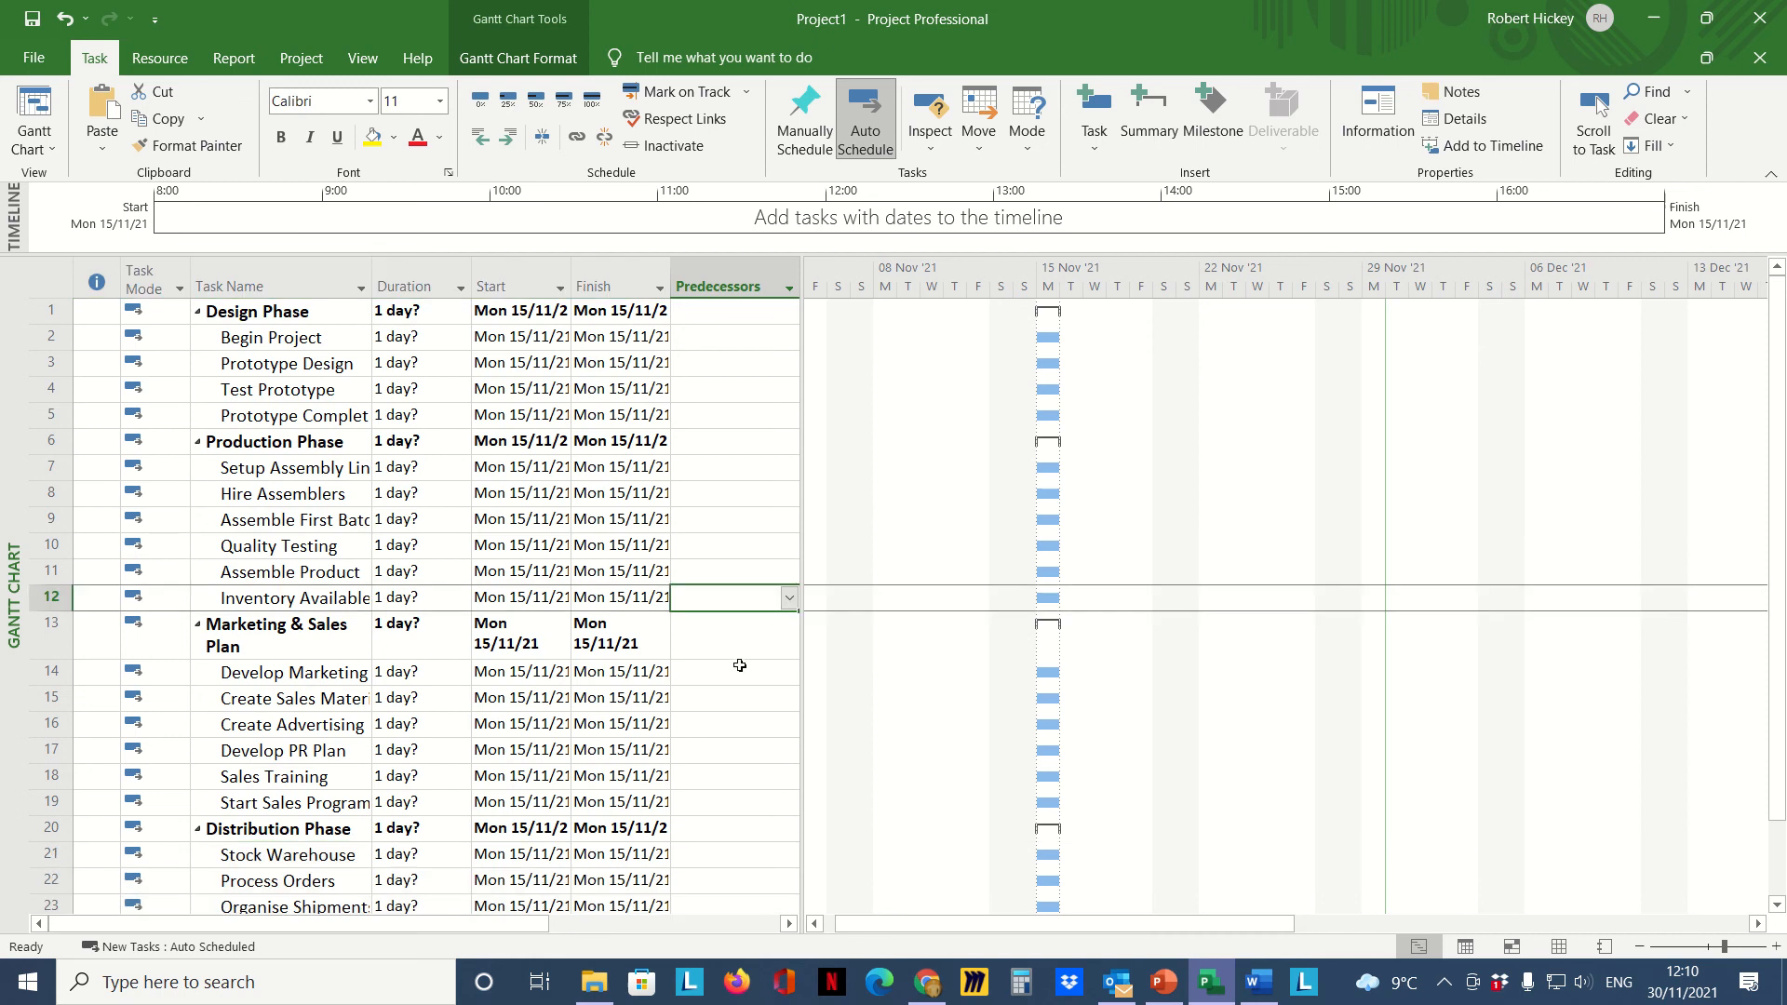
mouse_move(173, 409)
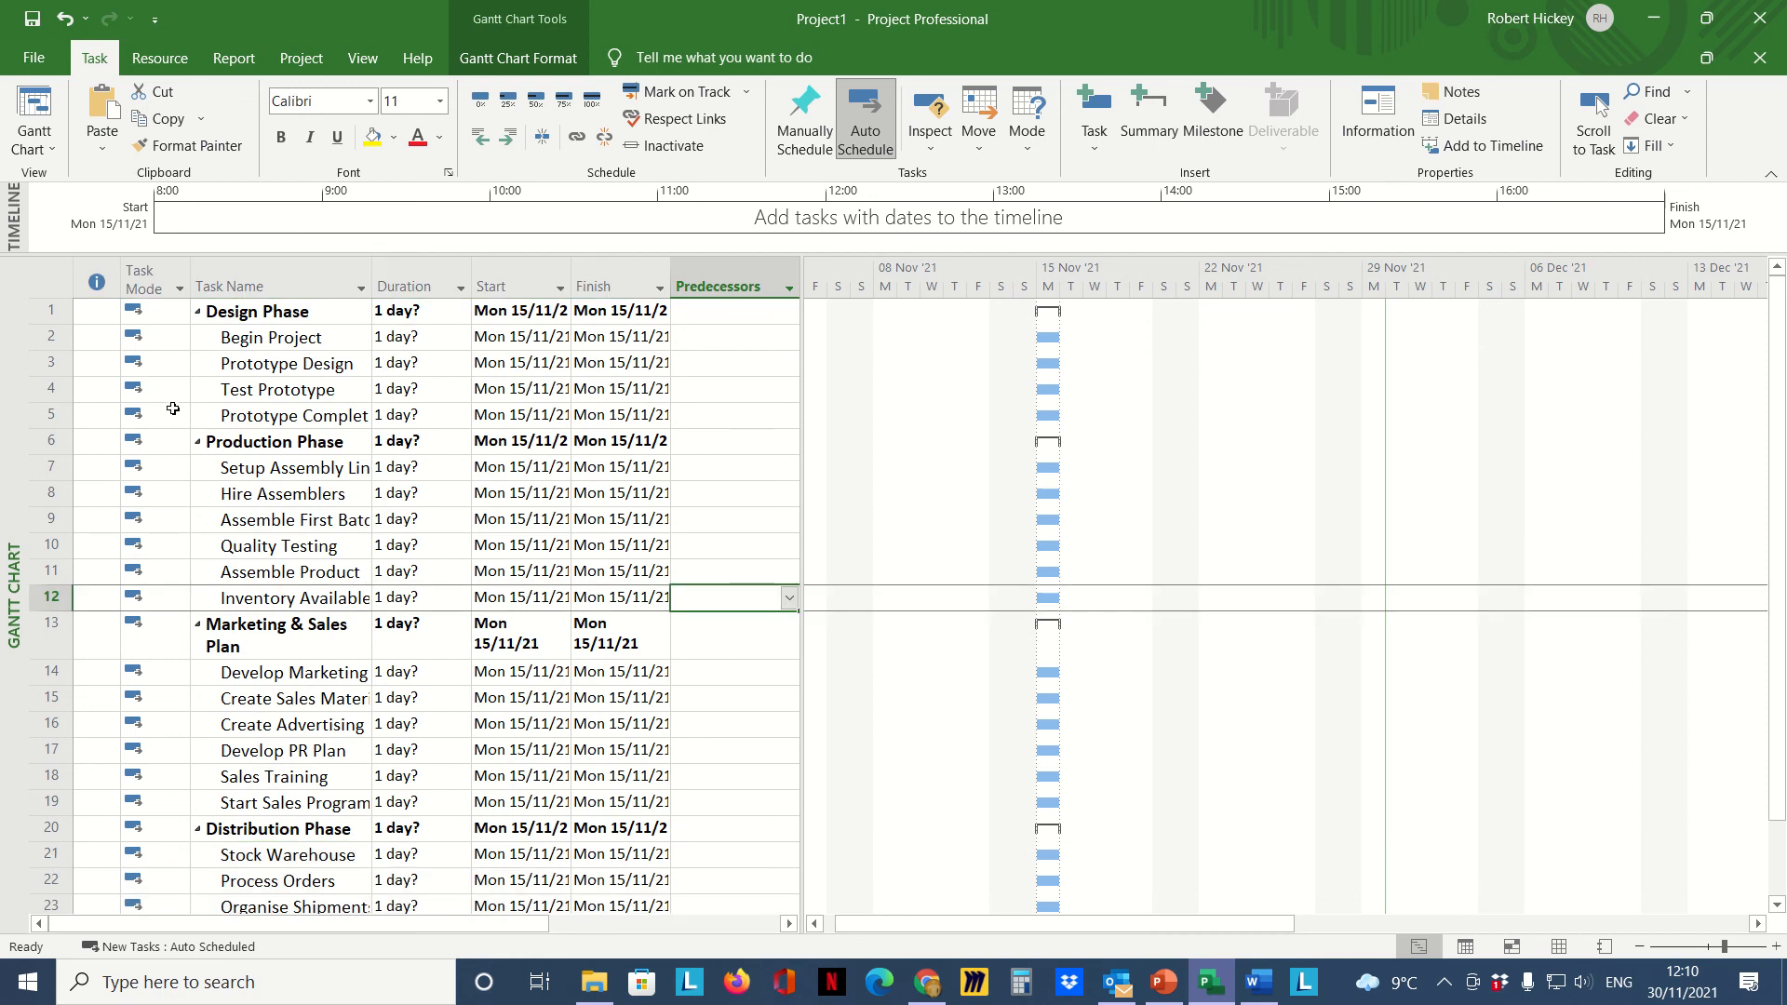
mouse_move(346, 857)
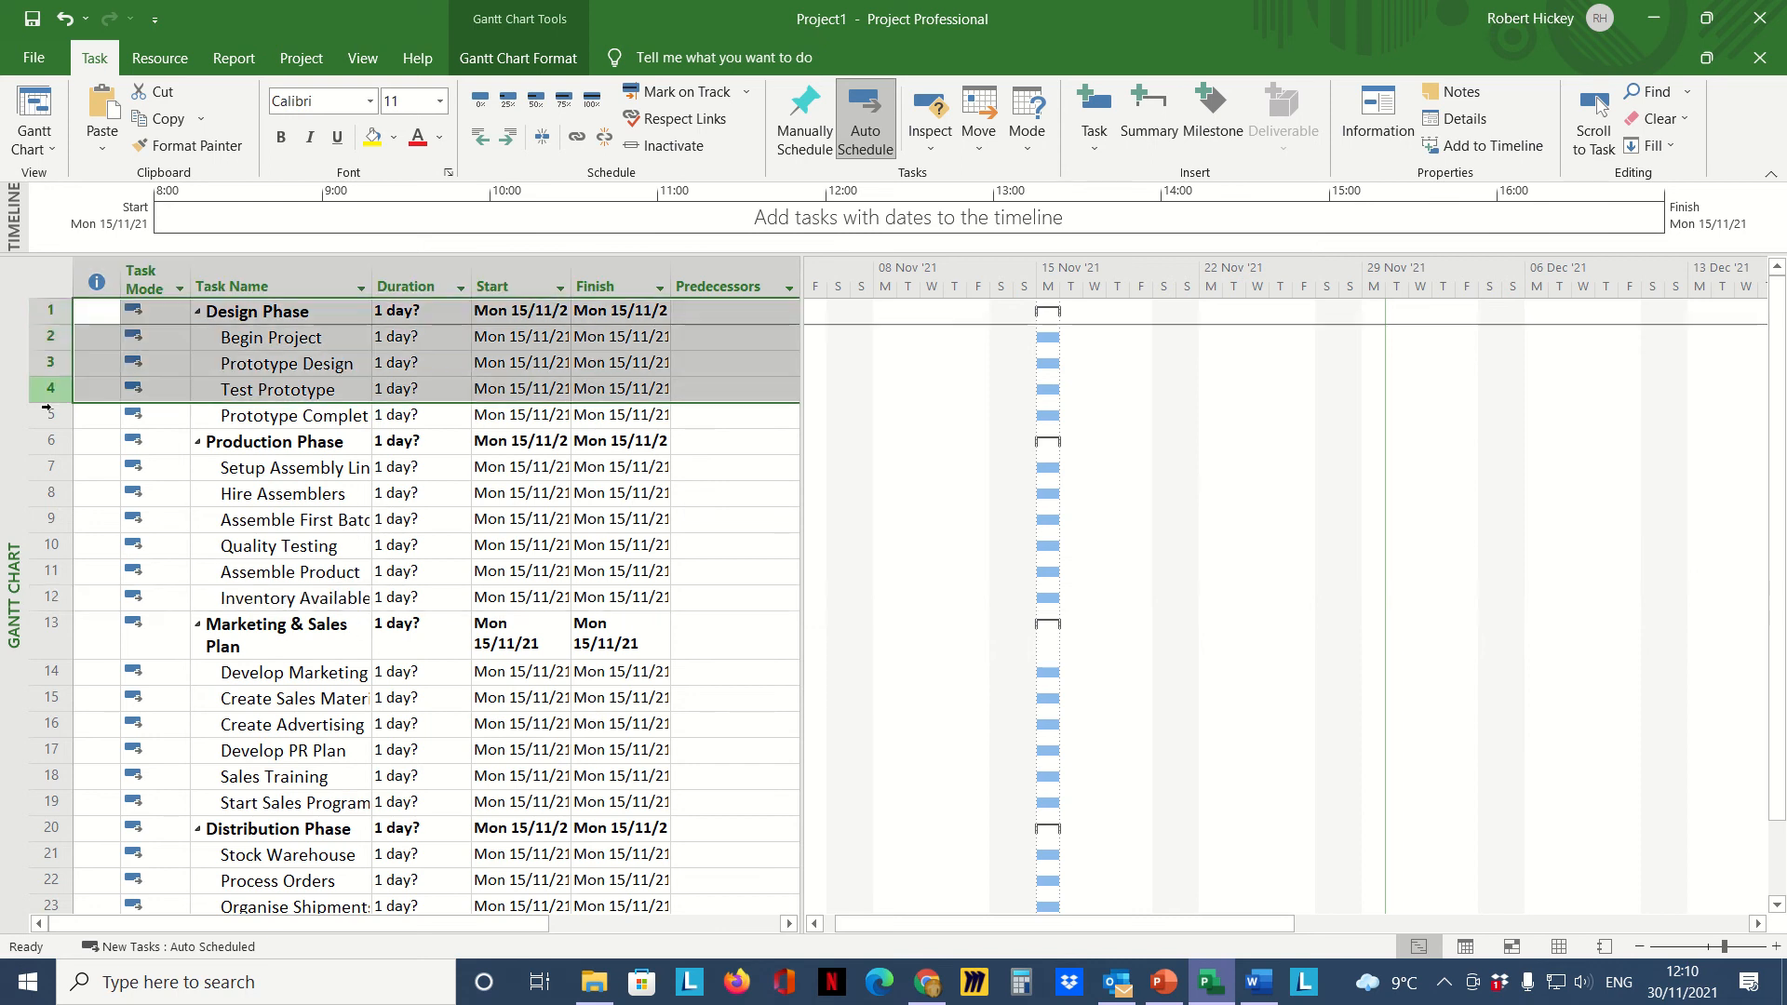
Step: Link all selected tasks finish-to-start so the project finishes 13 December 2021
scroll("down", 3)
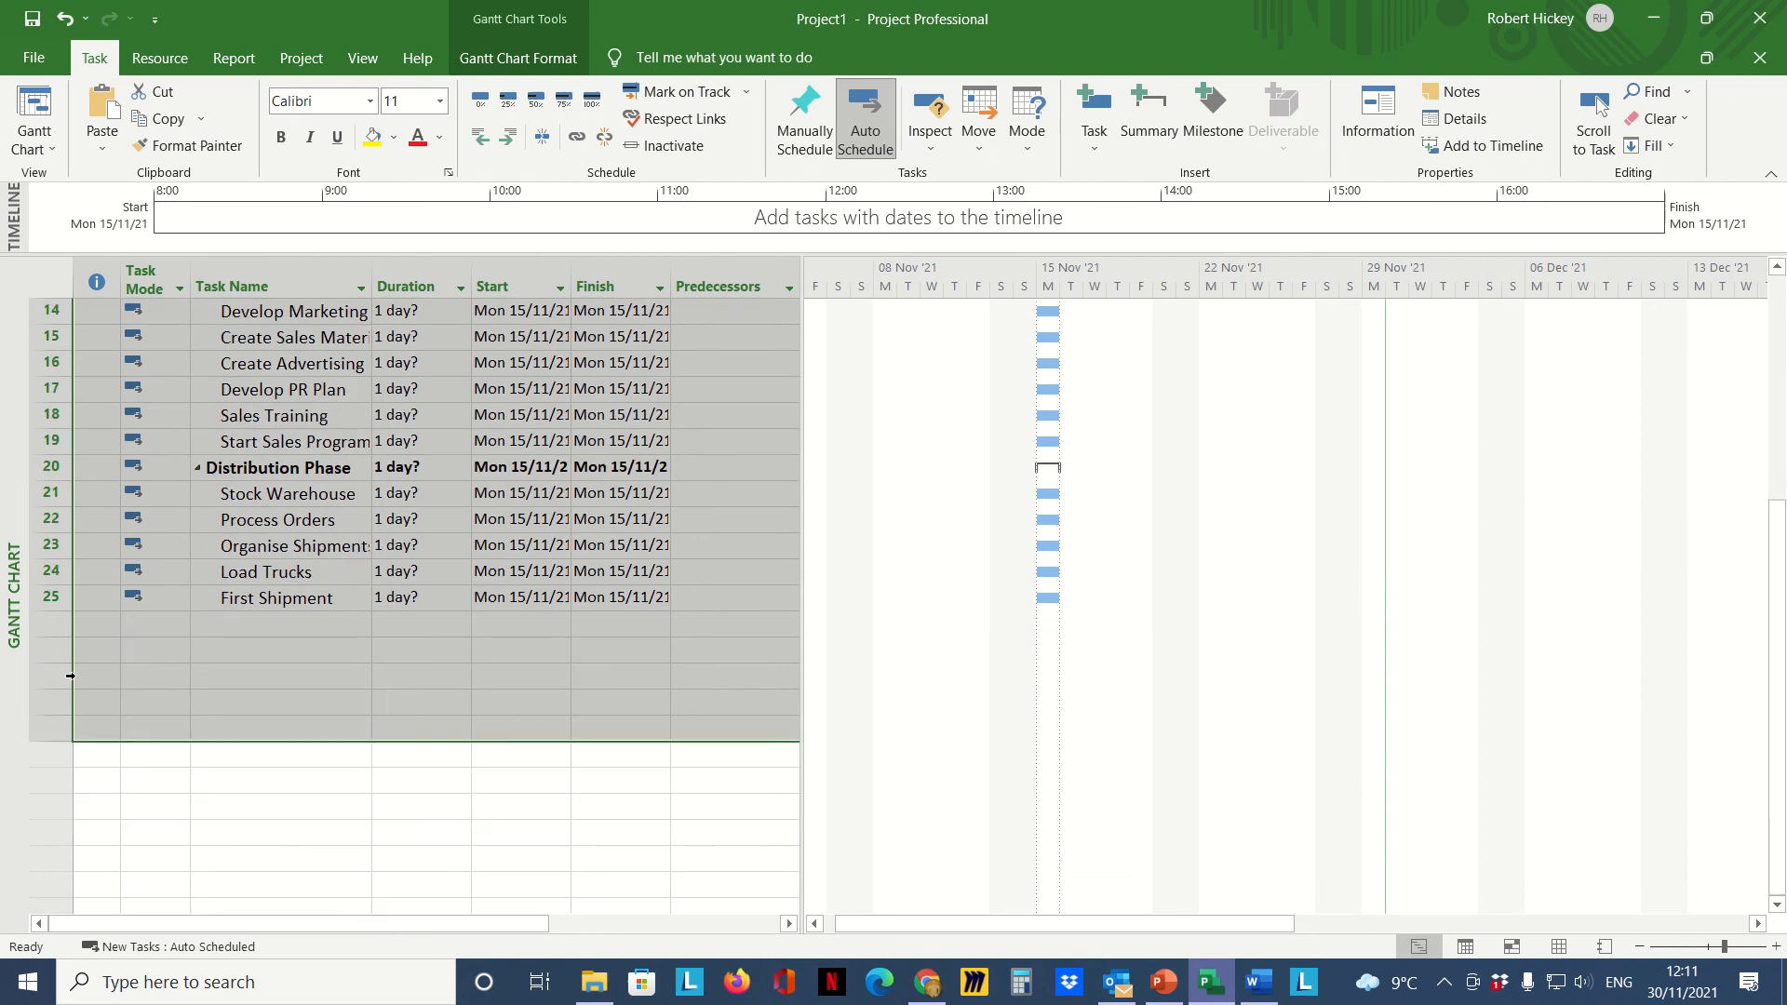
scroll("up", 3)
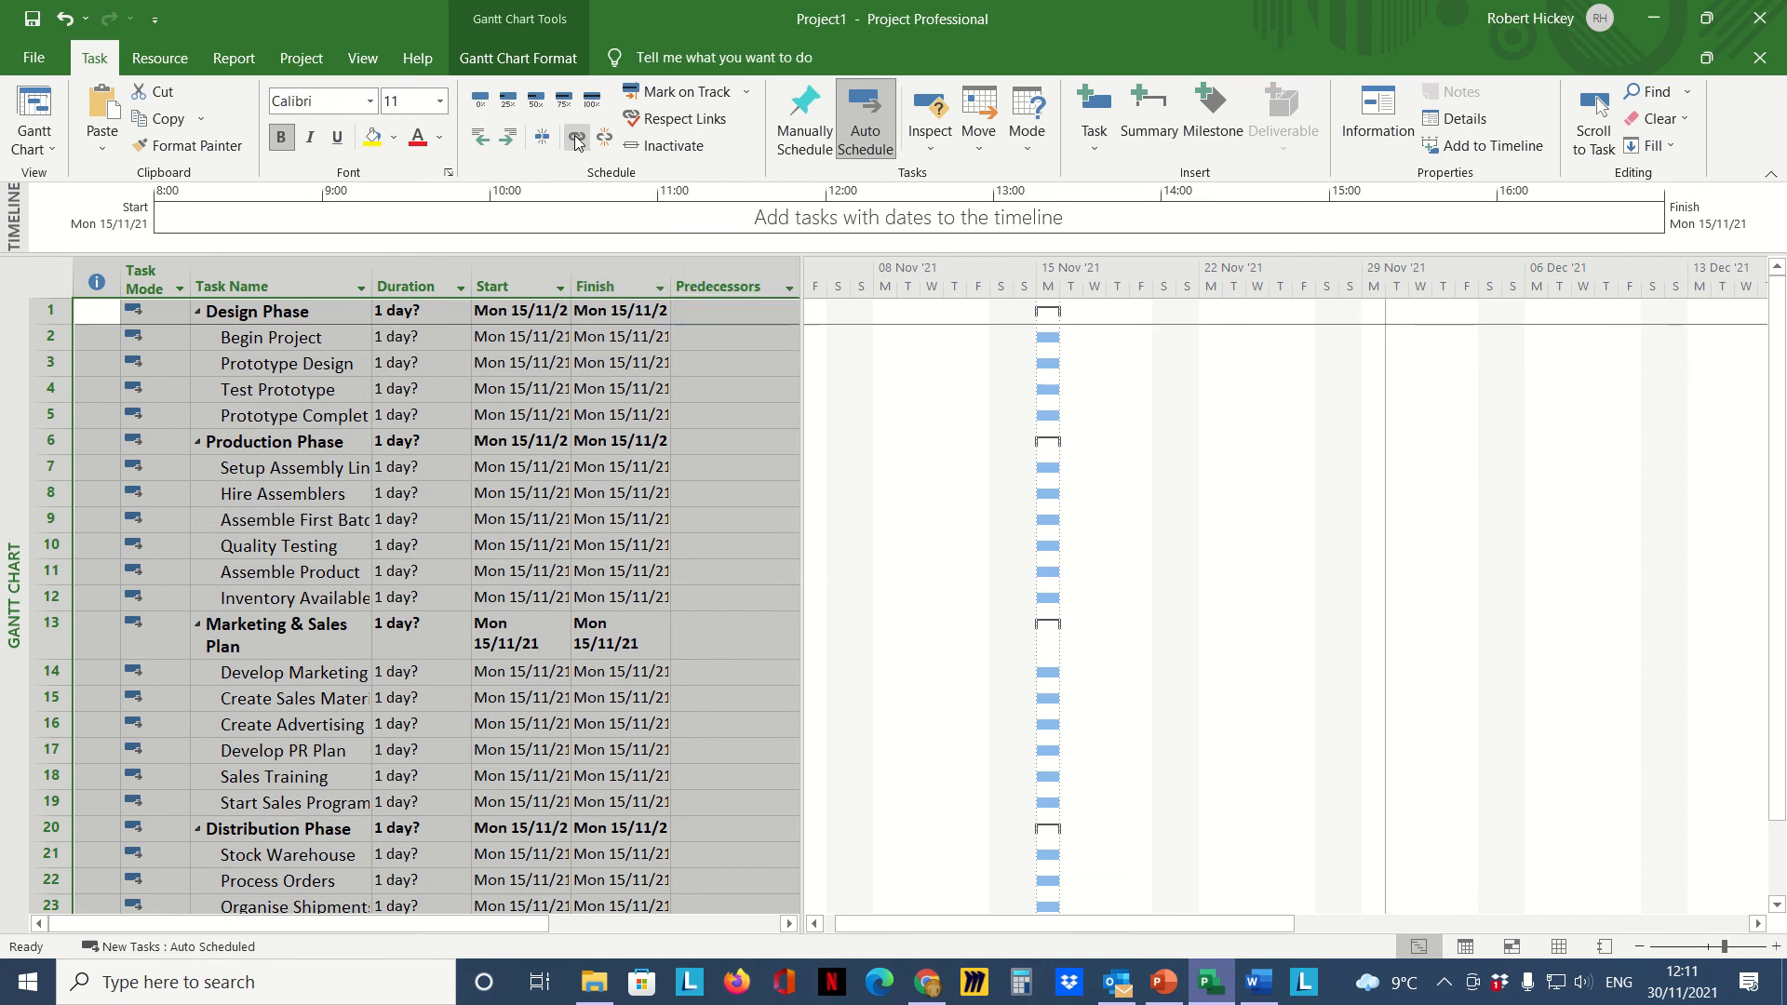
left_click(575, 136)
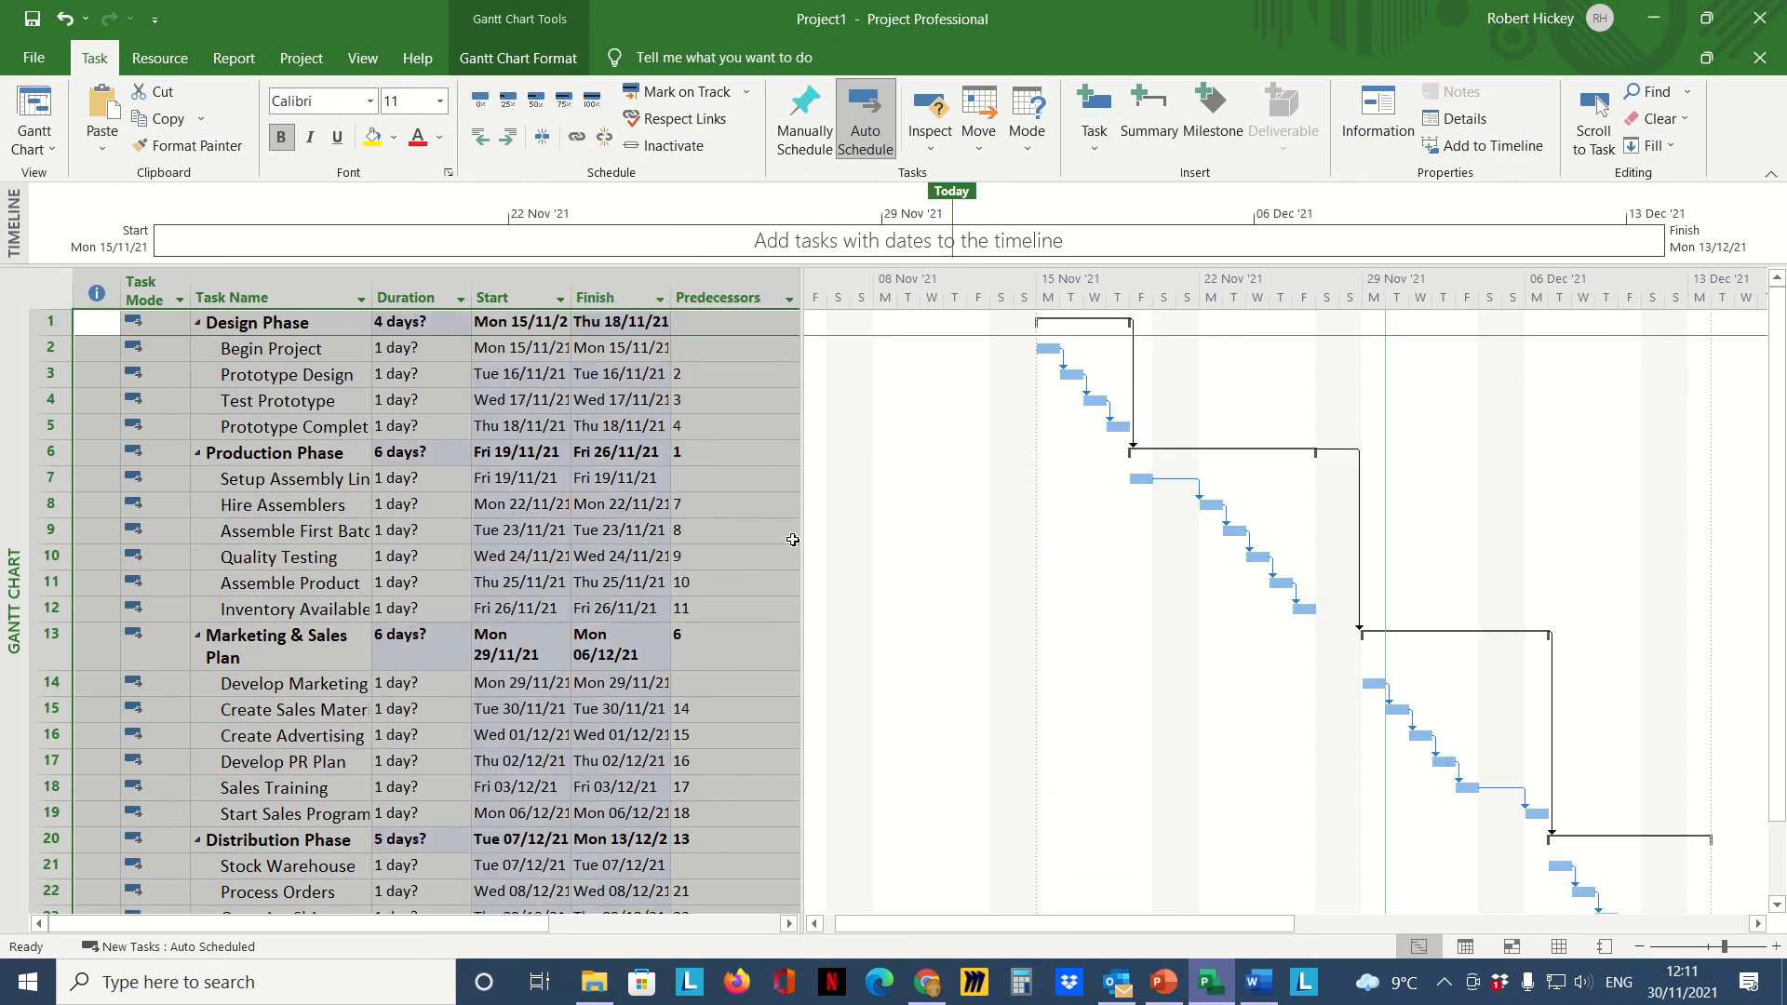
mouse_move(354, 544)
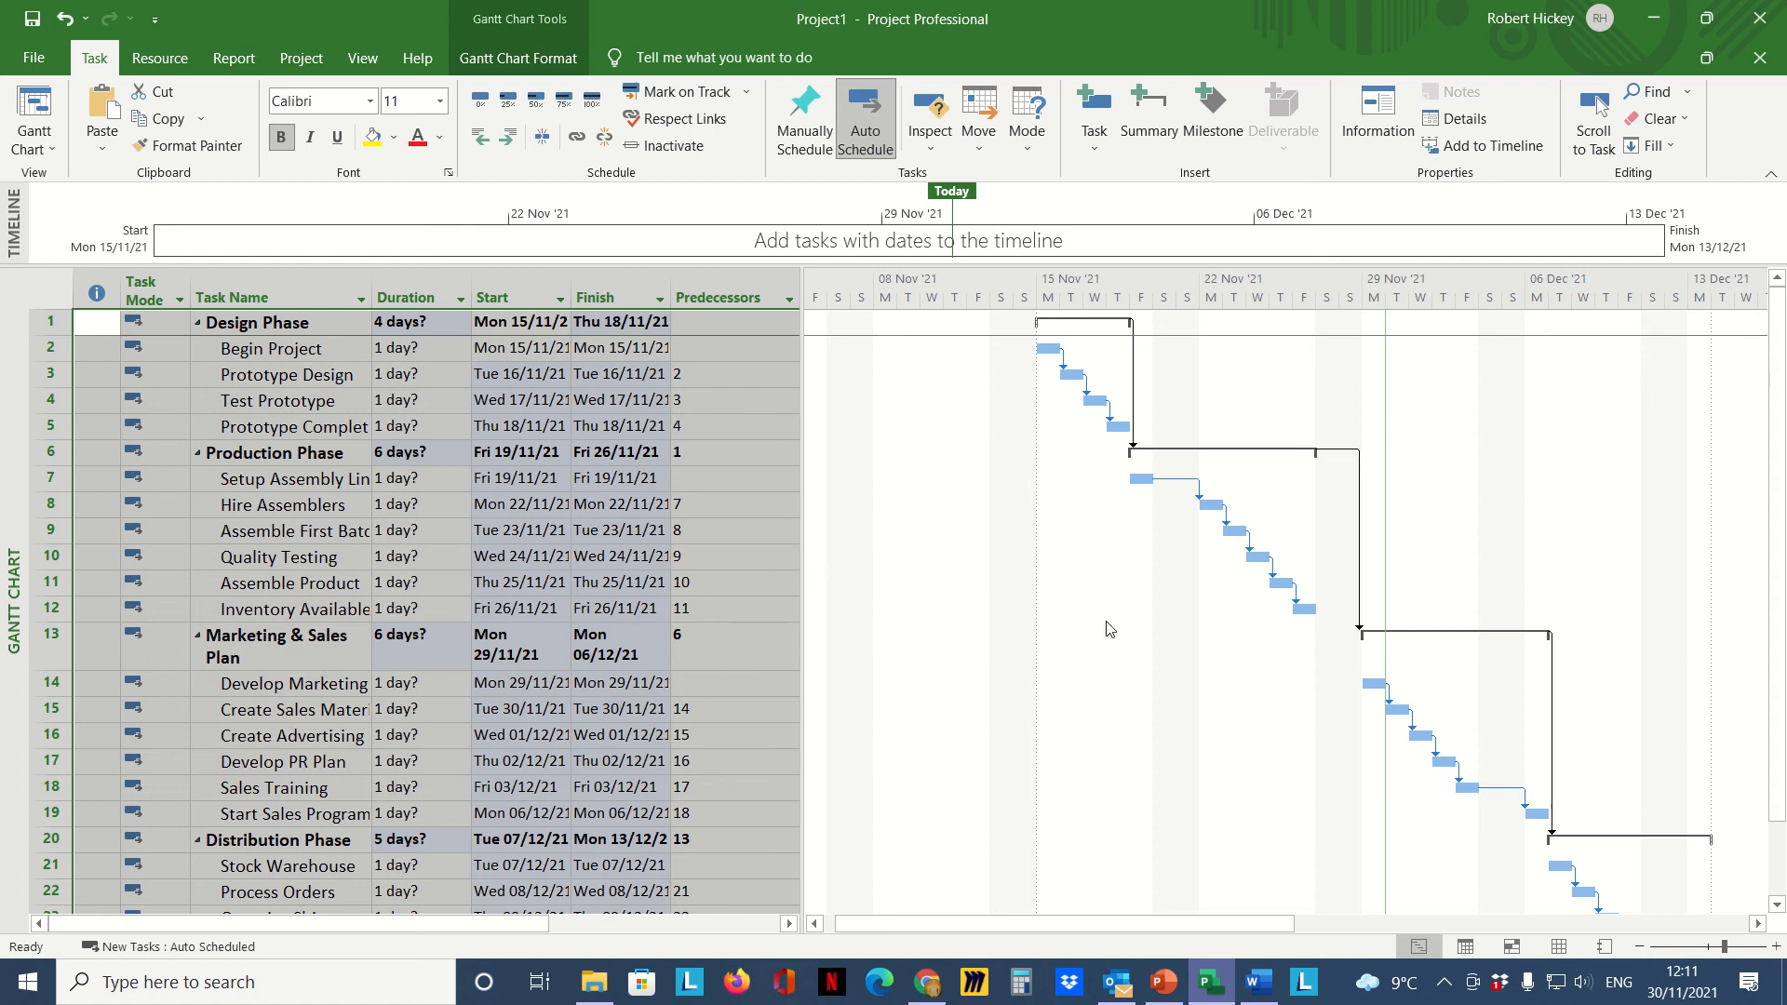
left_click(730, 583)
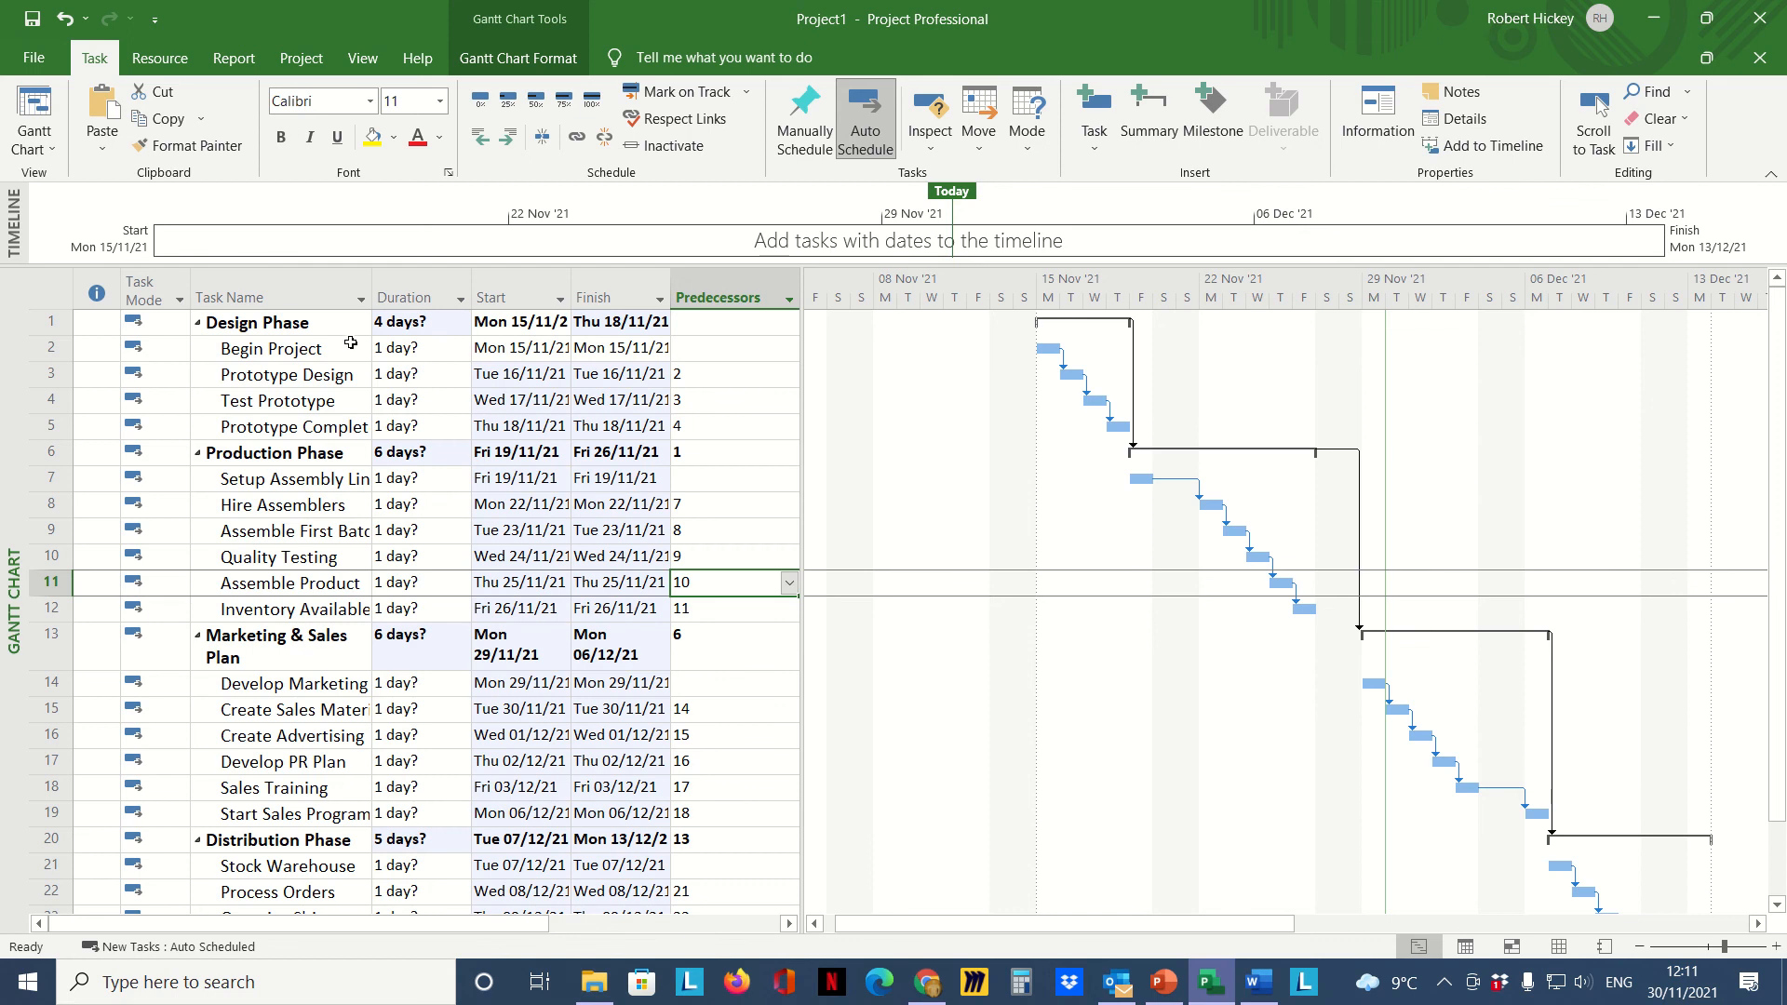
mouse_move(256, 348)
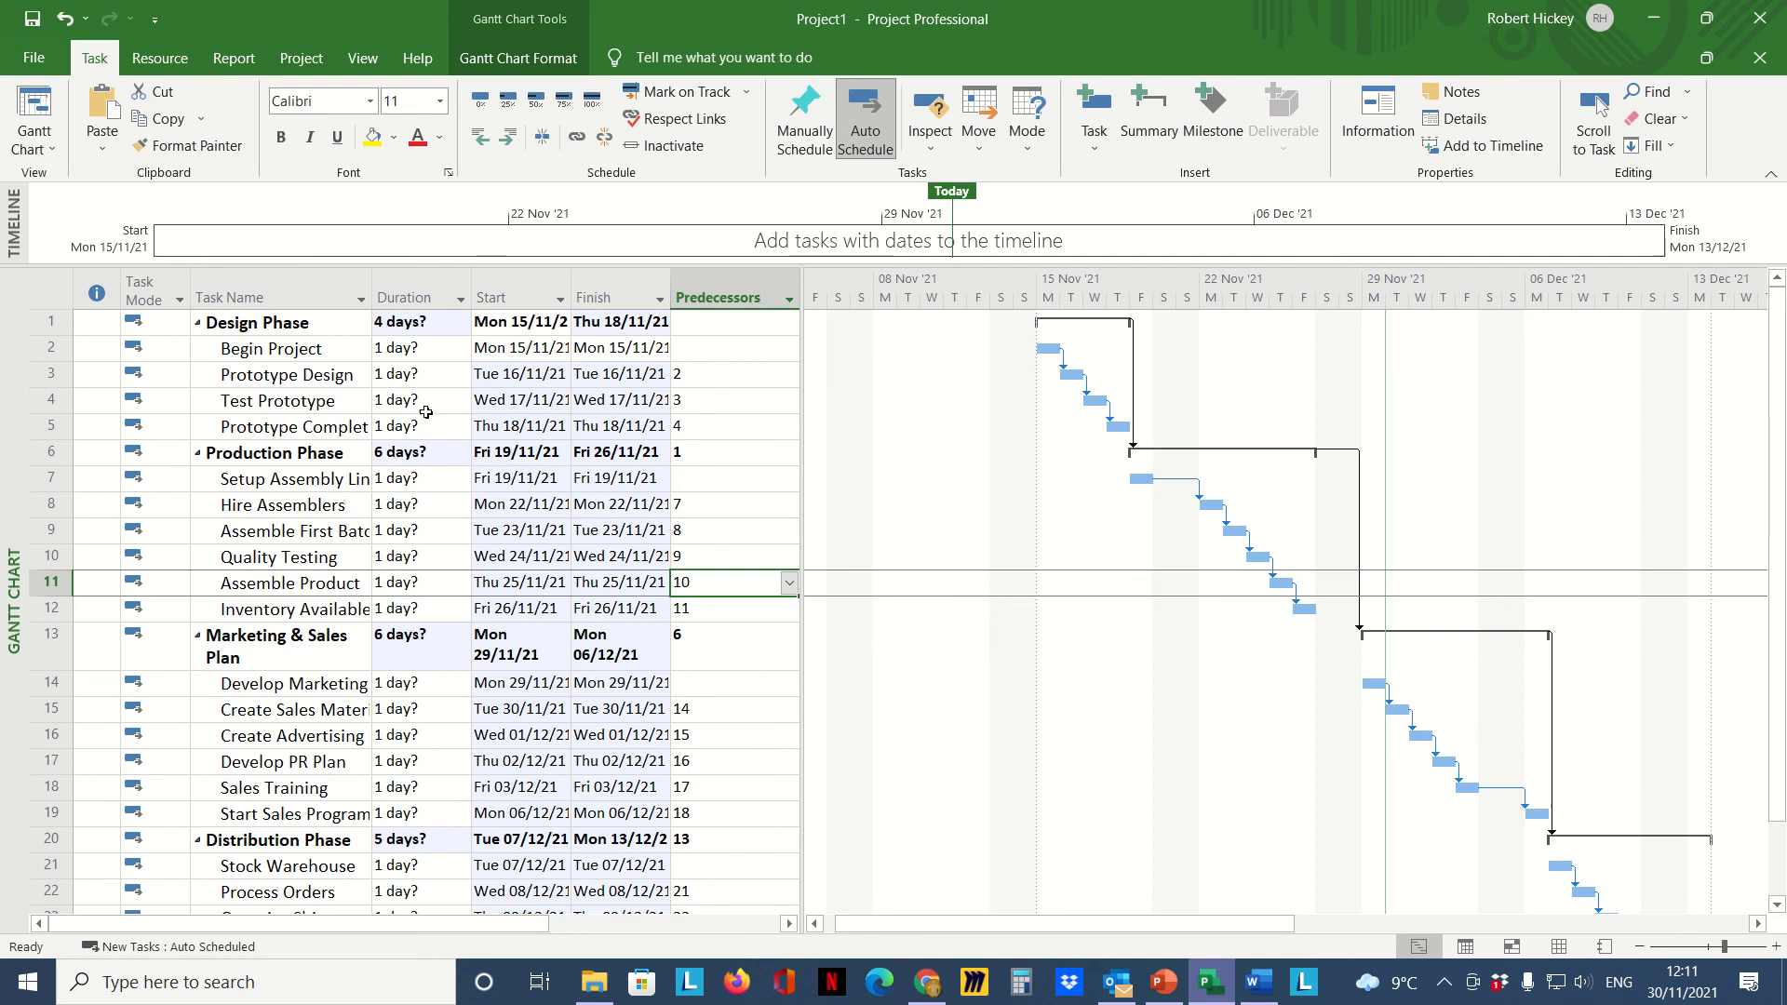
mouse_move(432, 352)
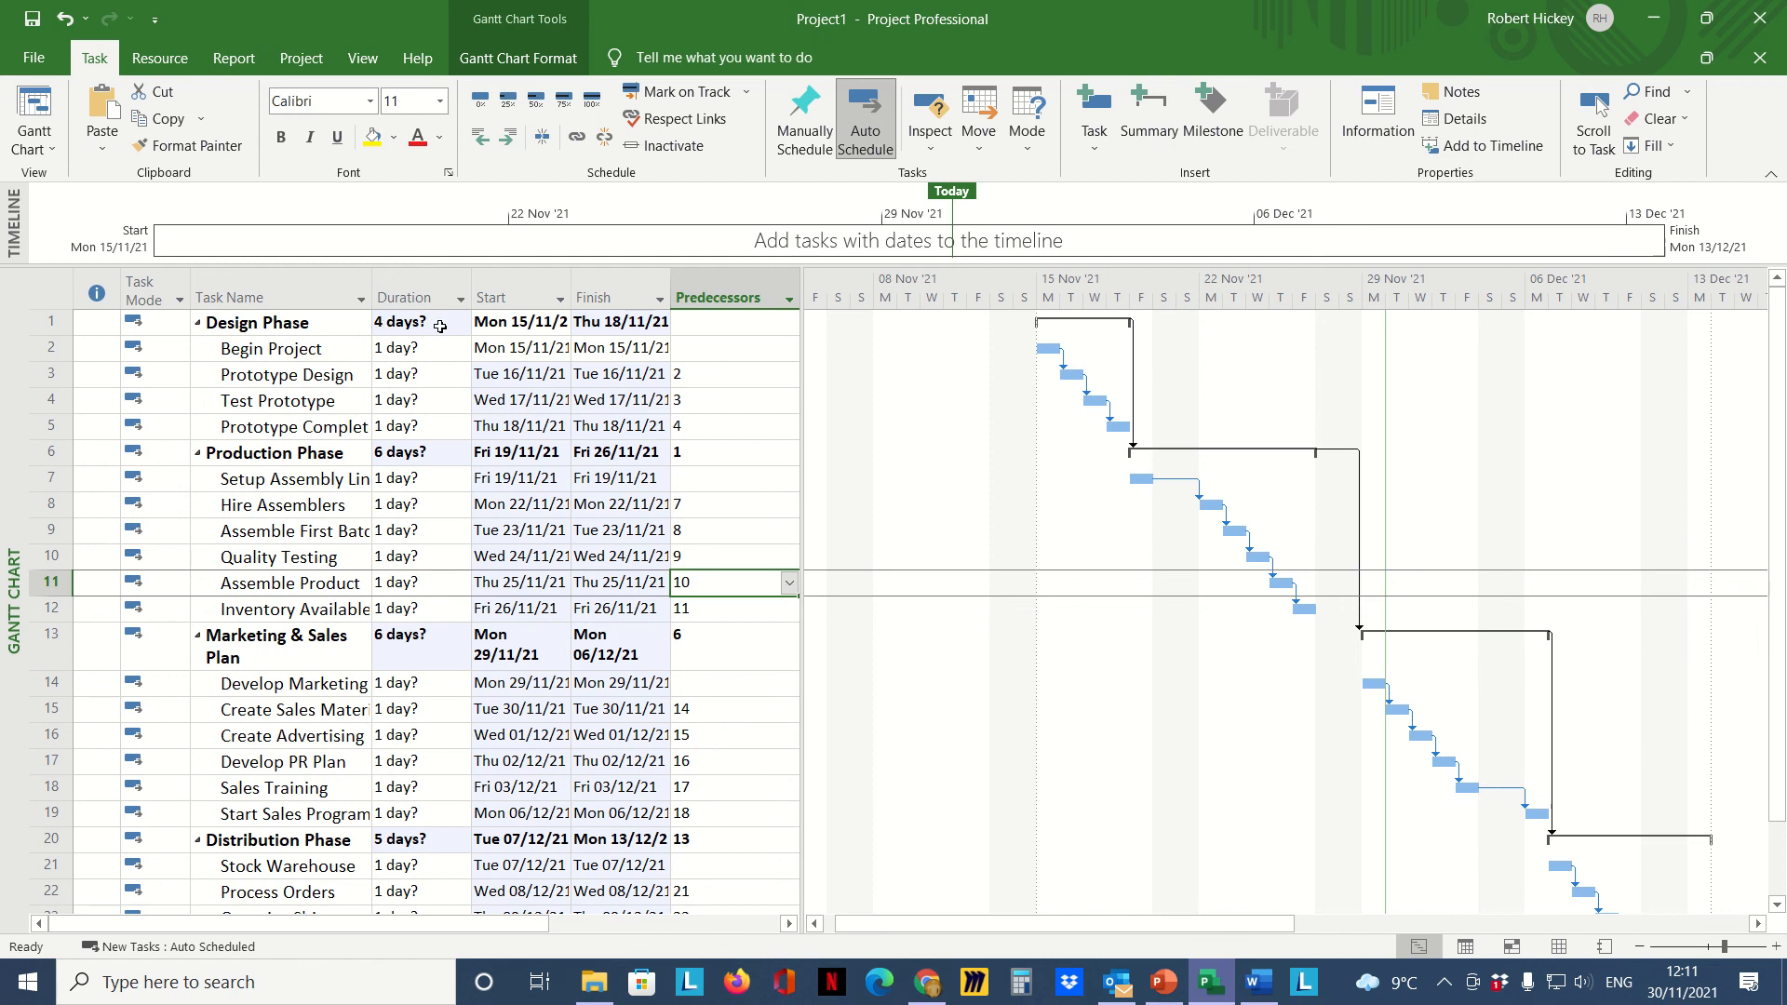
mouse_move(445, 322)
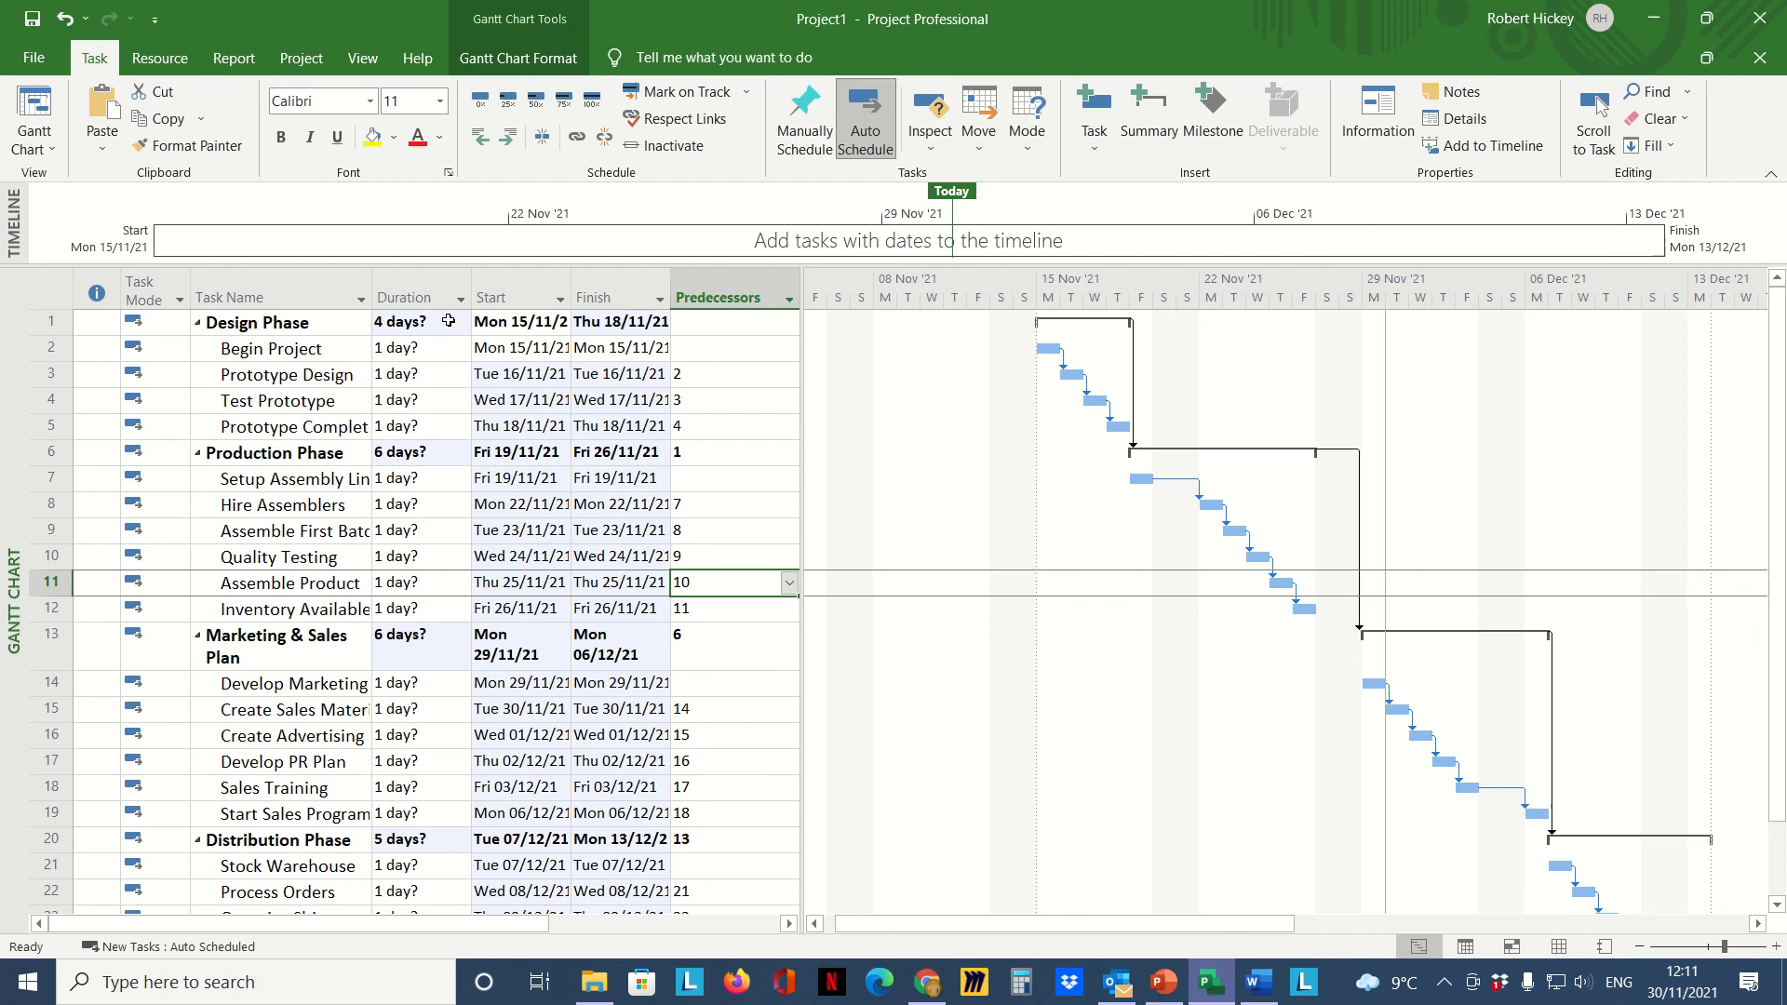
mouse_move(425, 348)
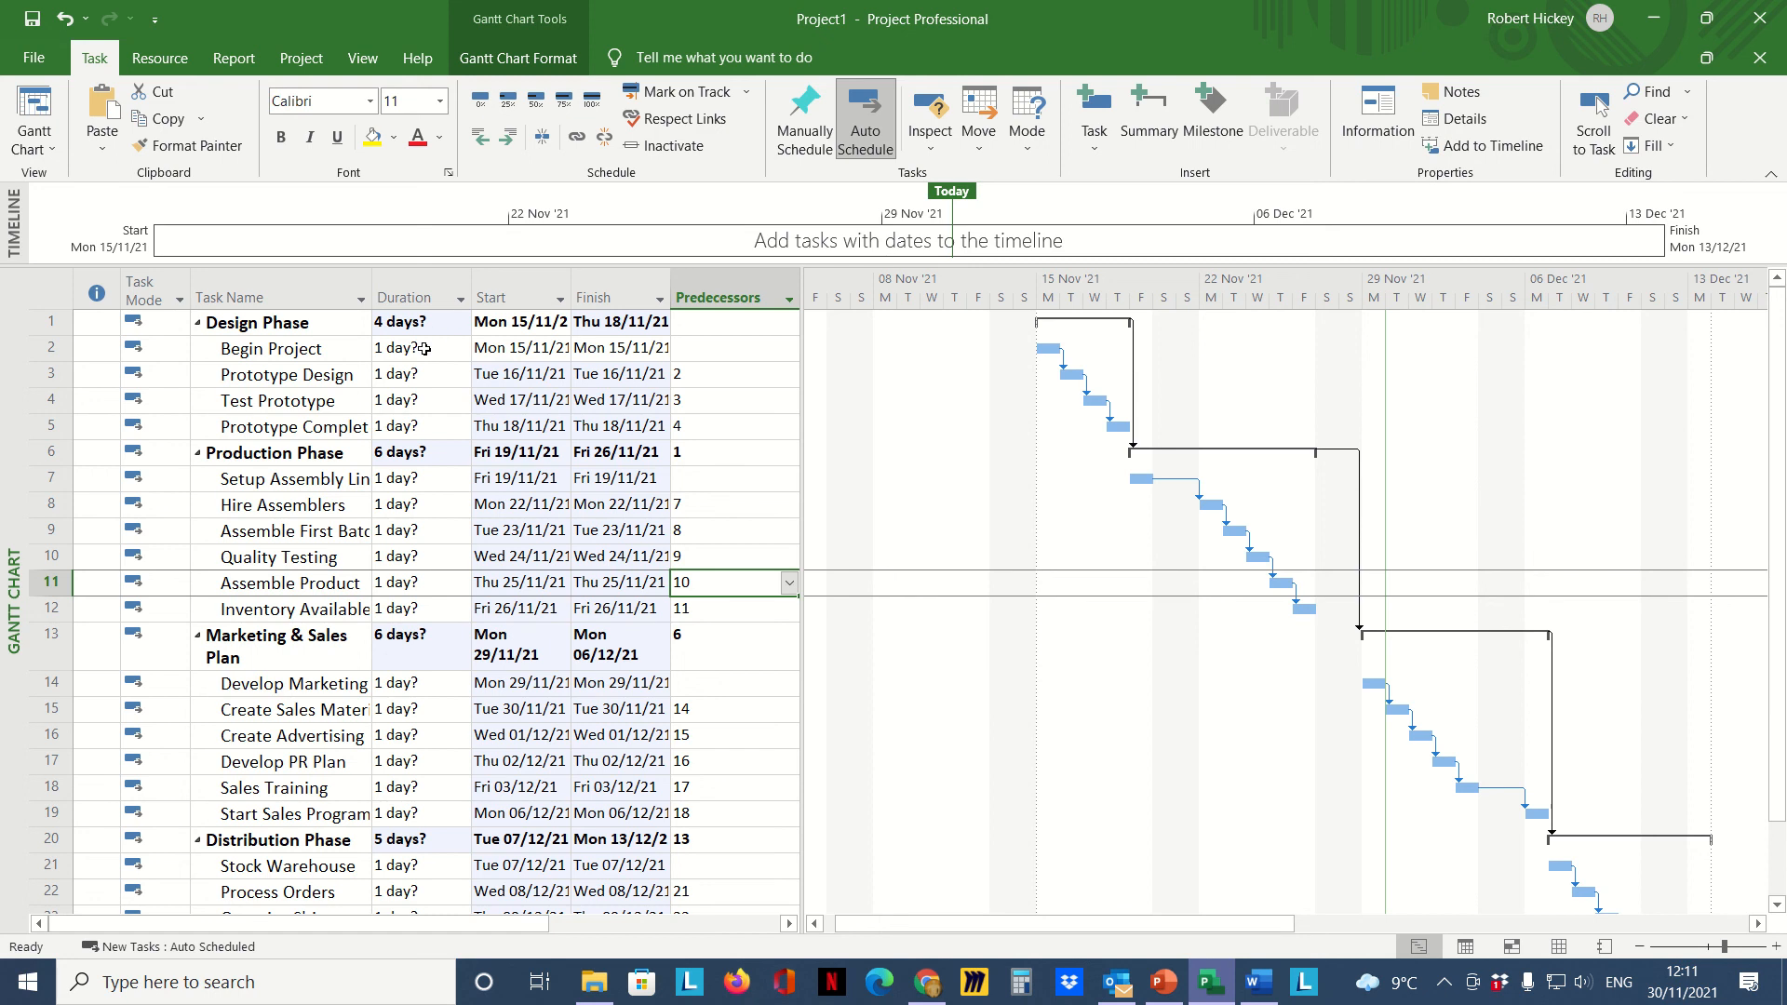
mouse_move(430, 402)
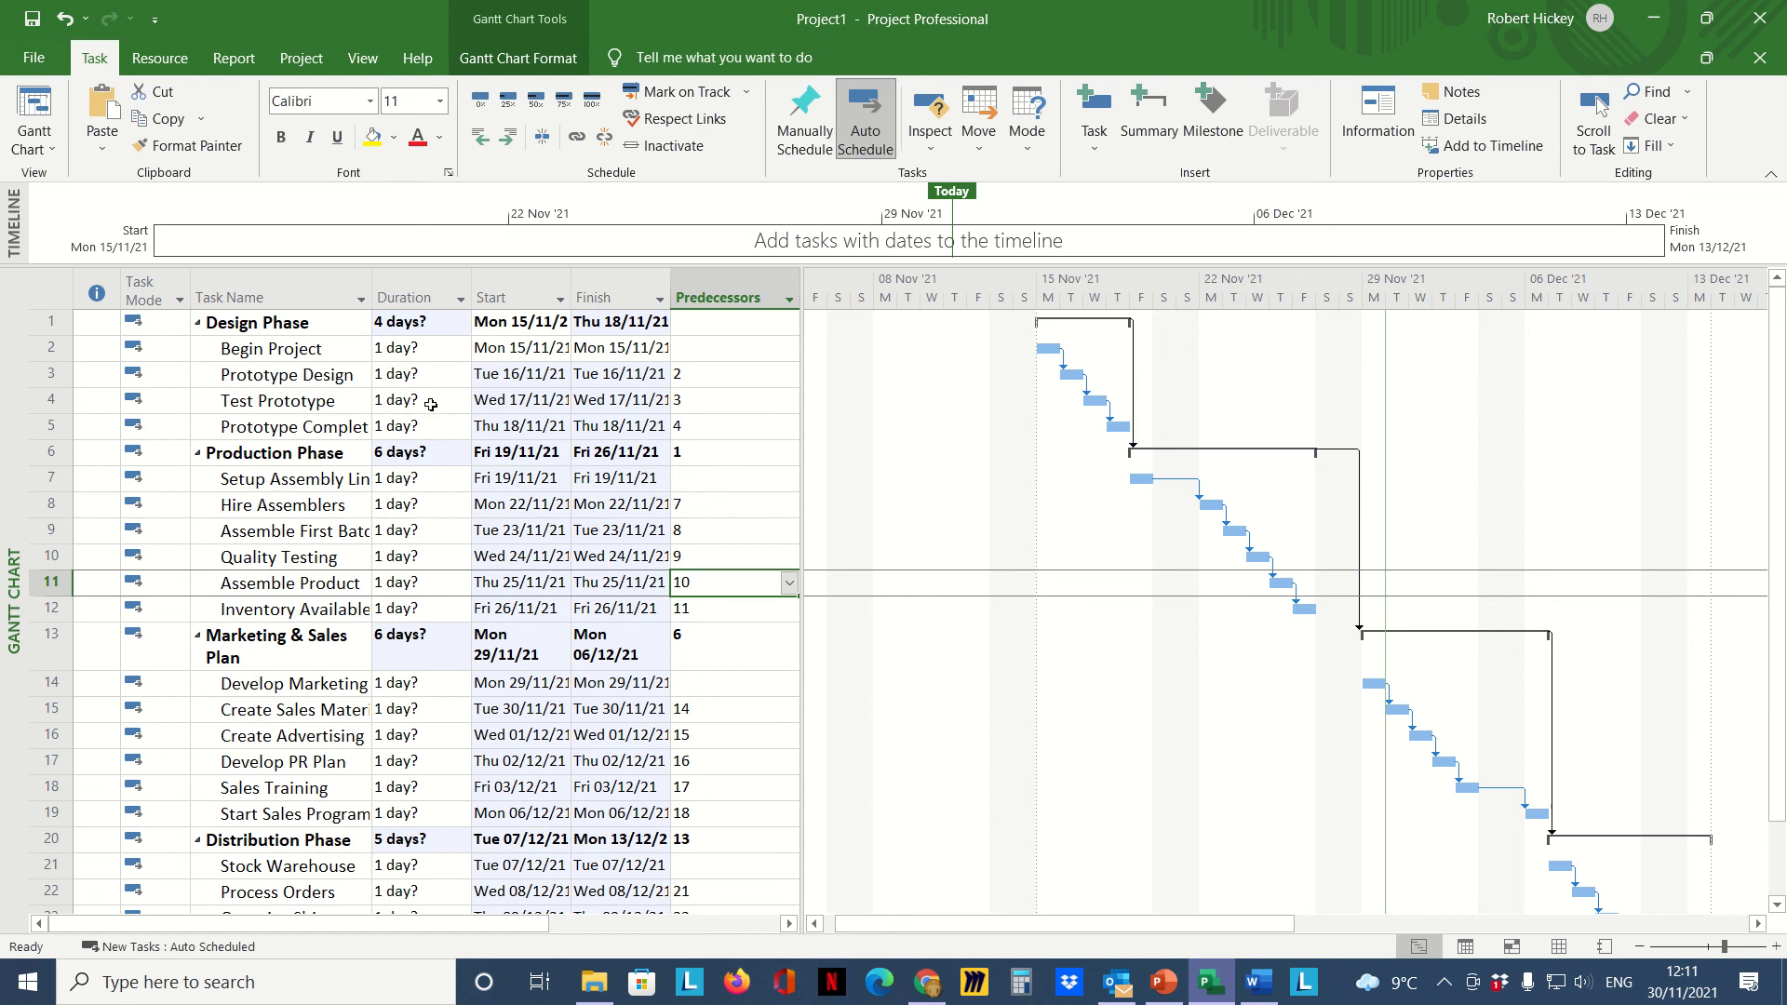
mouse_move(436, 346)
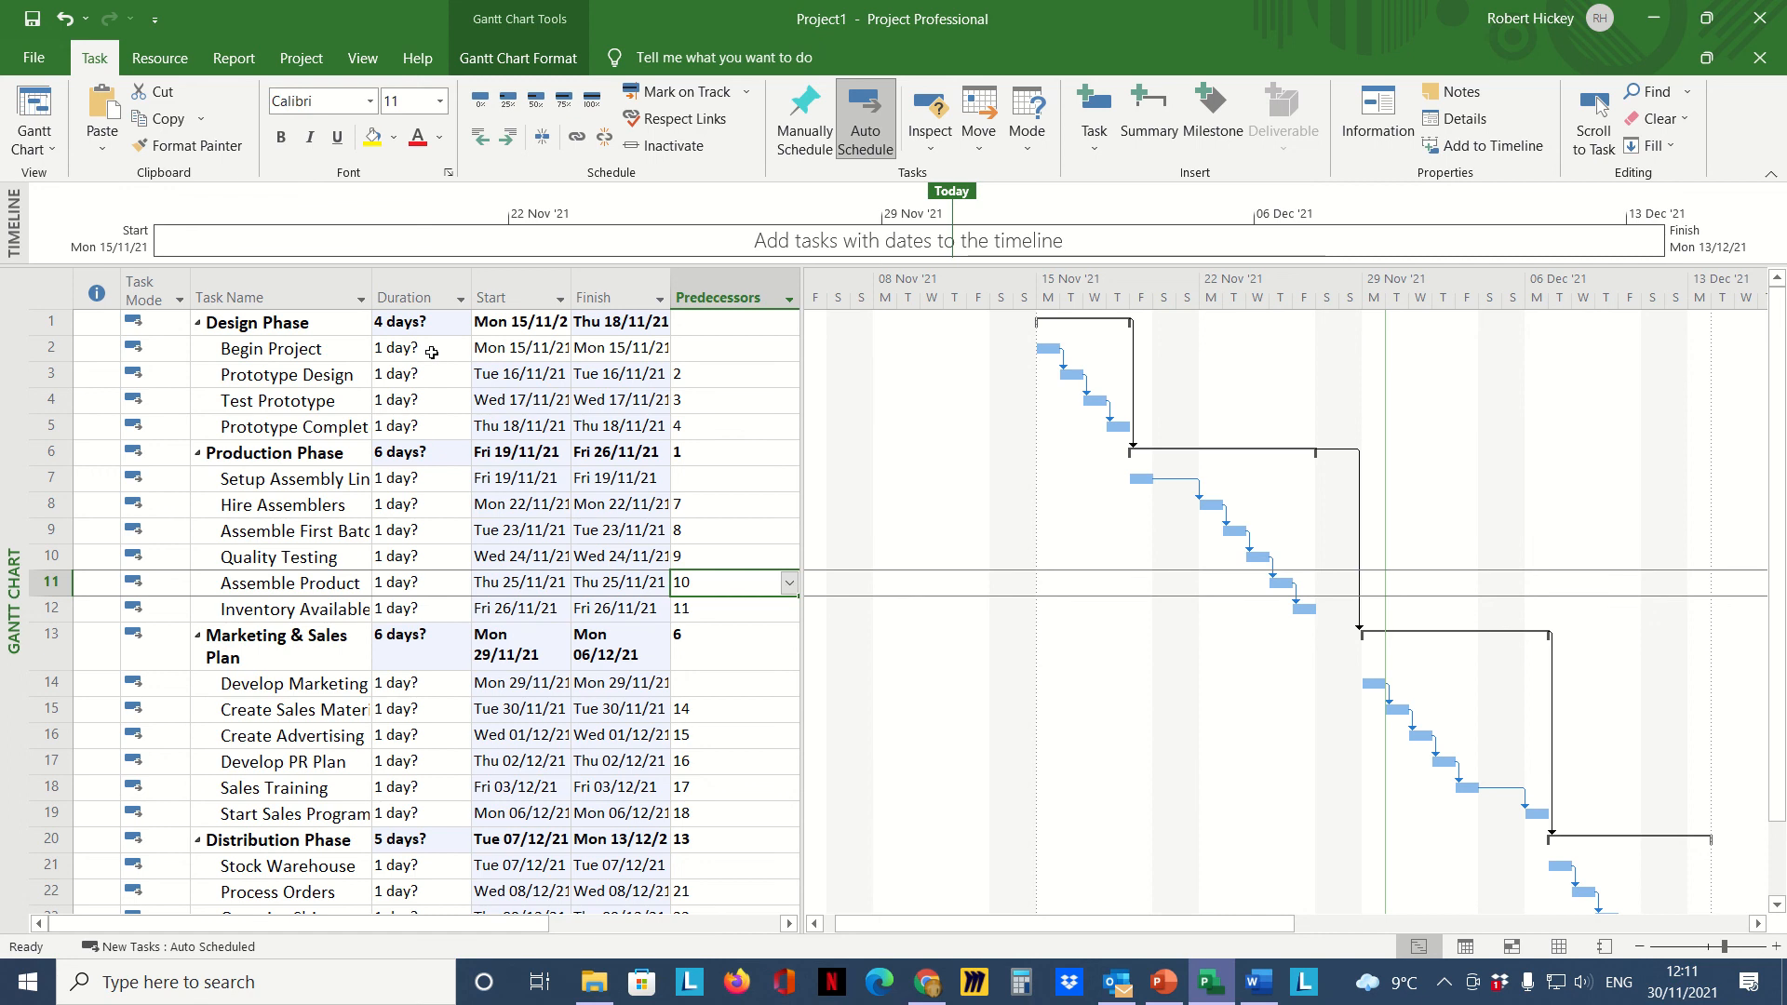
mouse_move(415, 324)
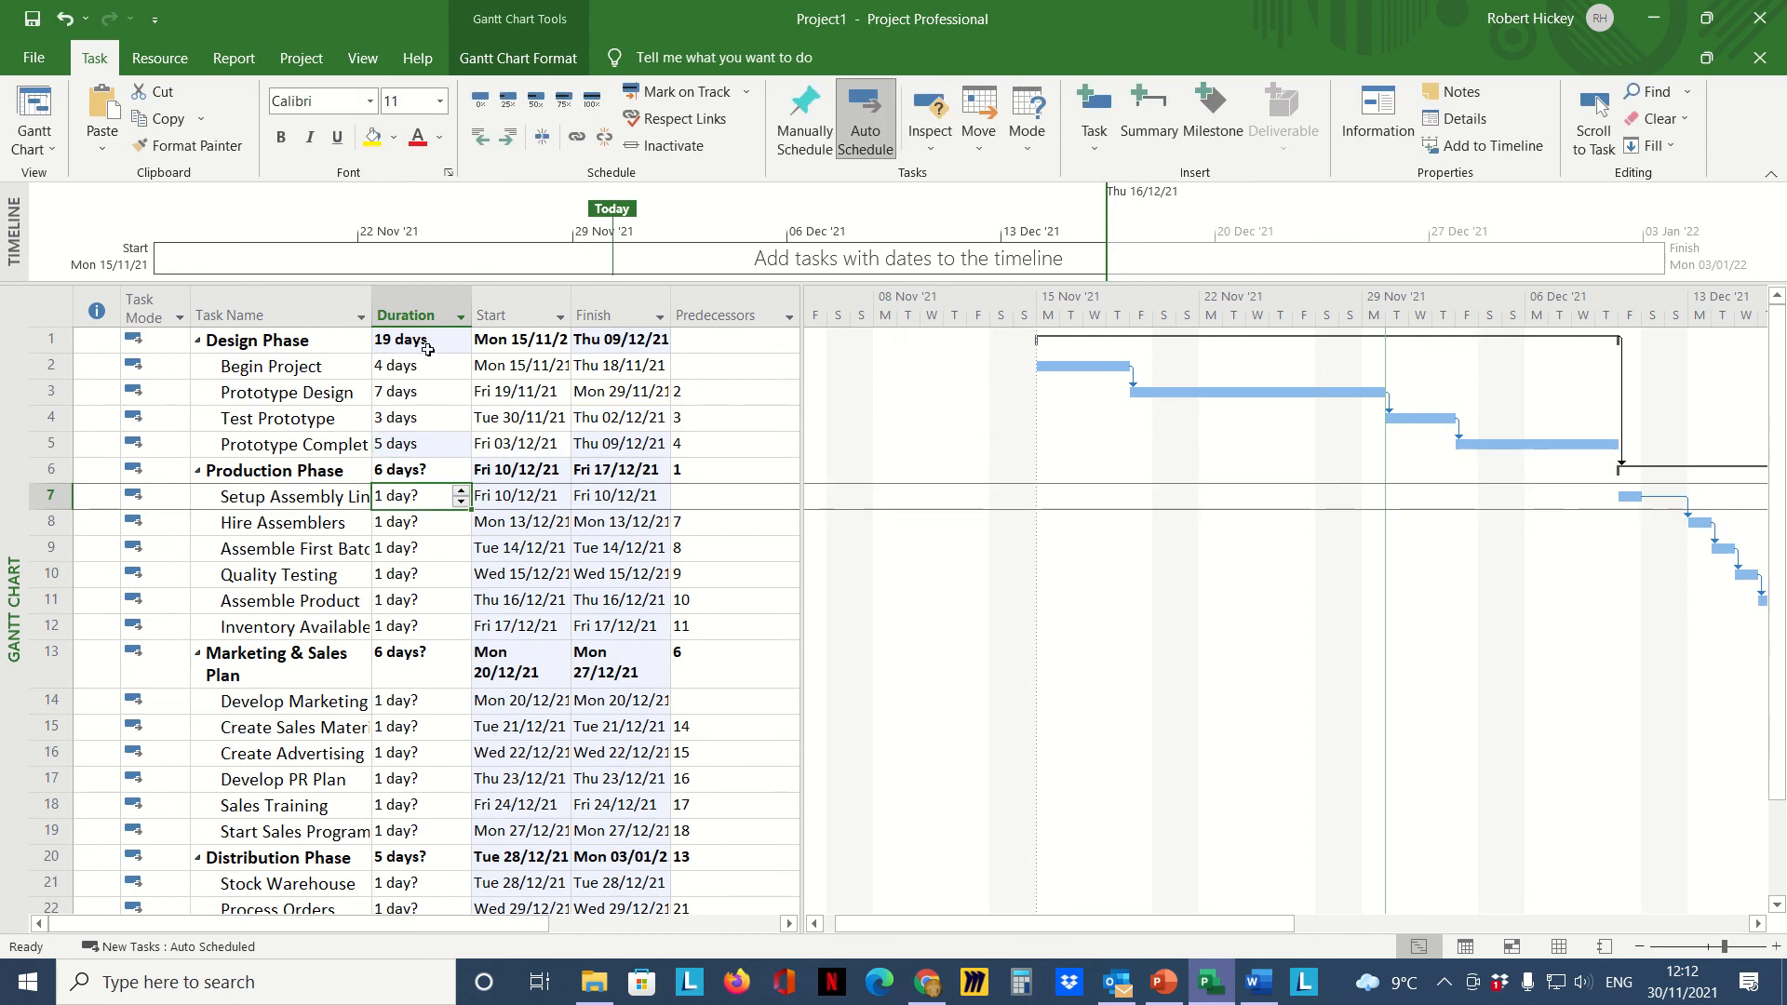
mouse_move(440, 389)
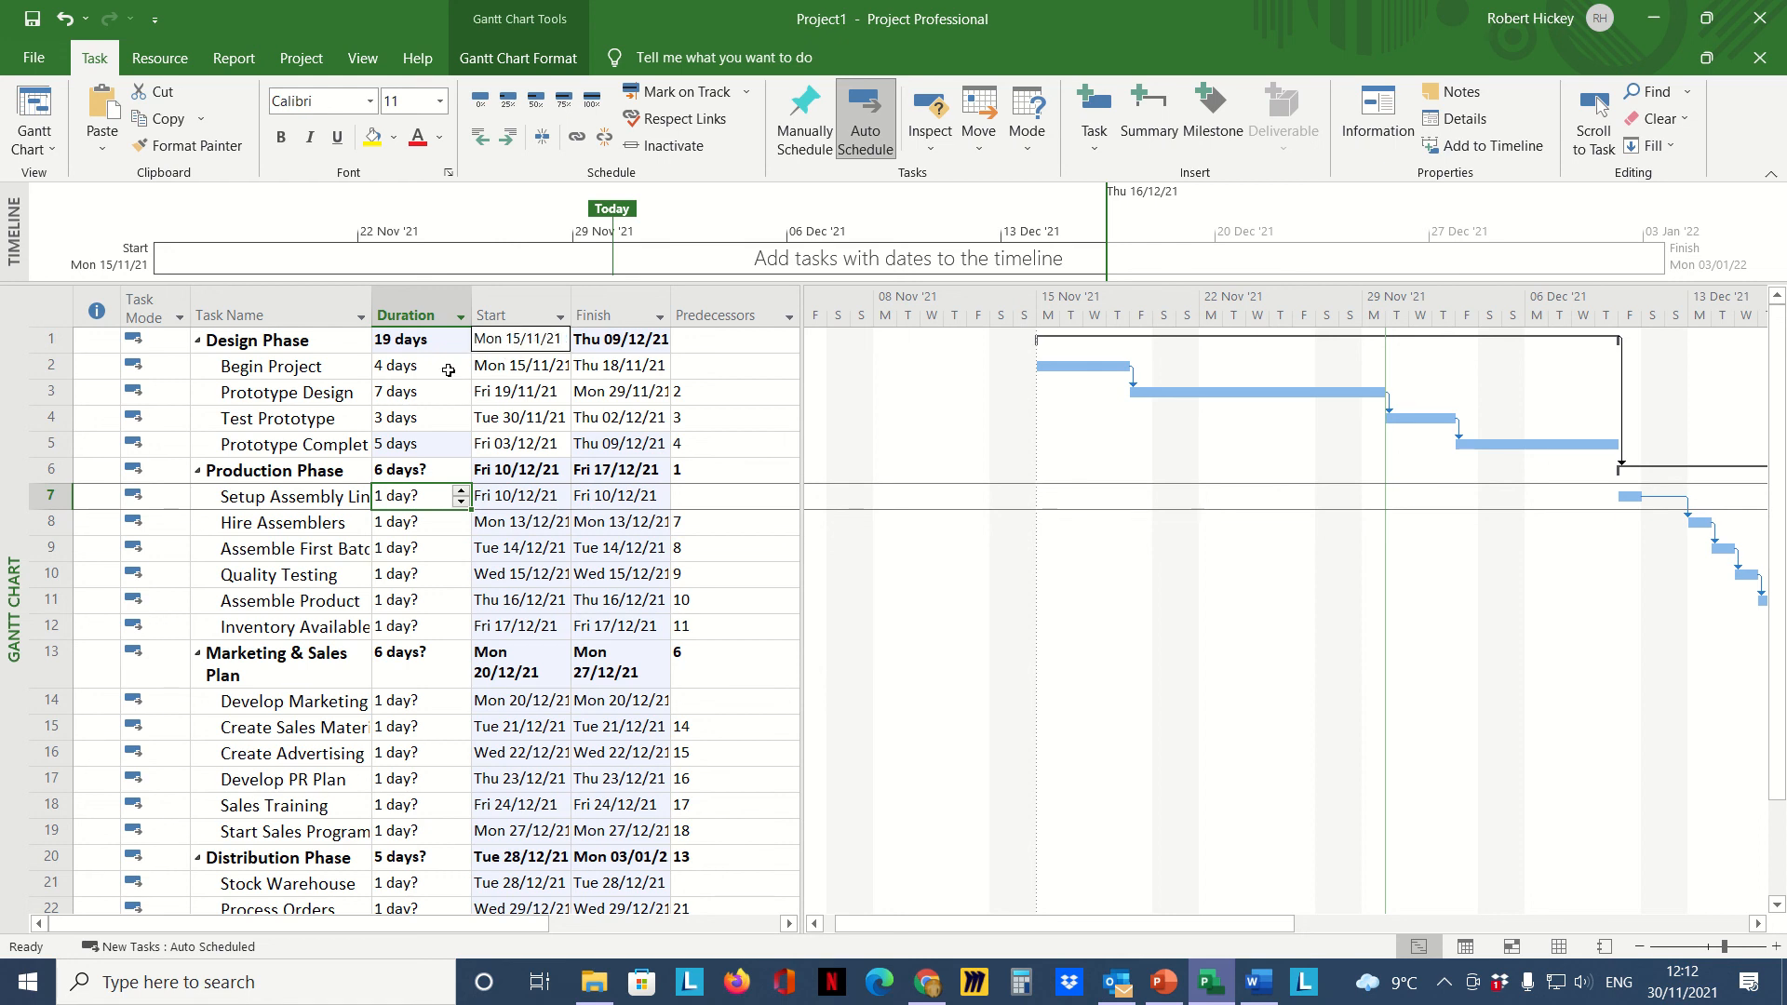
mouse_move(484, 338)
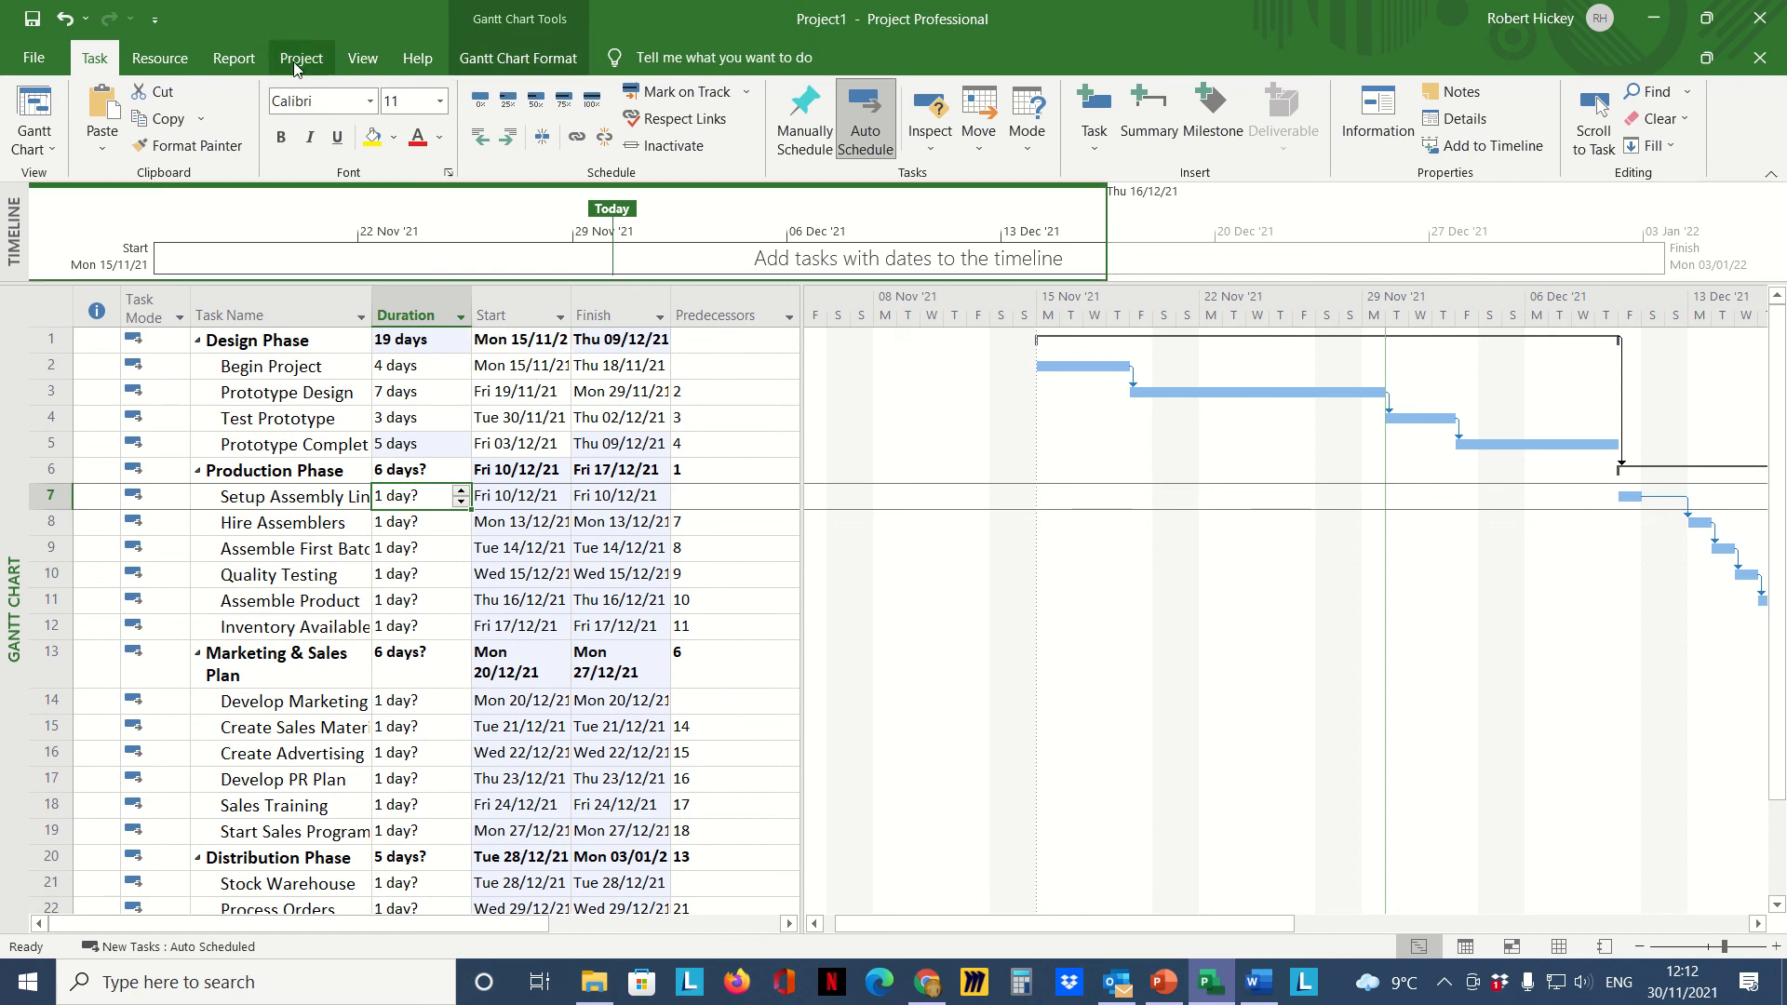
mouse_move(160, 57)
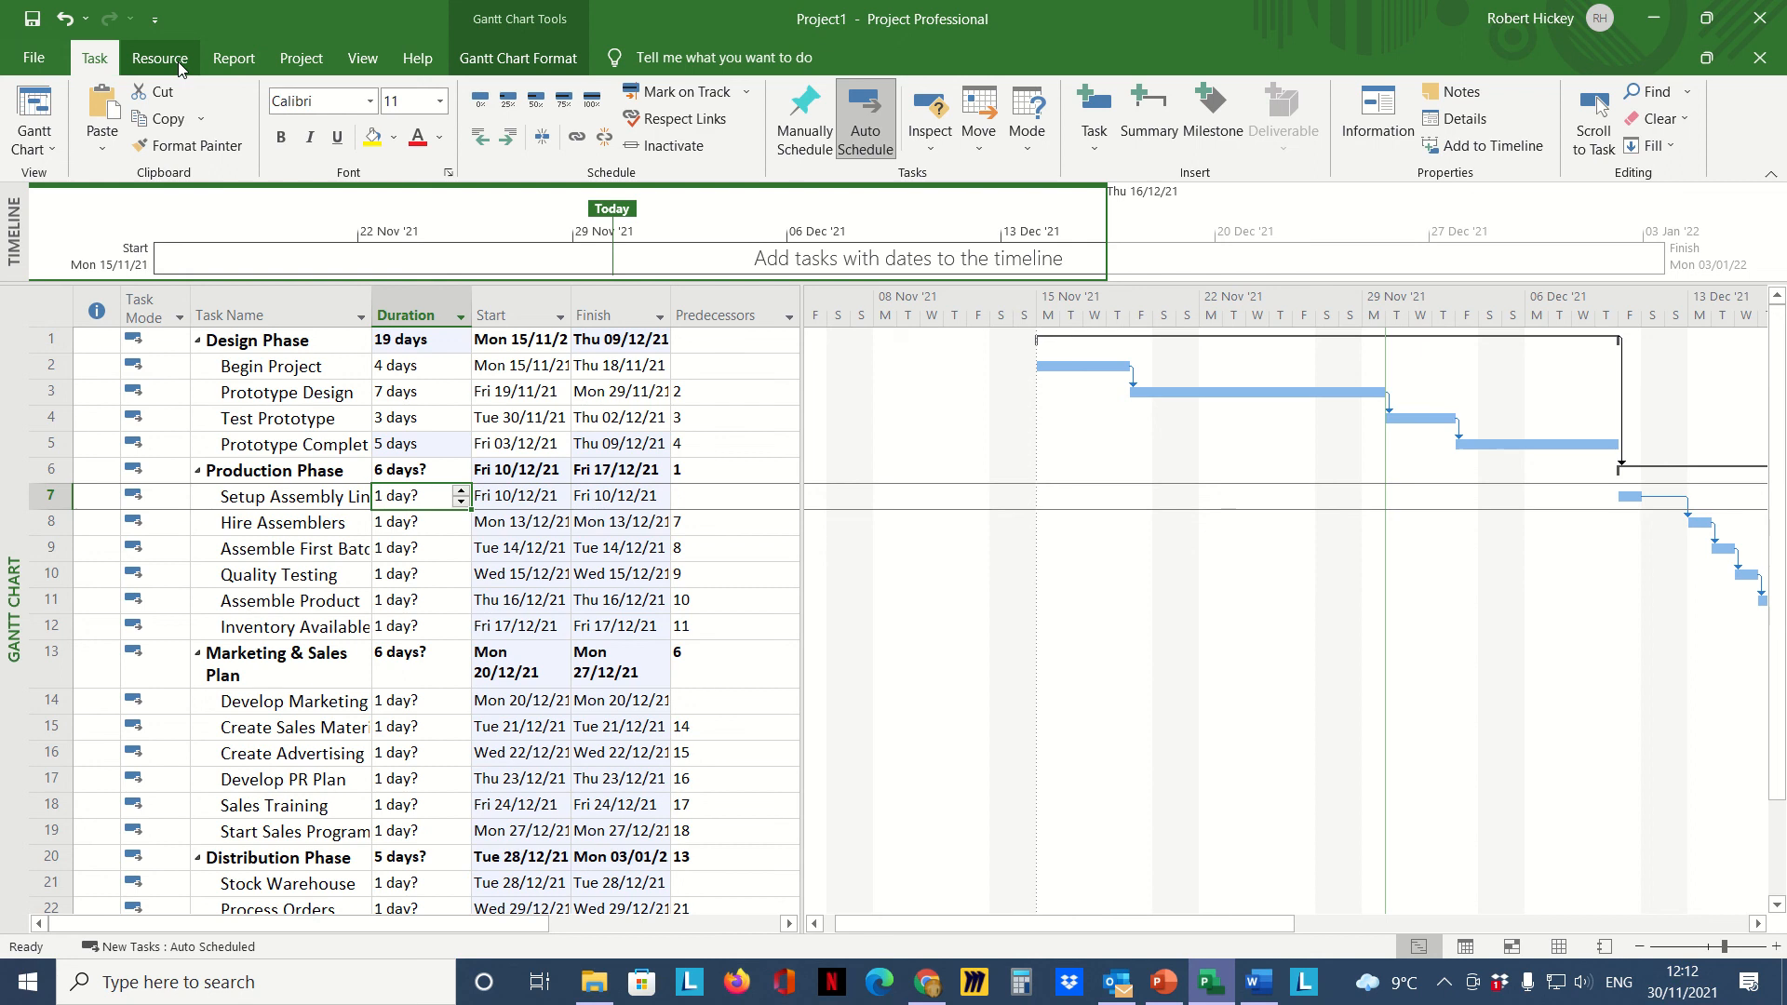
mouse_move(501, 339)
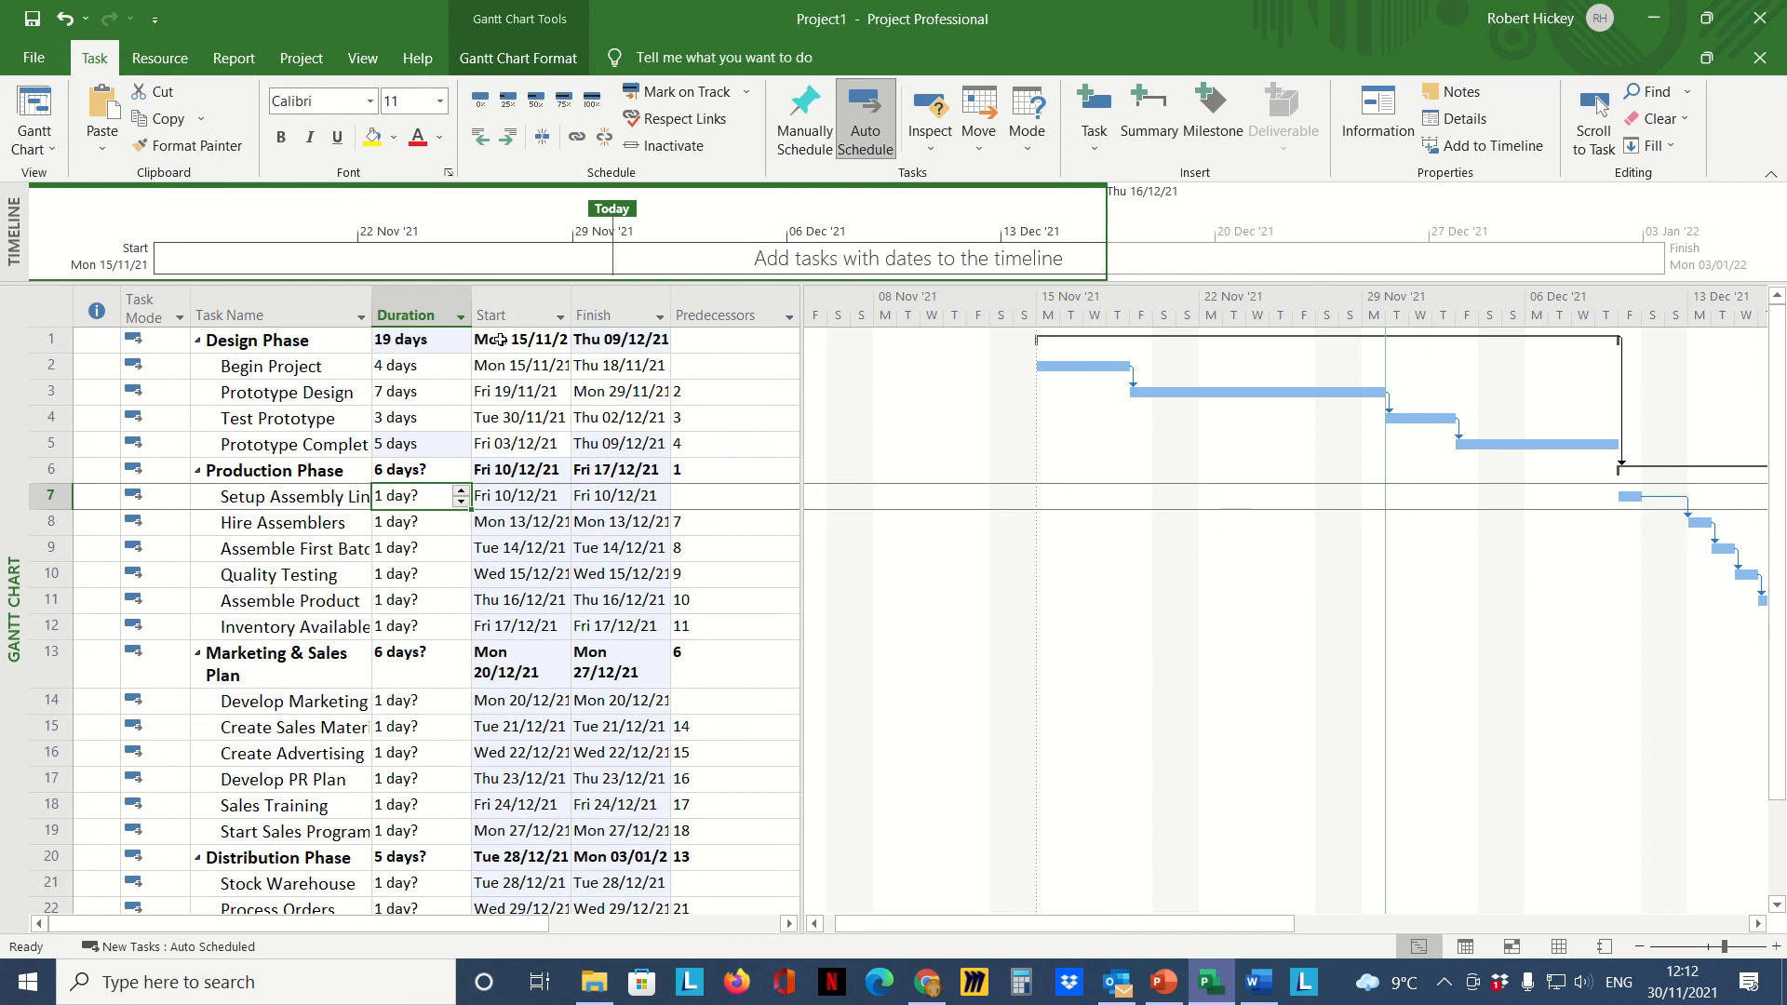
mouse_move(514, 411)
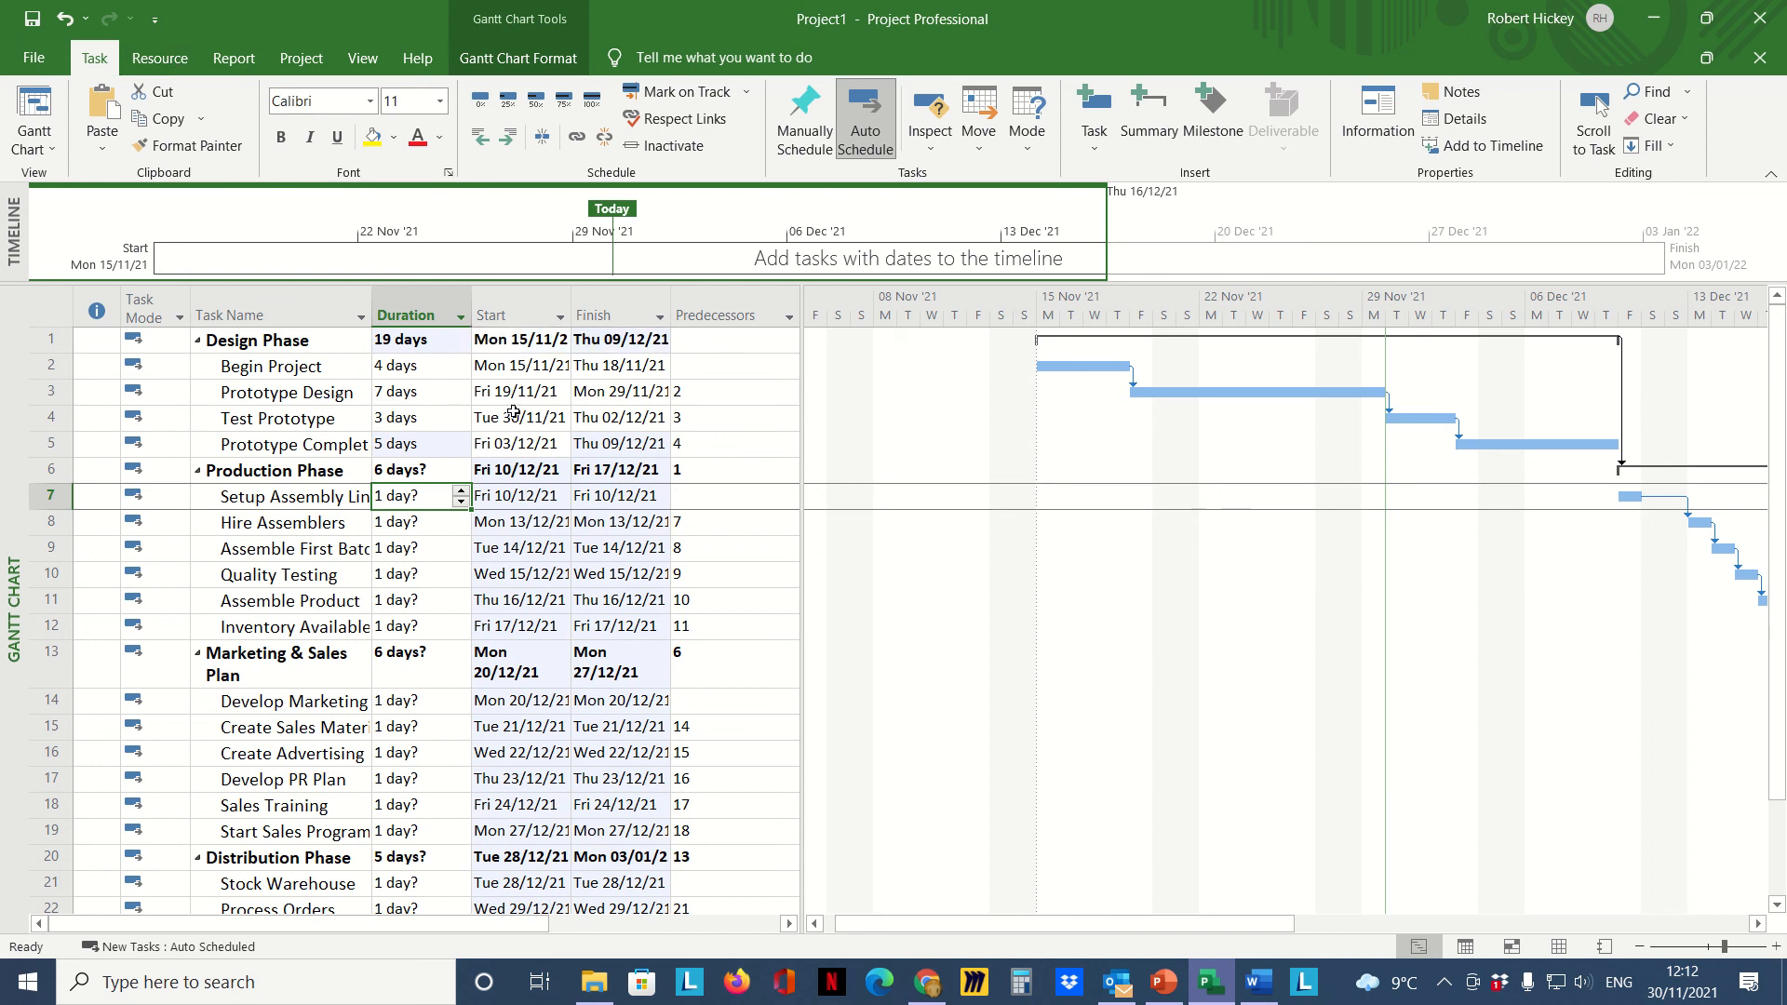
mouse_move(590, 683)
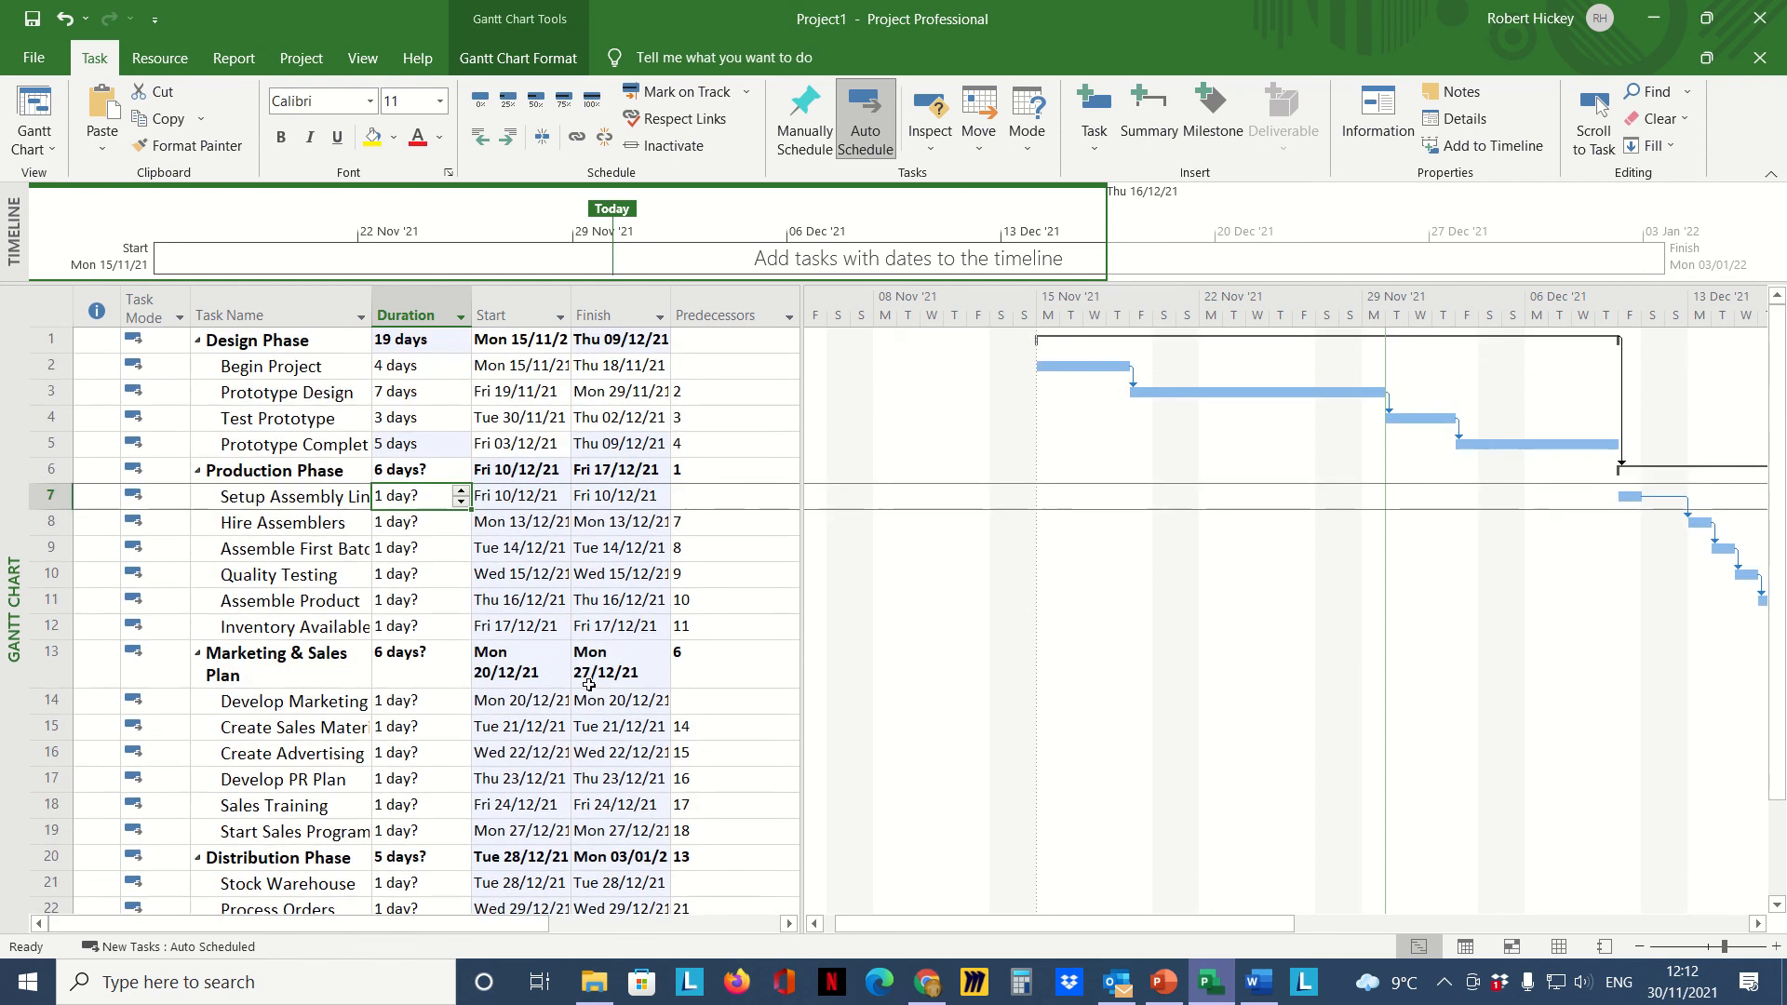
mouse_move(415, 566)
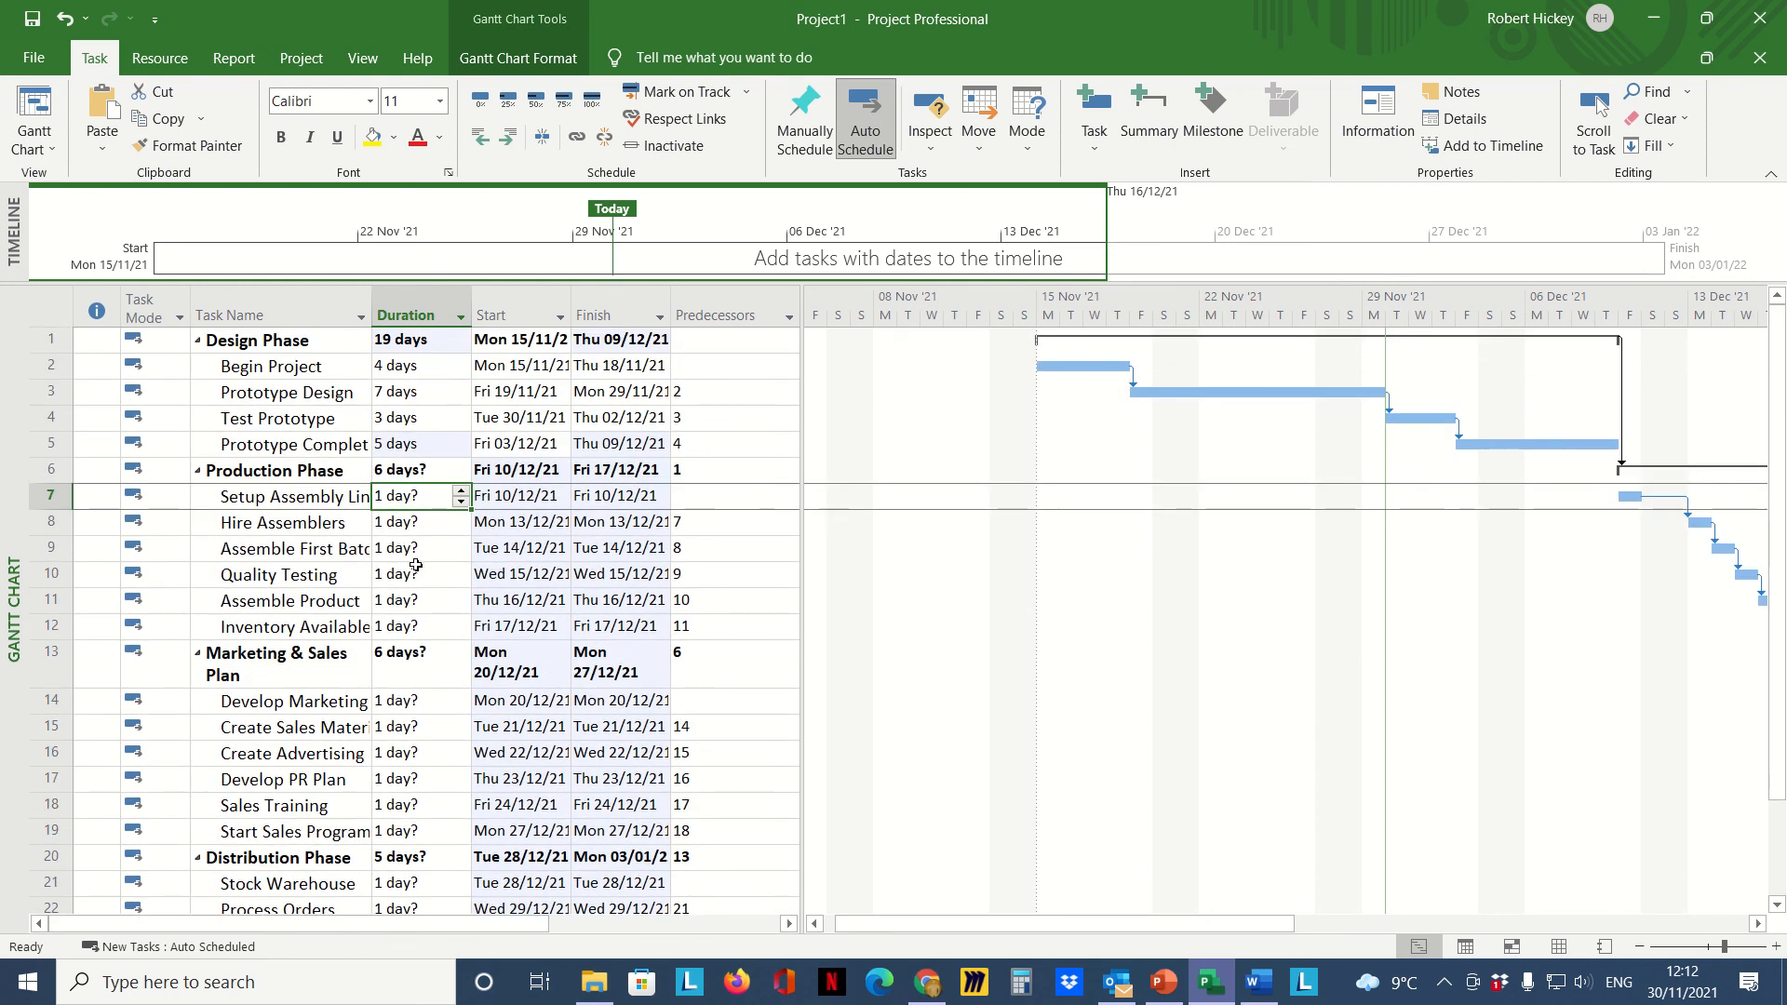
mouse_move(359, 643)
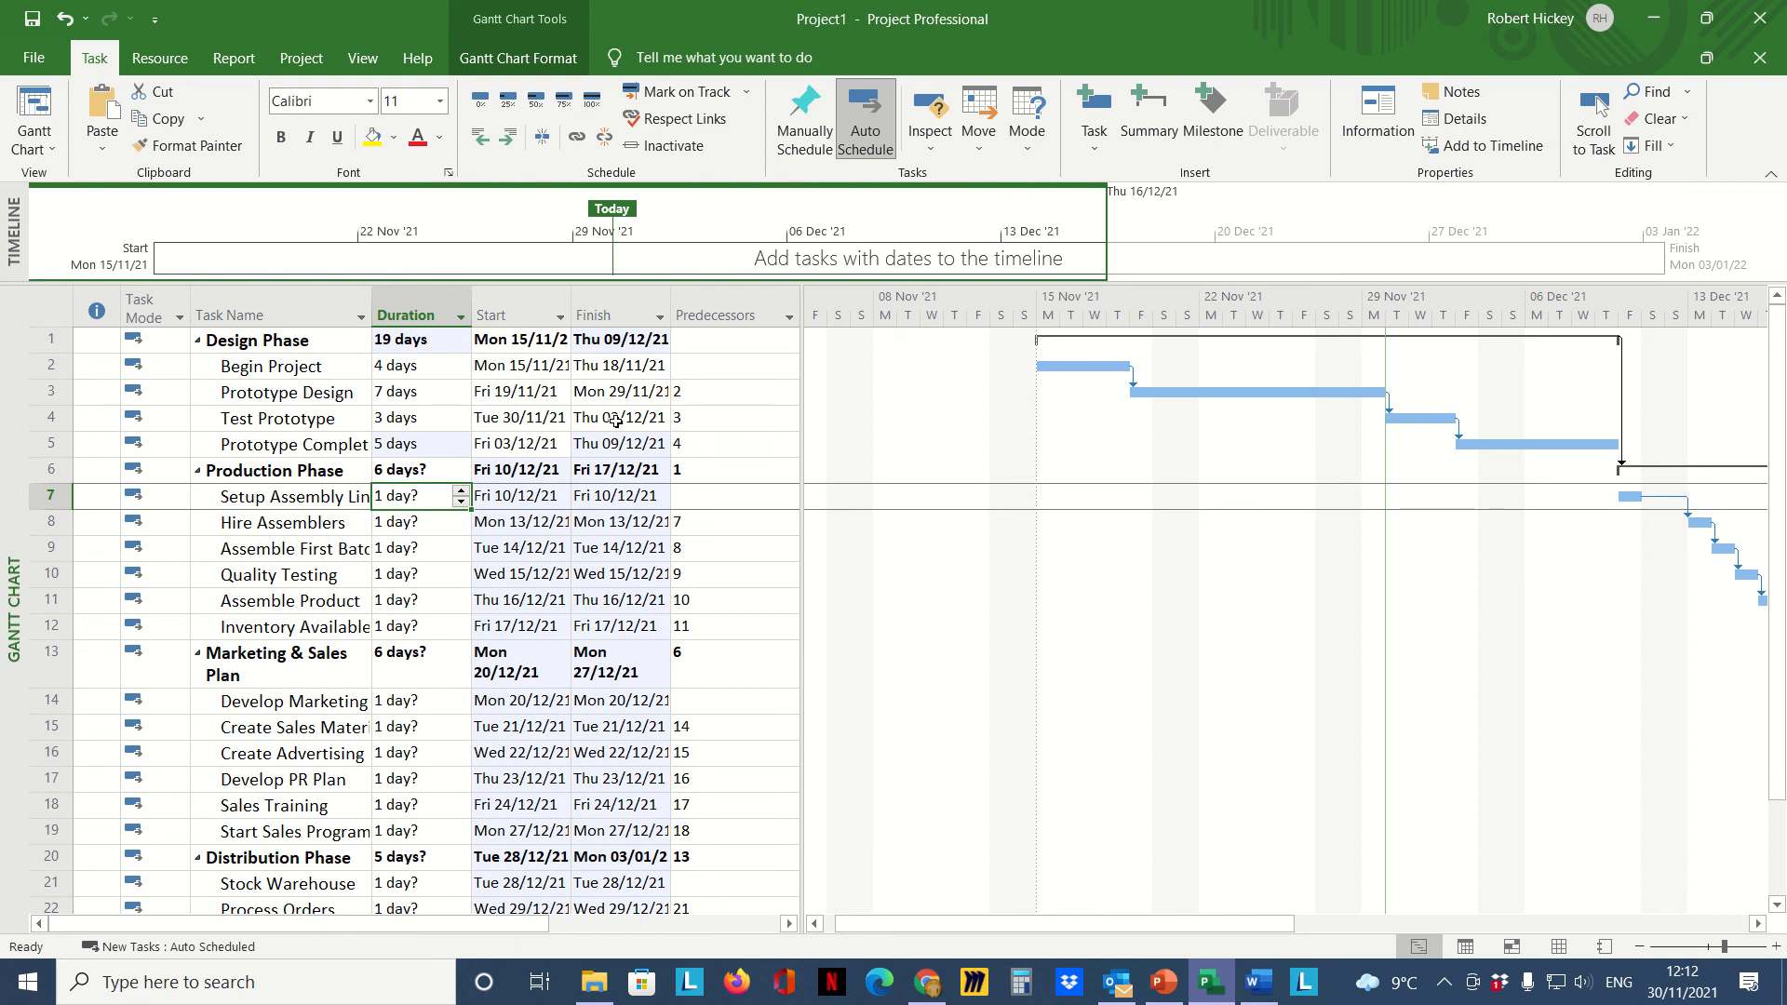
mouse_move(752, 414)
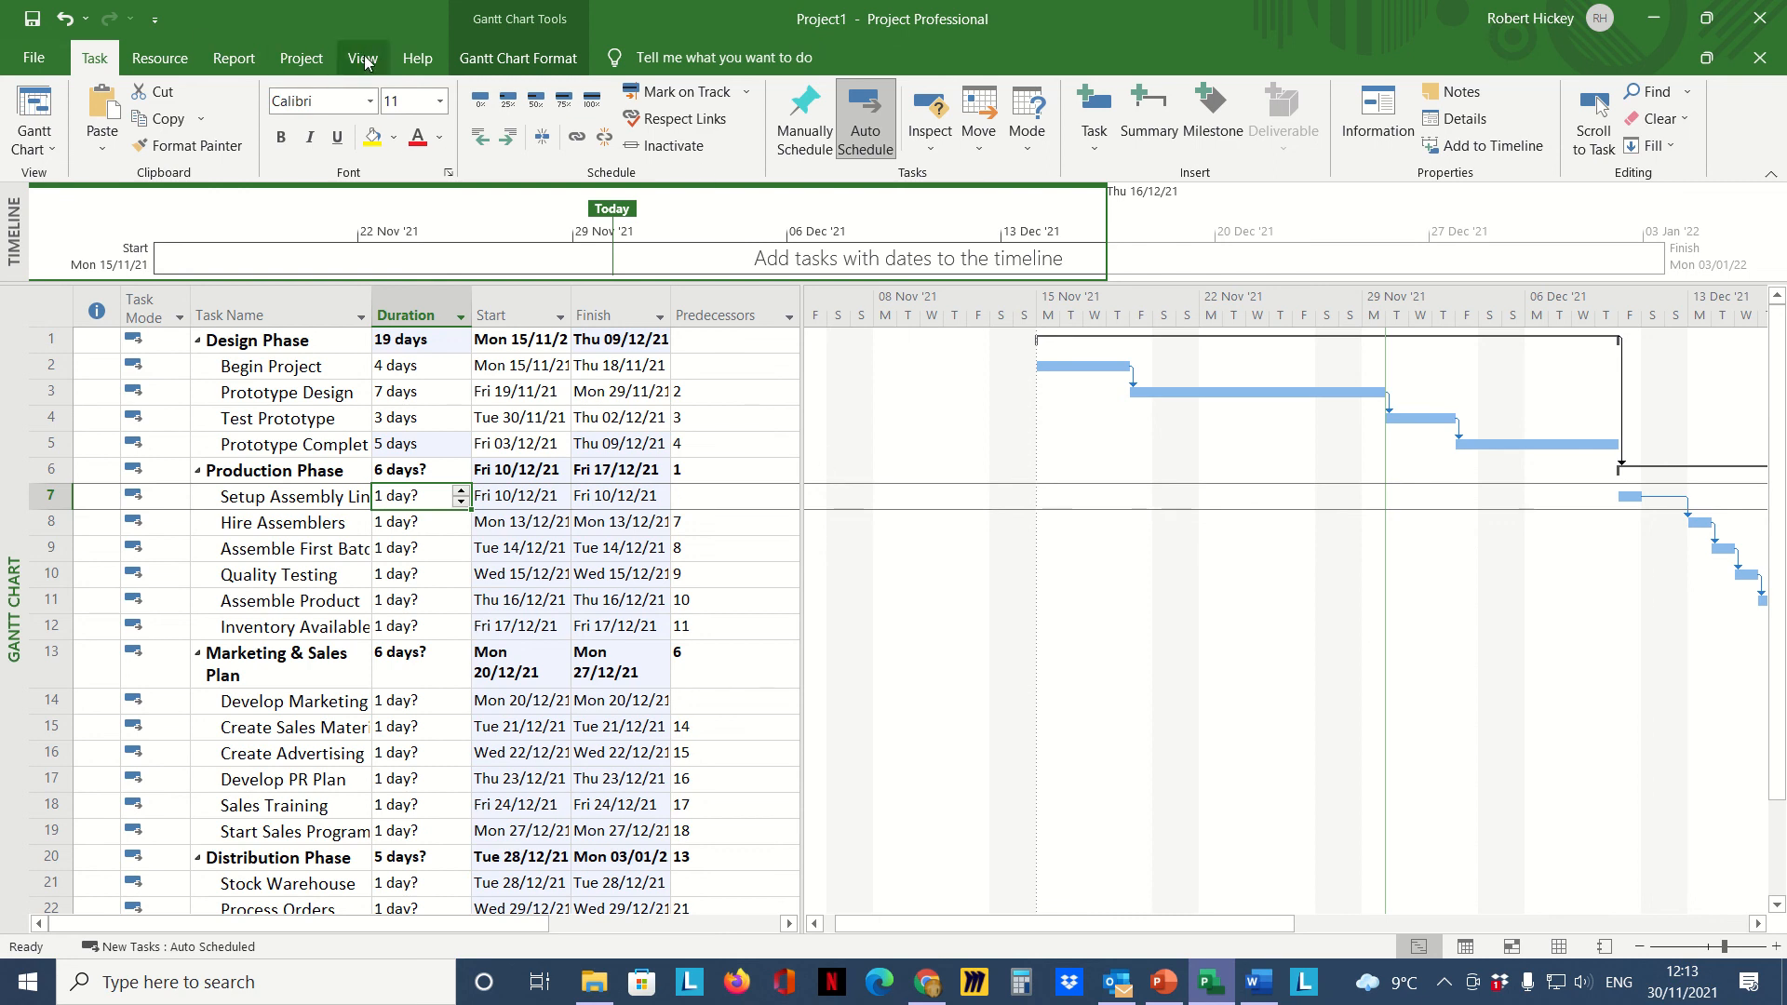
Step: After entering the 4-, 7-, 3- and 5-day Design Phase durations, show the View ribbon's zoom options
left_click(363, 57)
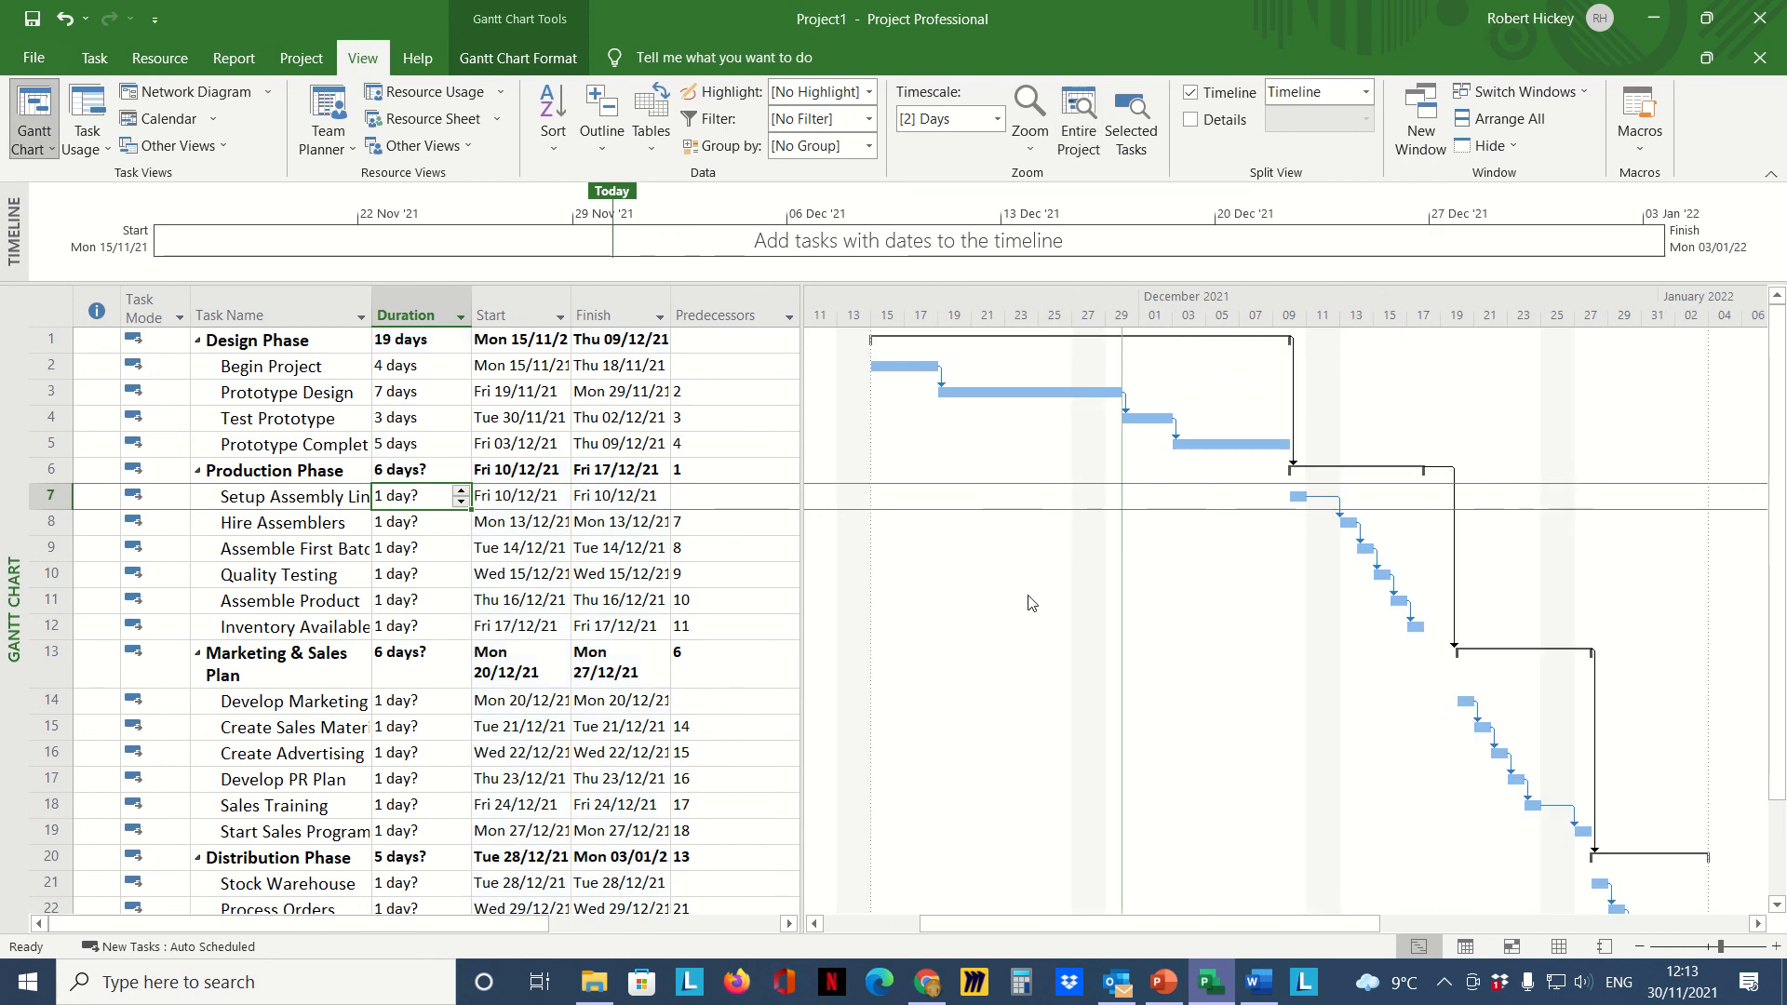
mouse_move(923, 661)
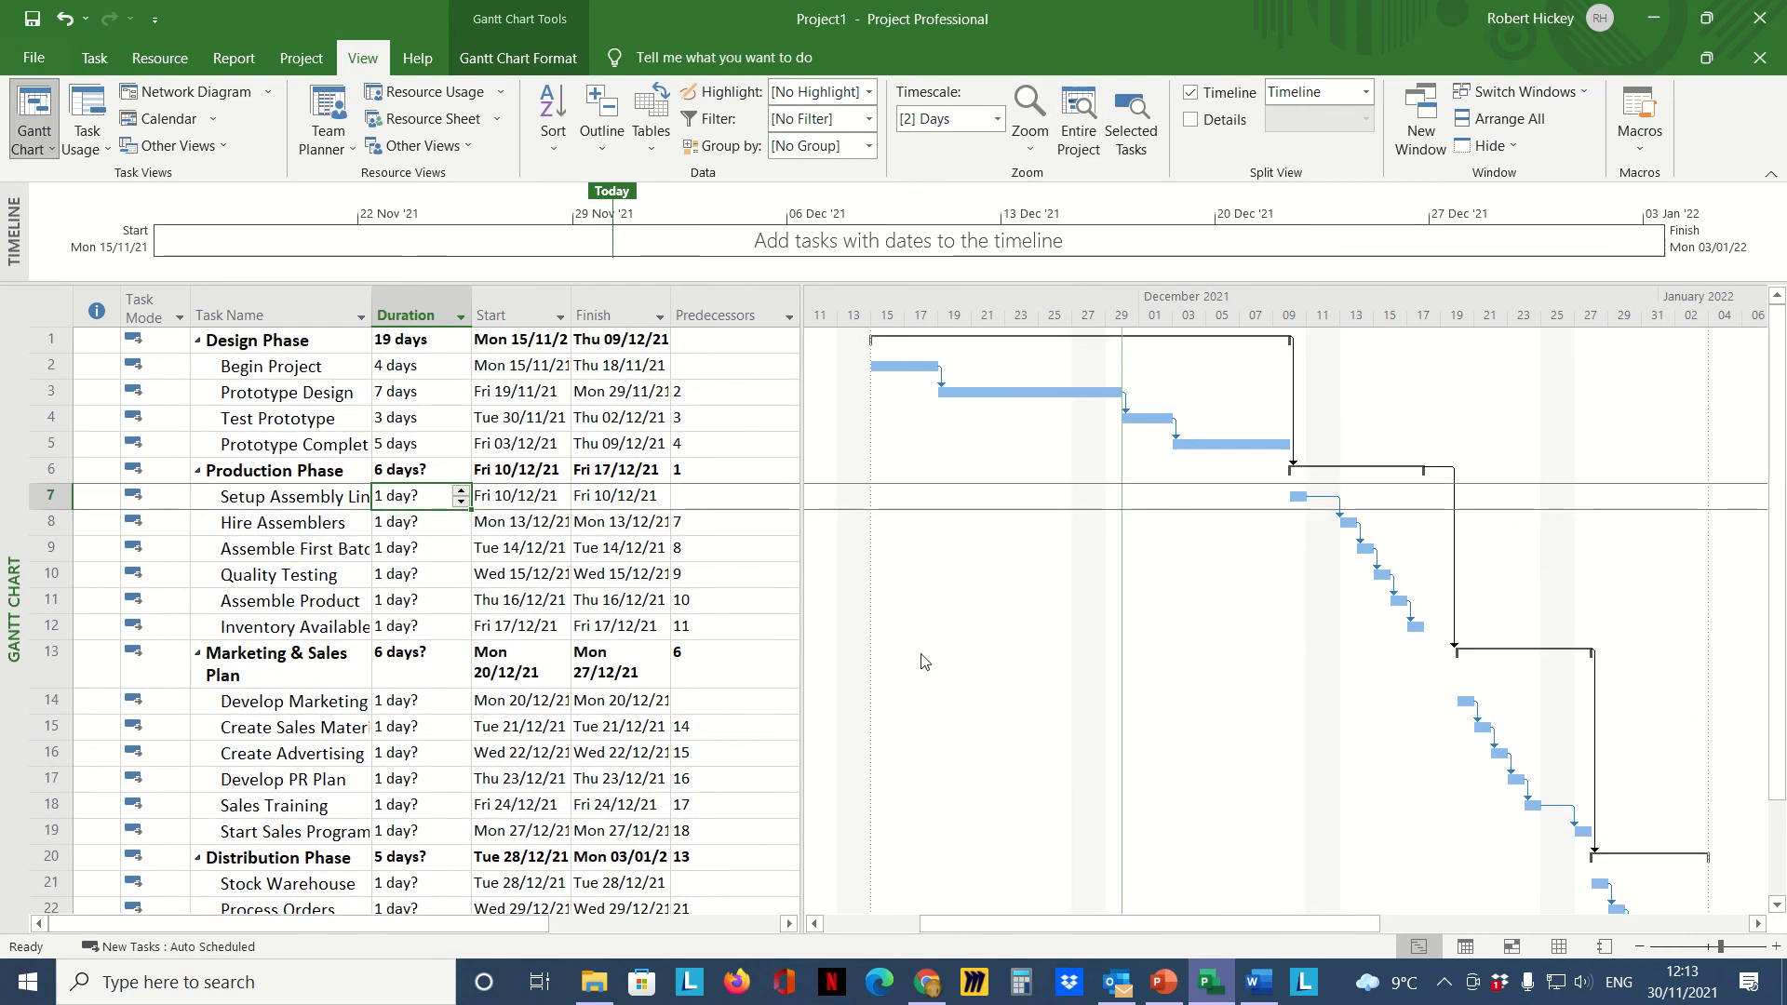